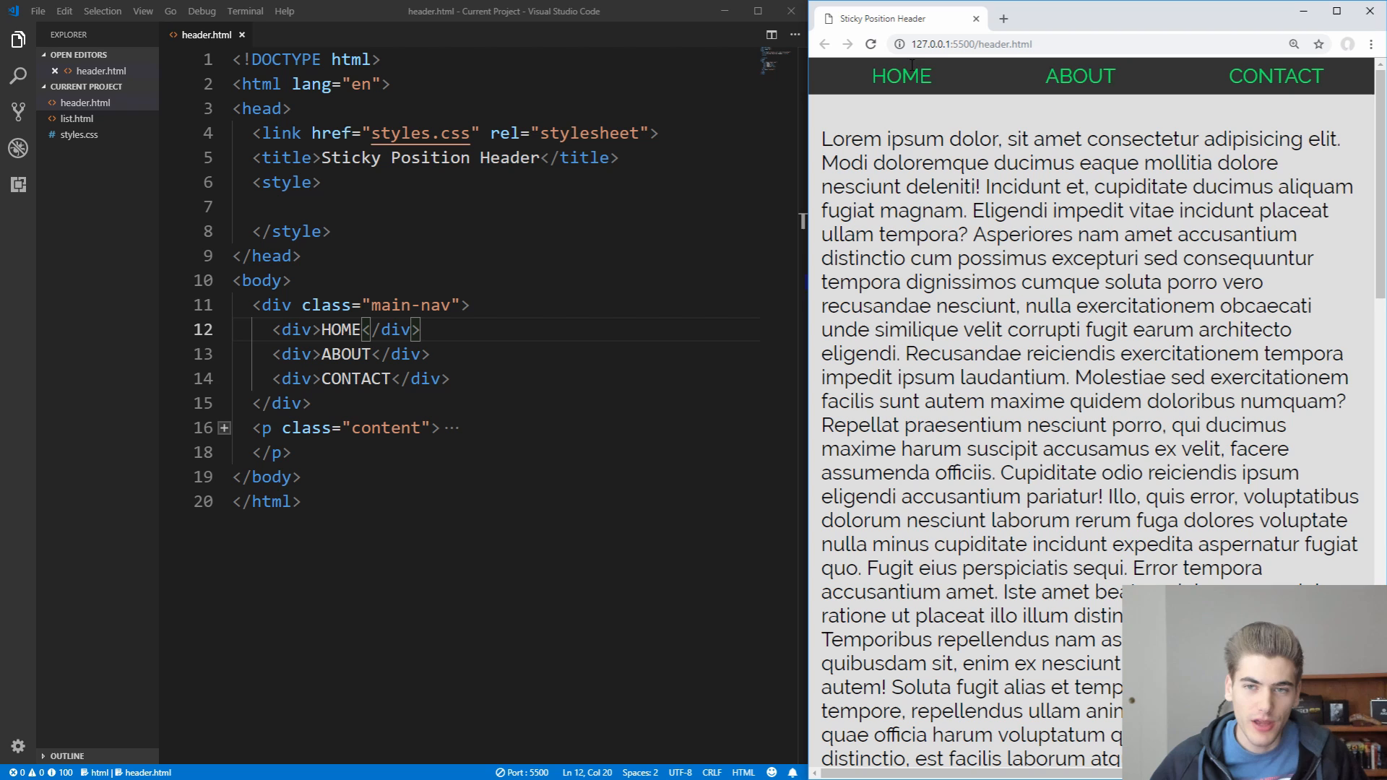
mouse_move(1004, 219)
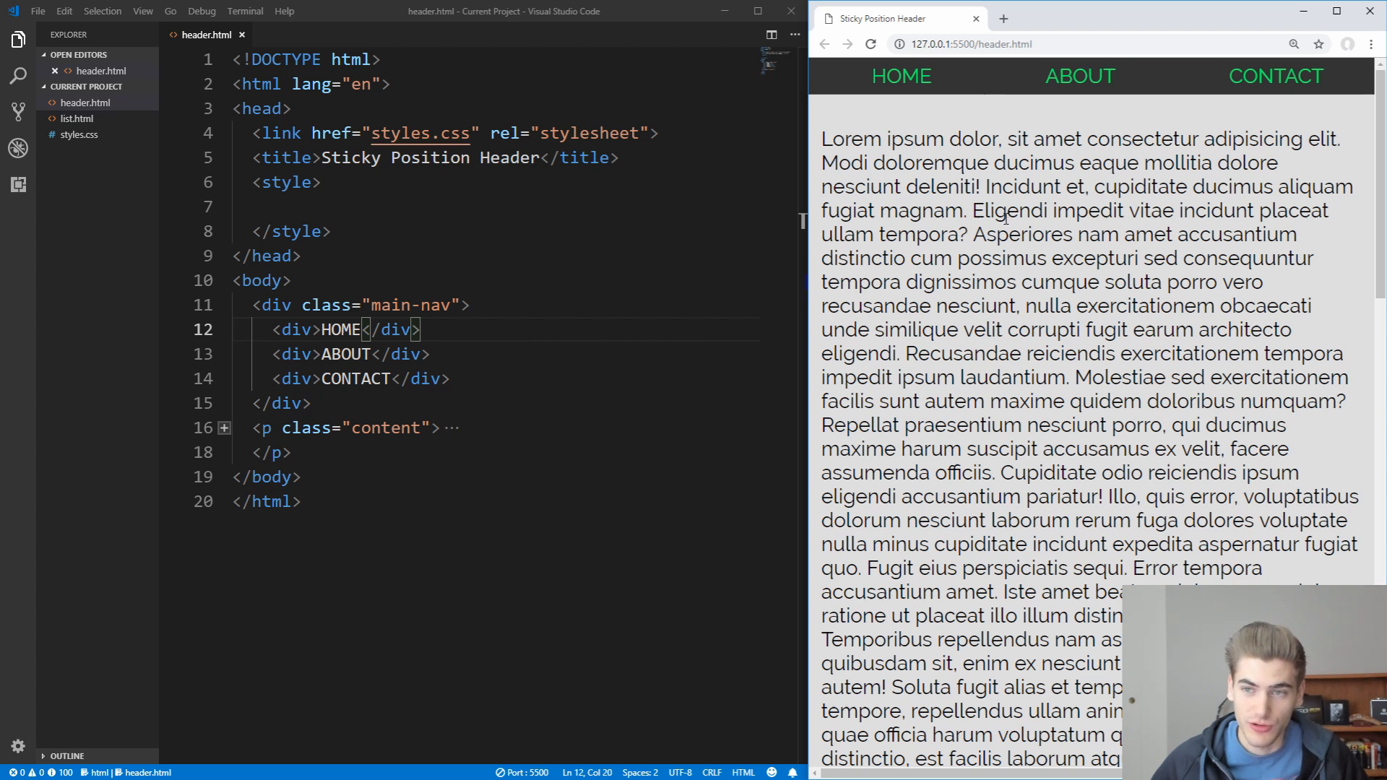
Add a .main-nav rule with position: fixed and top: 0 inside the style block.
scroll("down", 3)
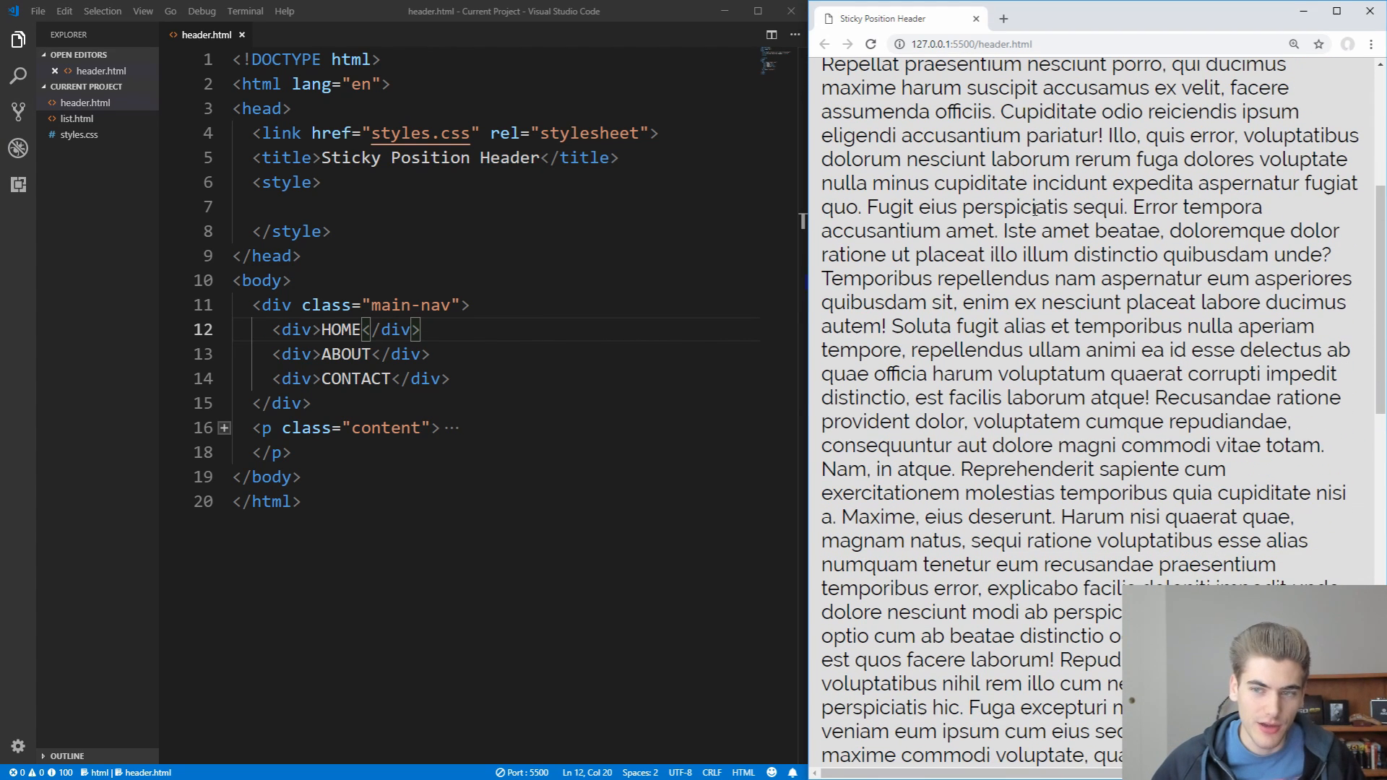
scroll("up", 3)
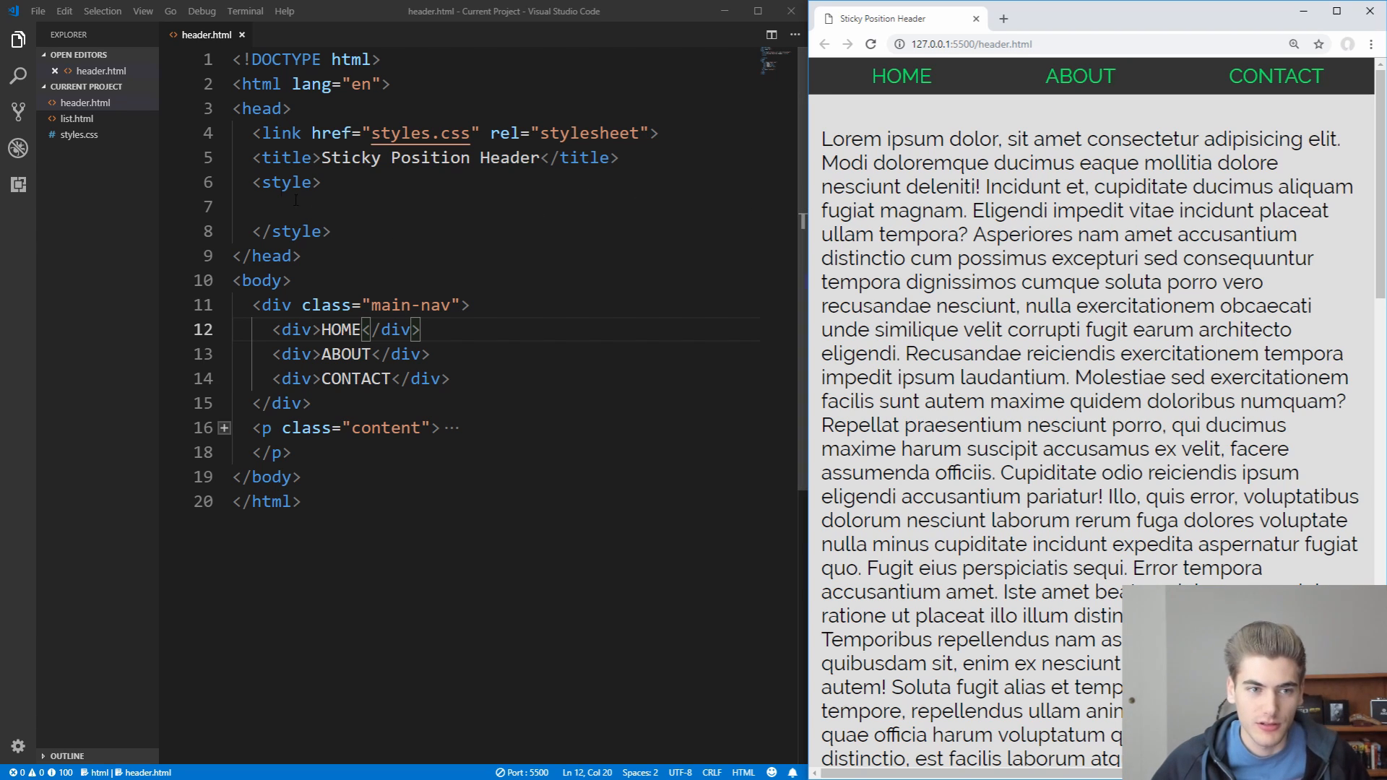
left_click(539, 206)
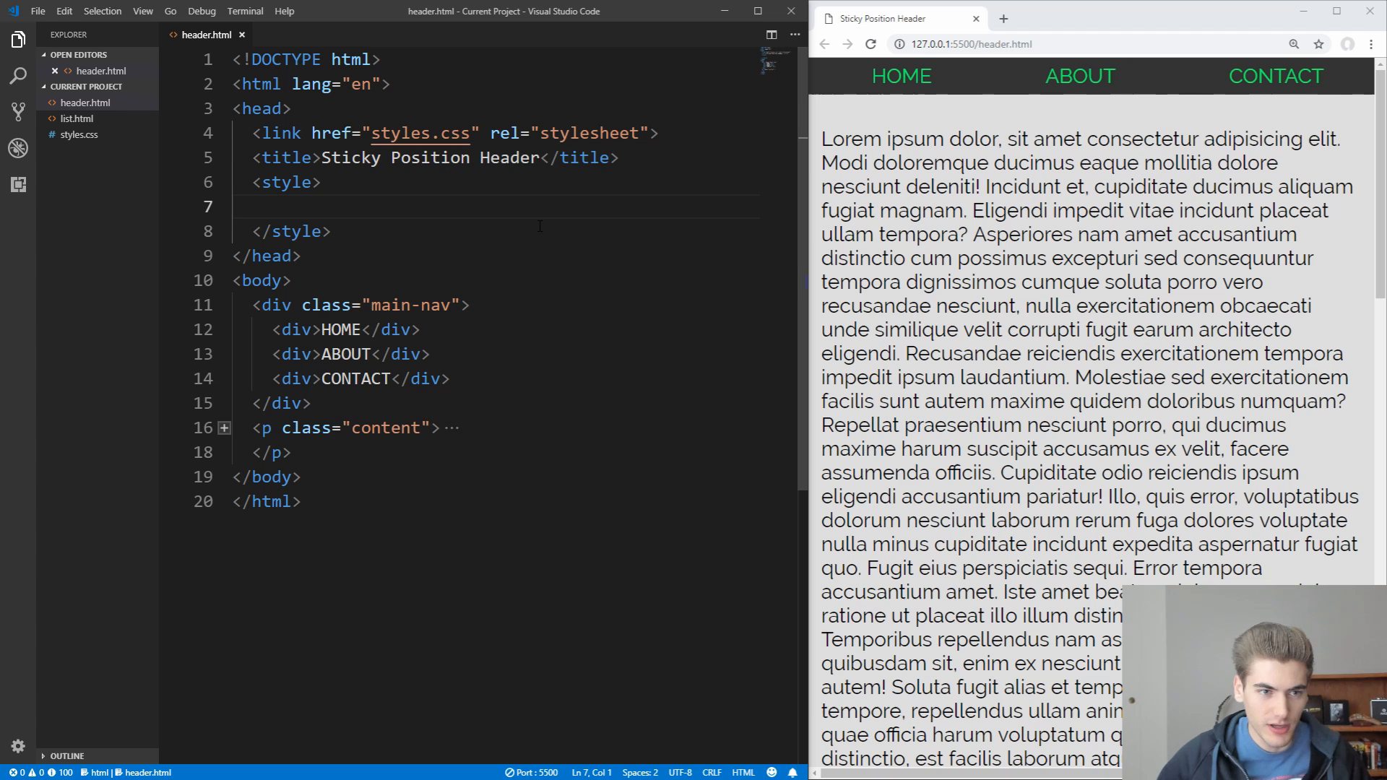
type(".main-nav {")
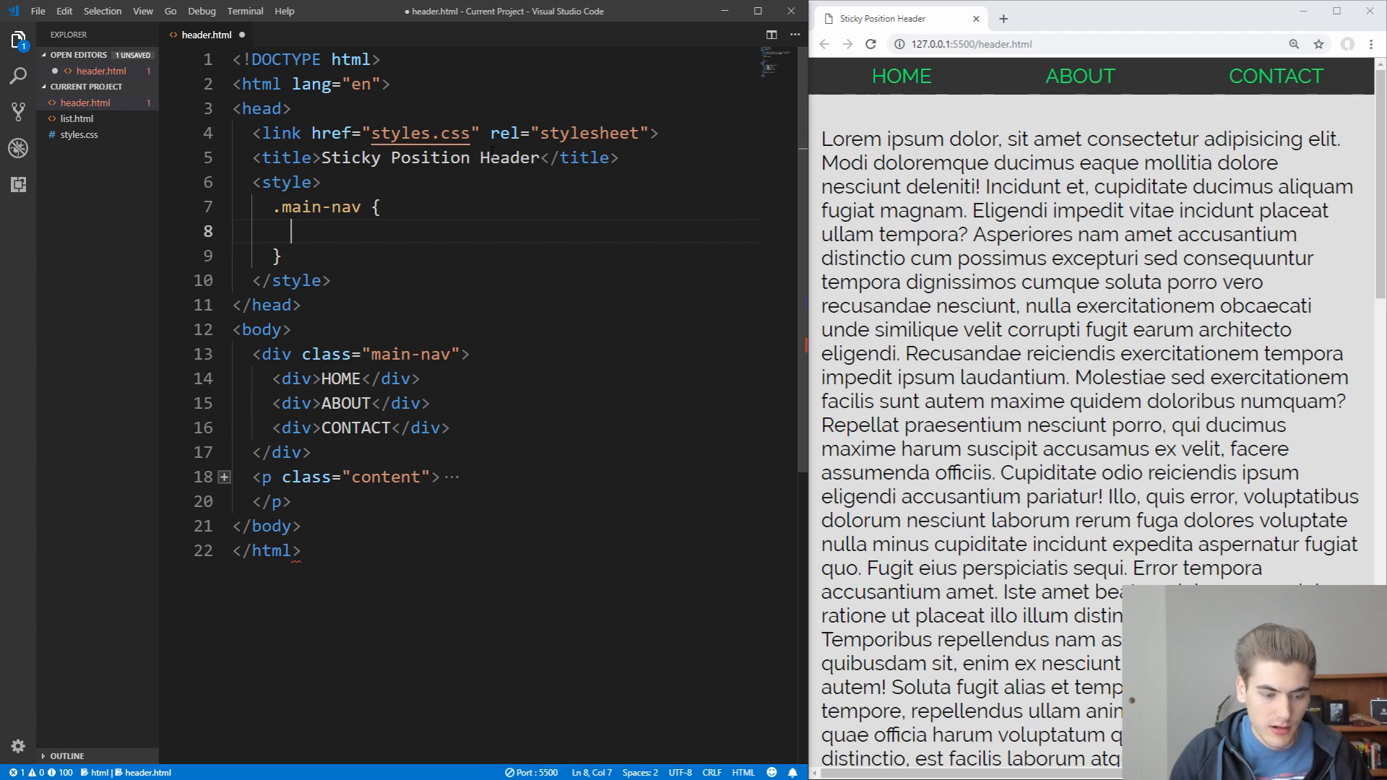
type("position: f;")
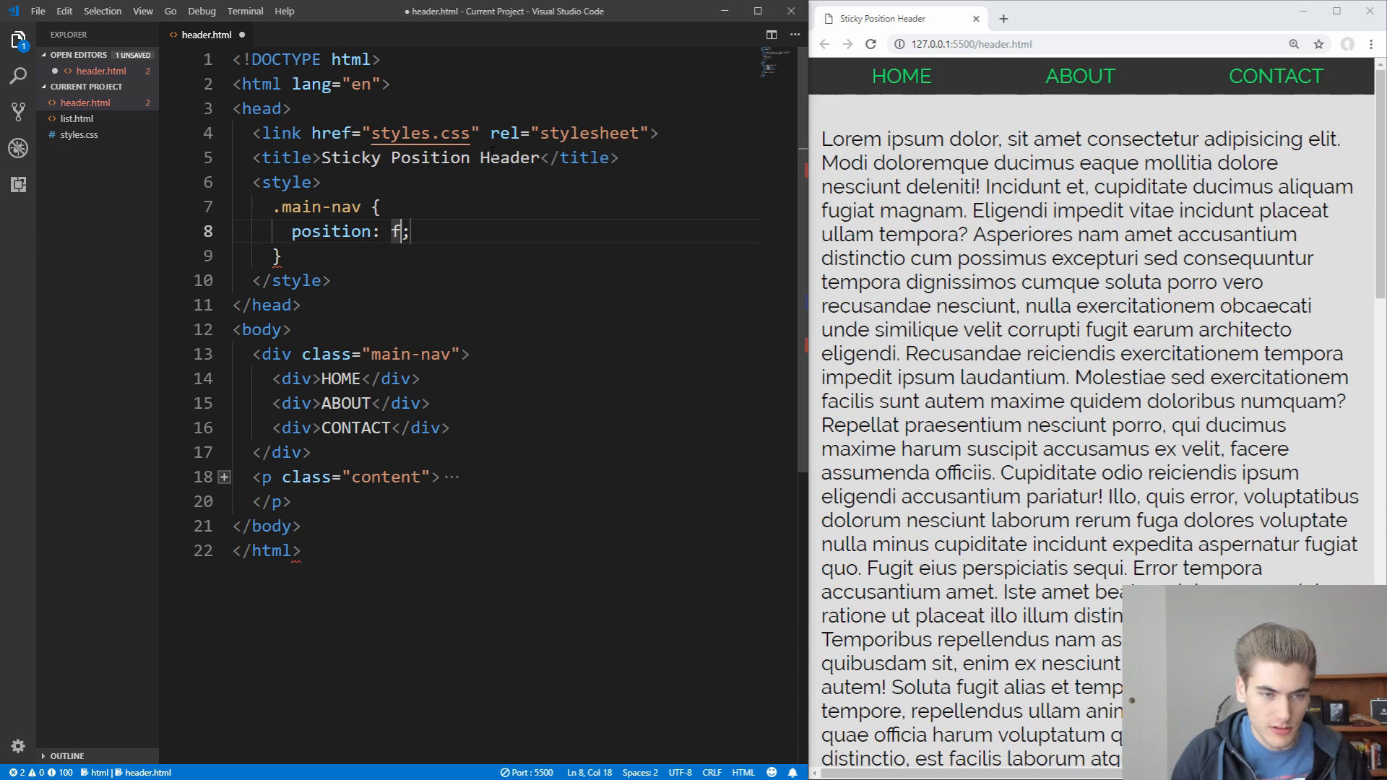
type("ixed")
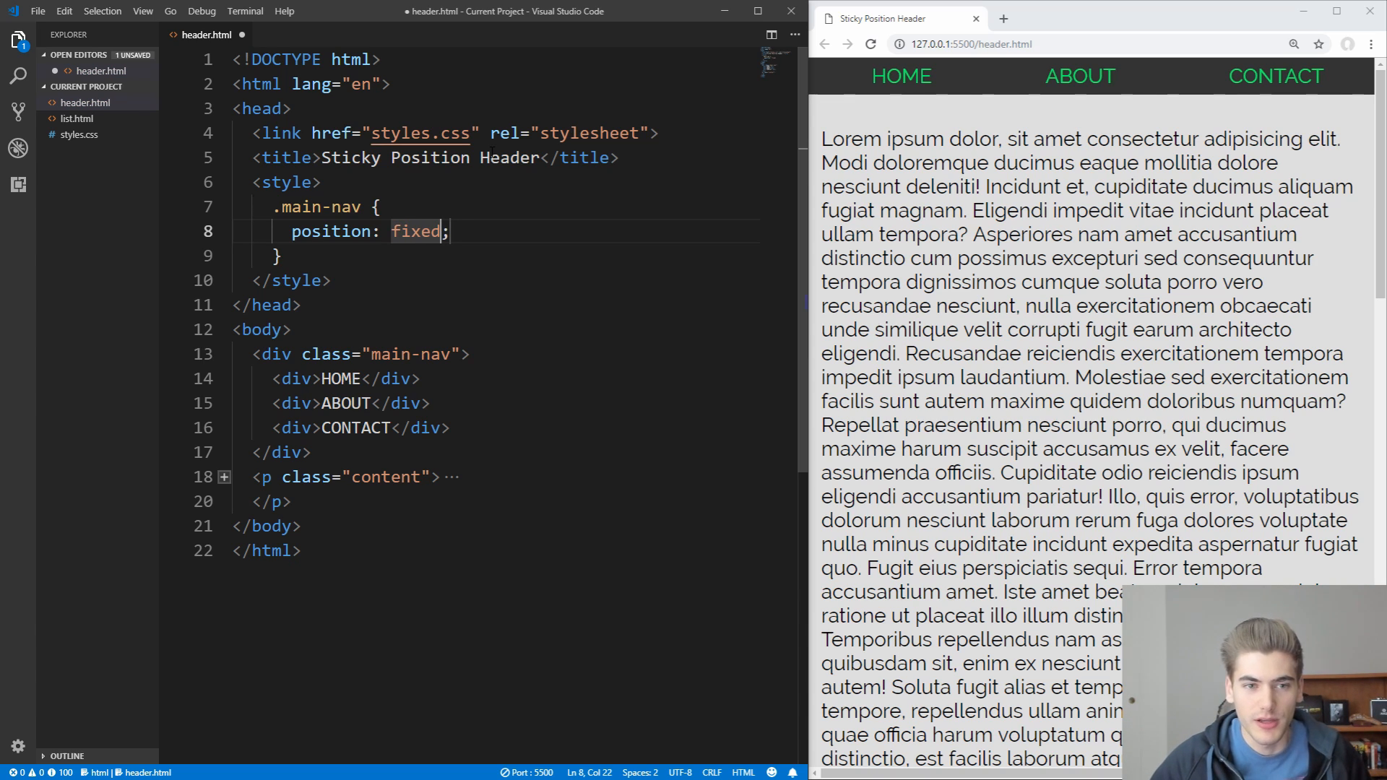
type("top: 0;")
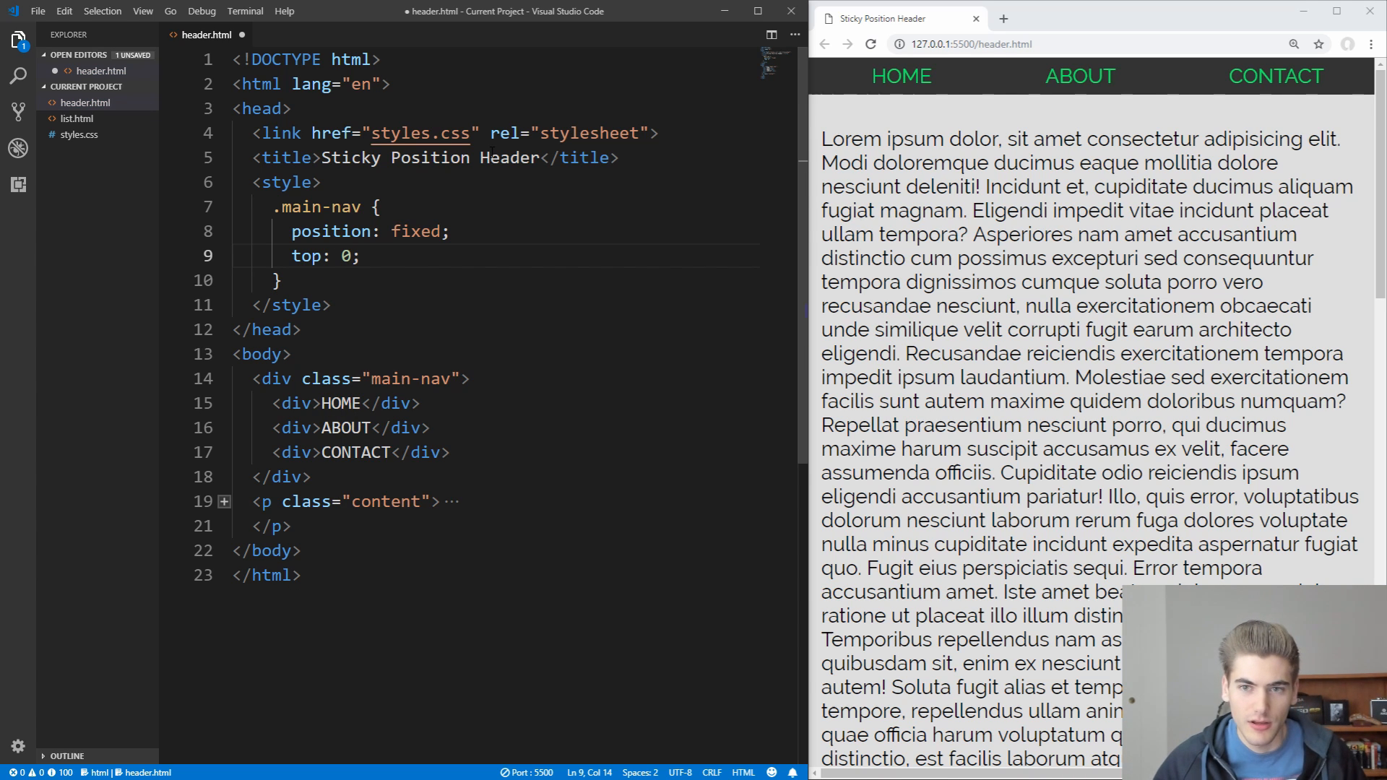
Scroll the preview to confirm the nav bar stays pinned while the text moves beneath it.
scroll("down", 3)
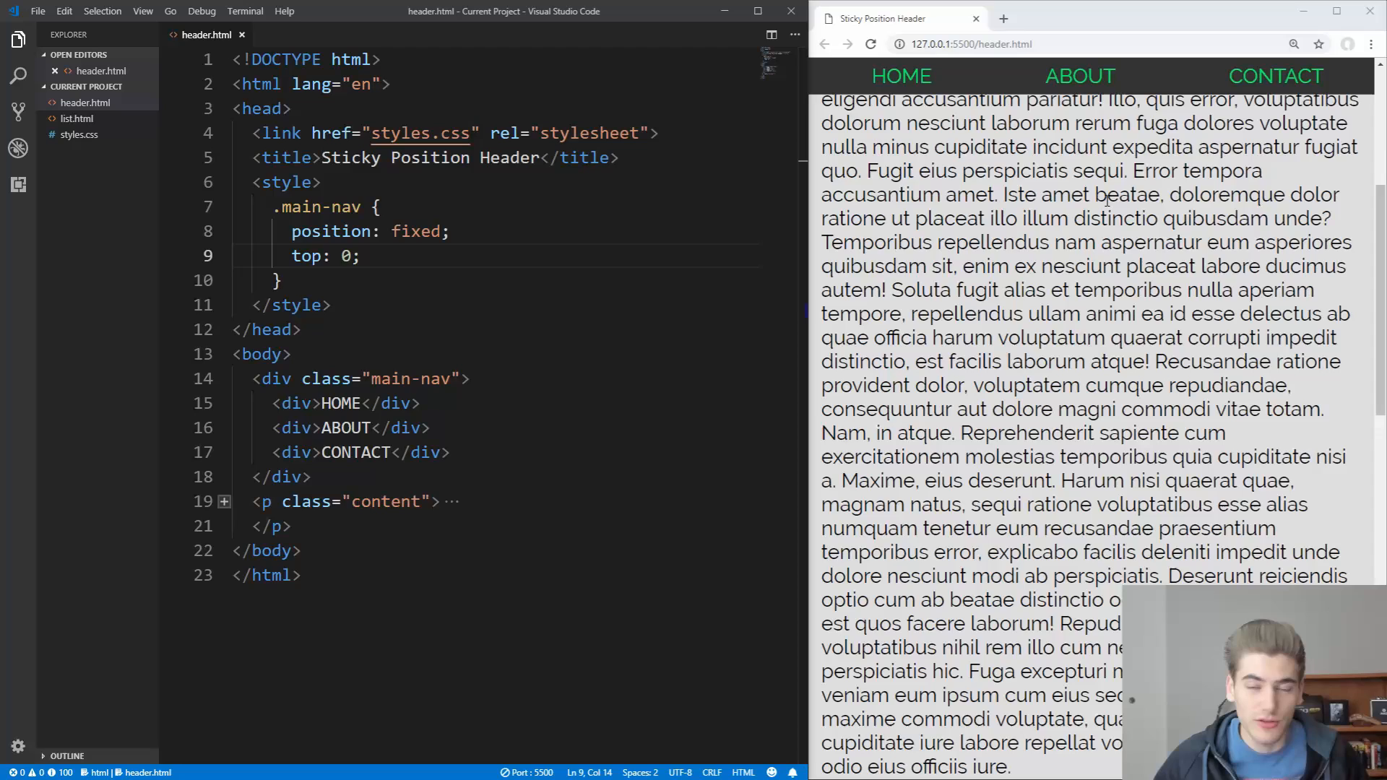
scroll("up", 3)
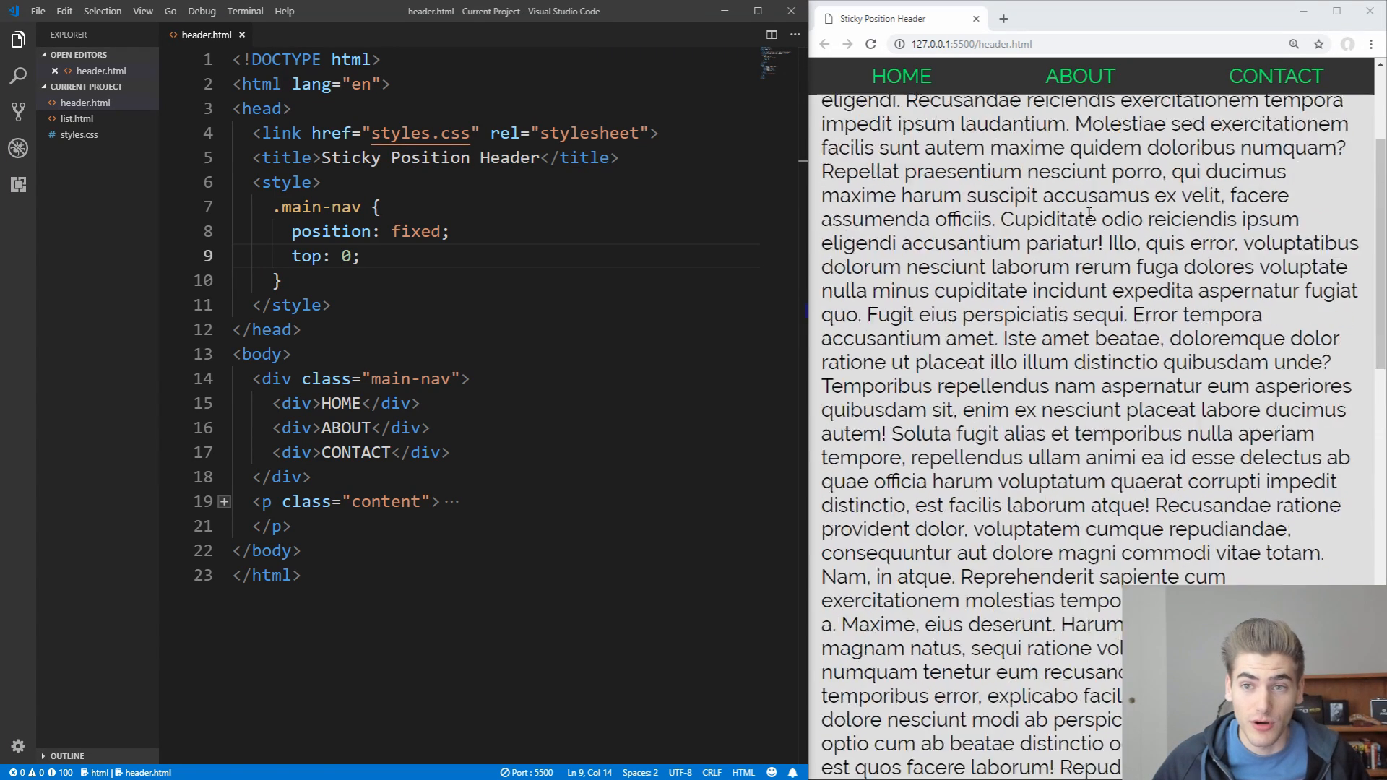
scroll("up", 3)
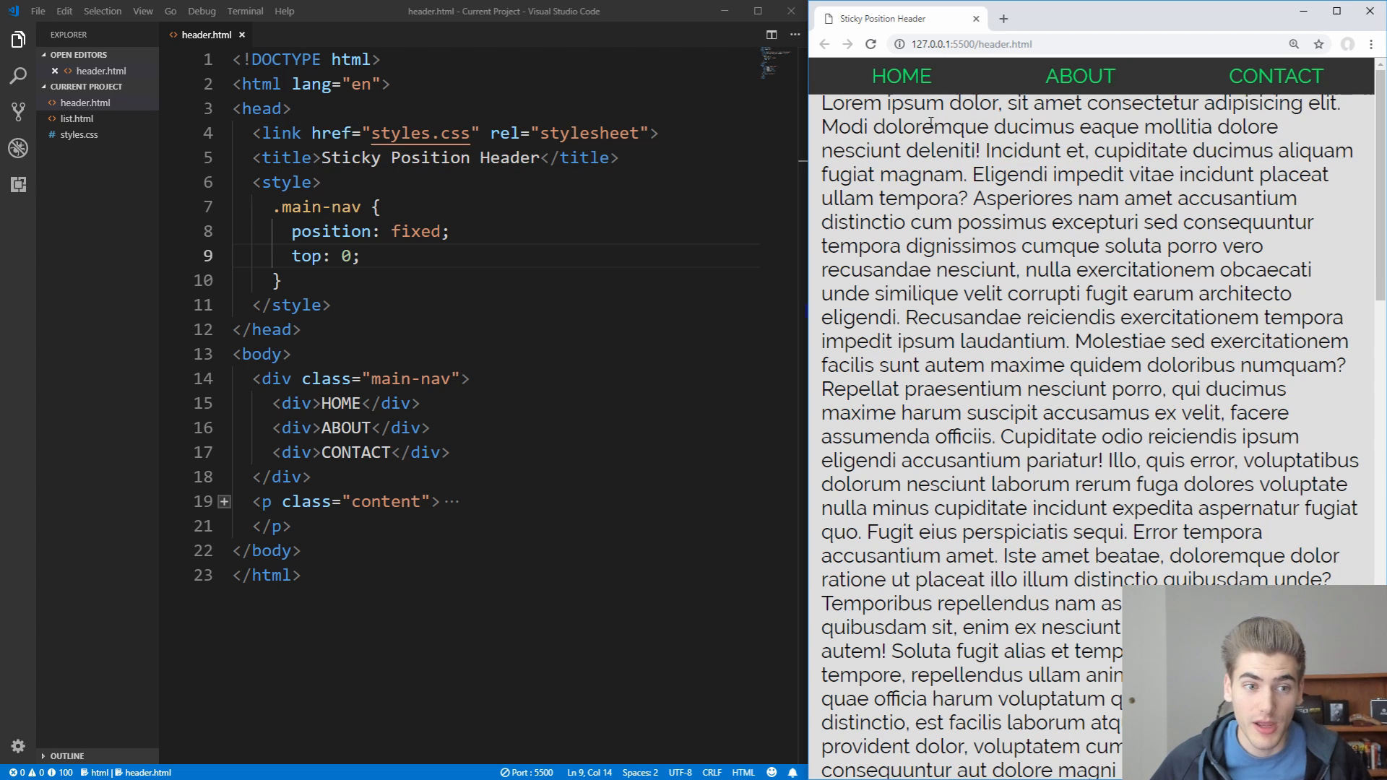
Add a .content rule with margin-top: 30px so the text starts below the fixed nav bar.
key("Enter")
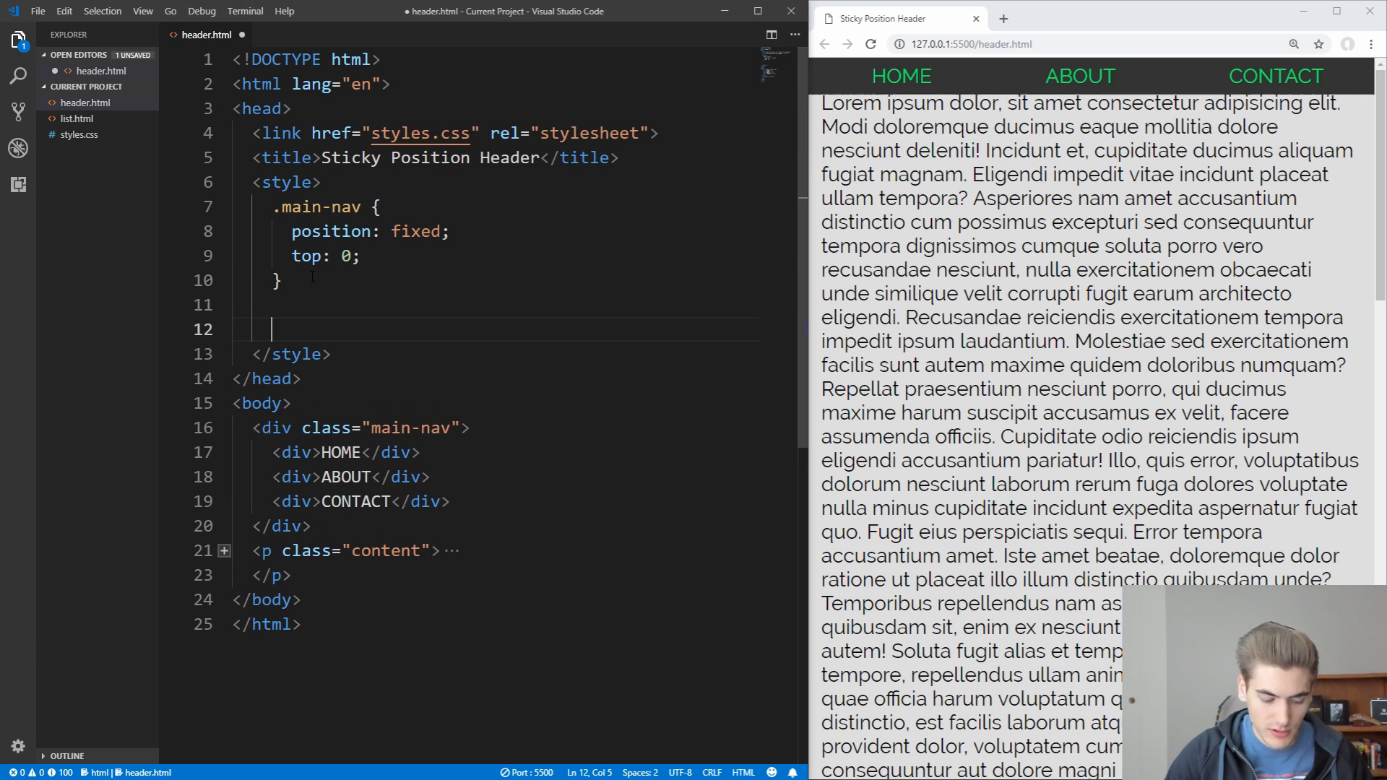
type(".content {")
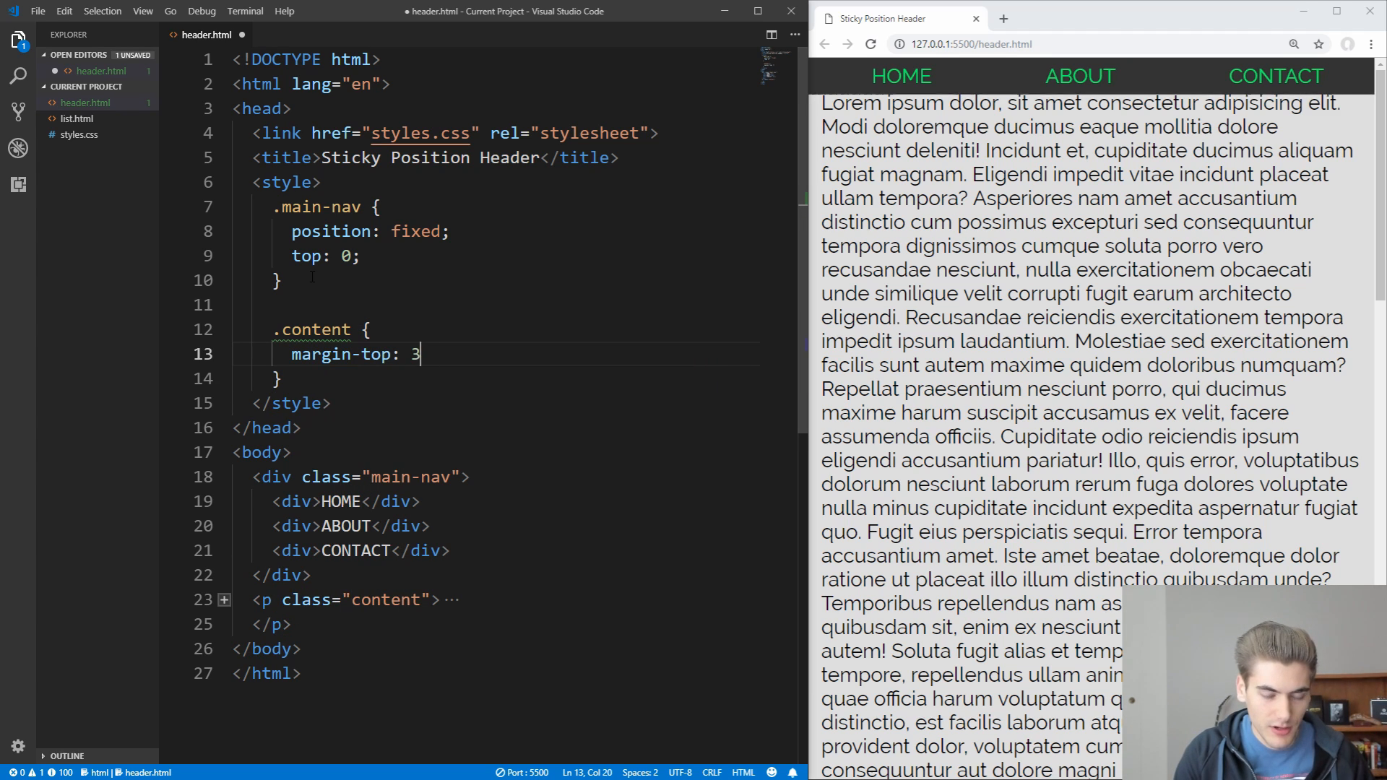
type("0px;")
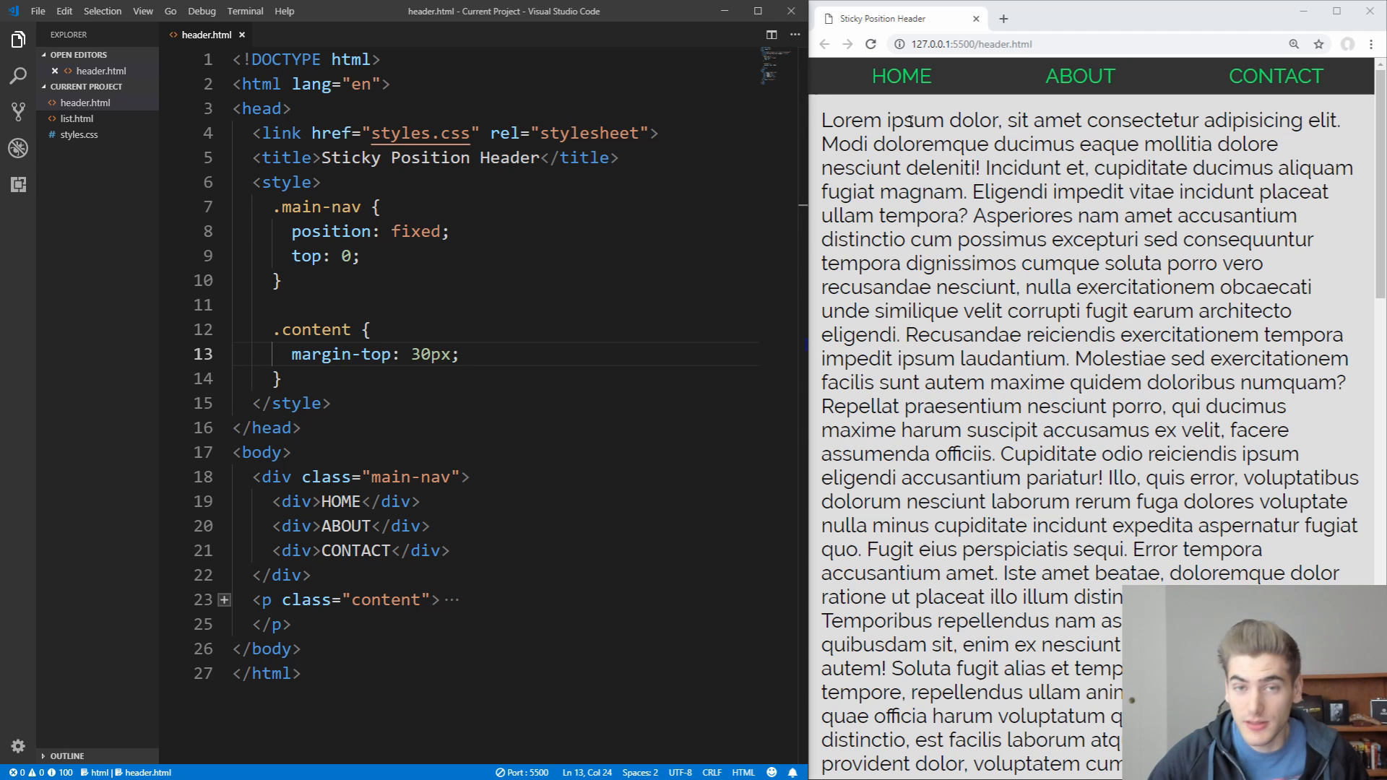
scroll("down", 3)
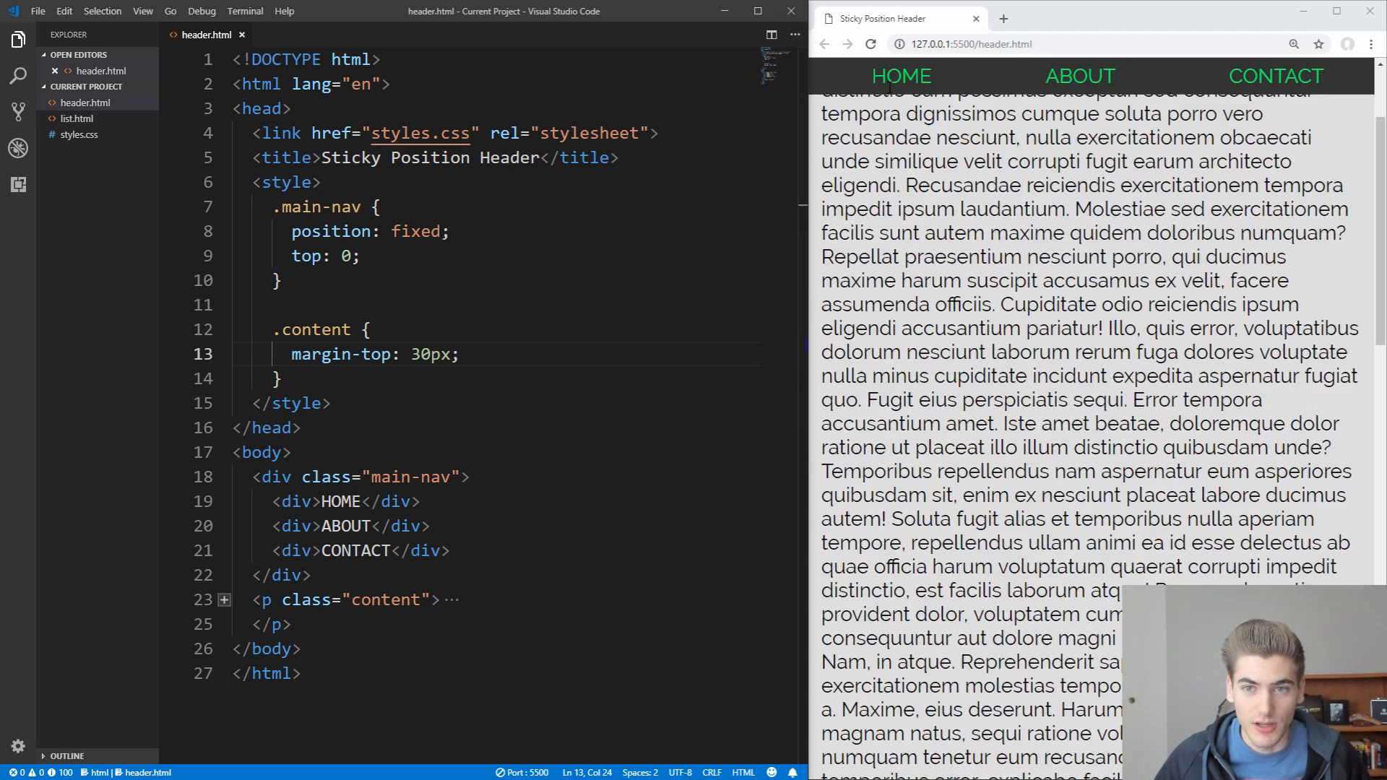
scroll("down", 3)
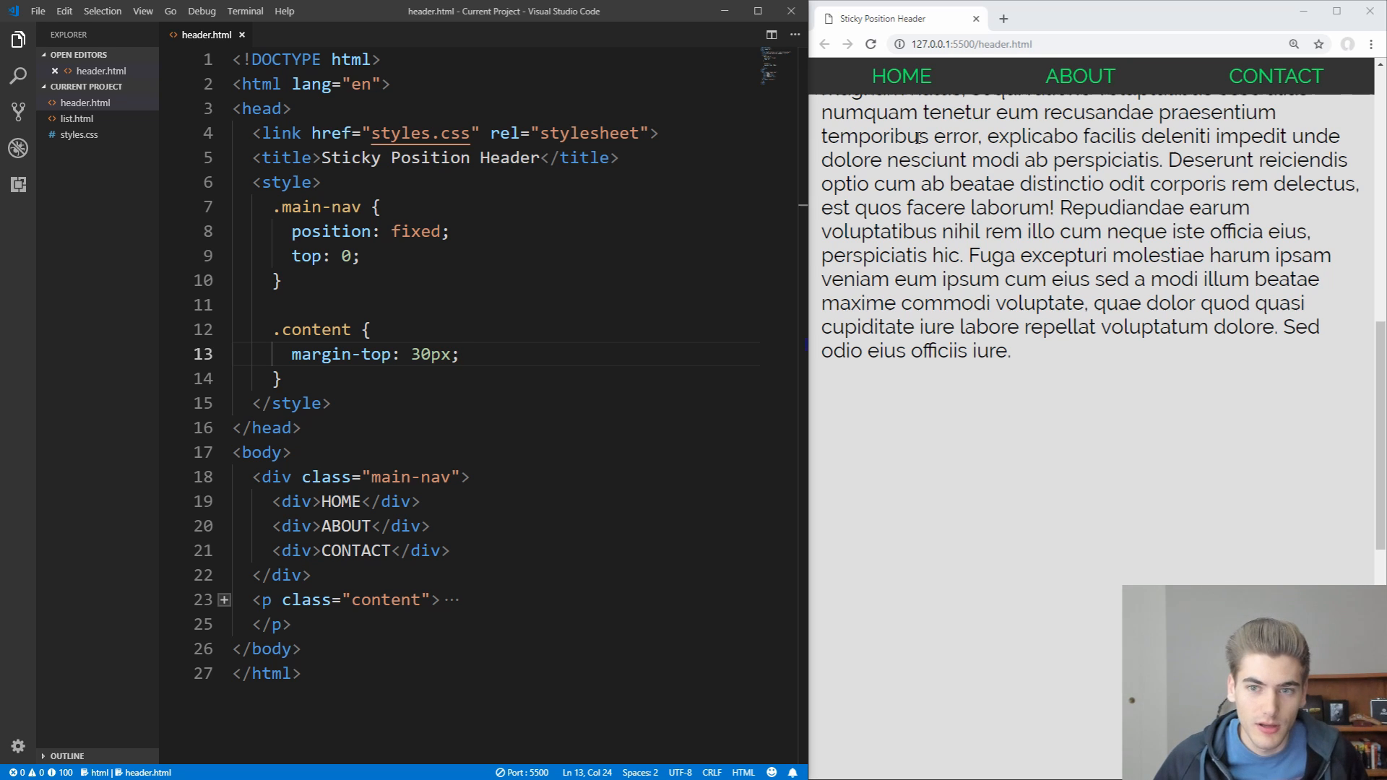
scroll("up", 3)
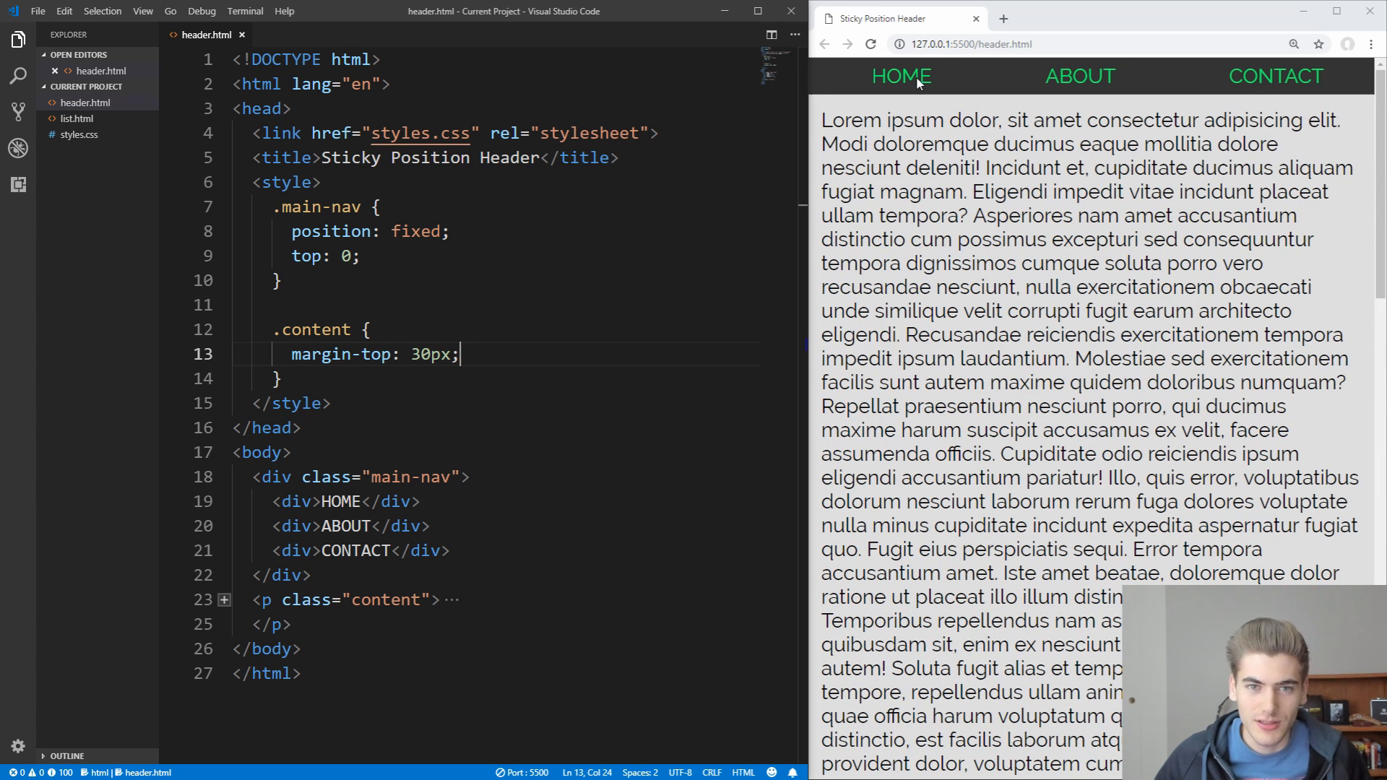
Insert <div class="header-large"></div> above the main-nav div to show the skyline image.
key("enter")
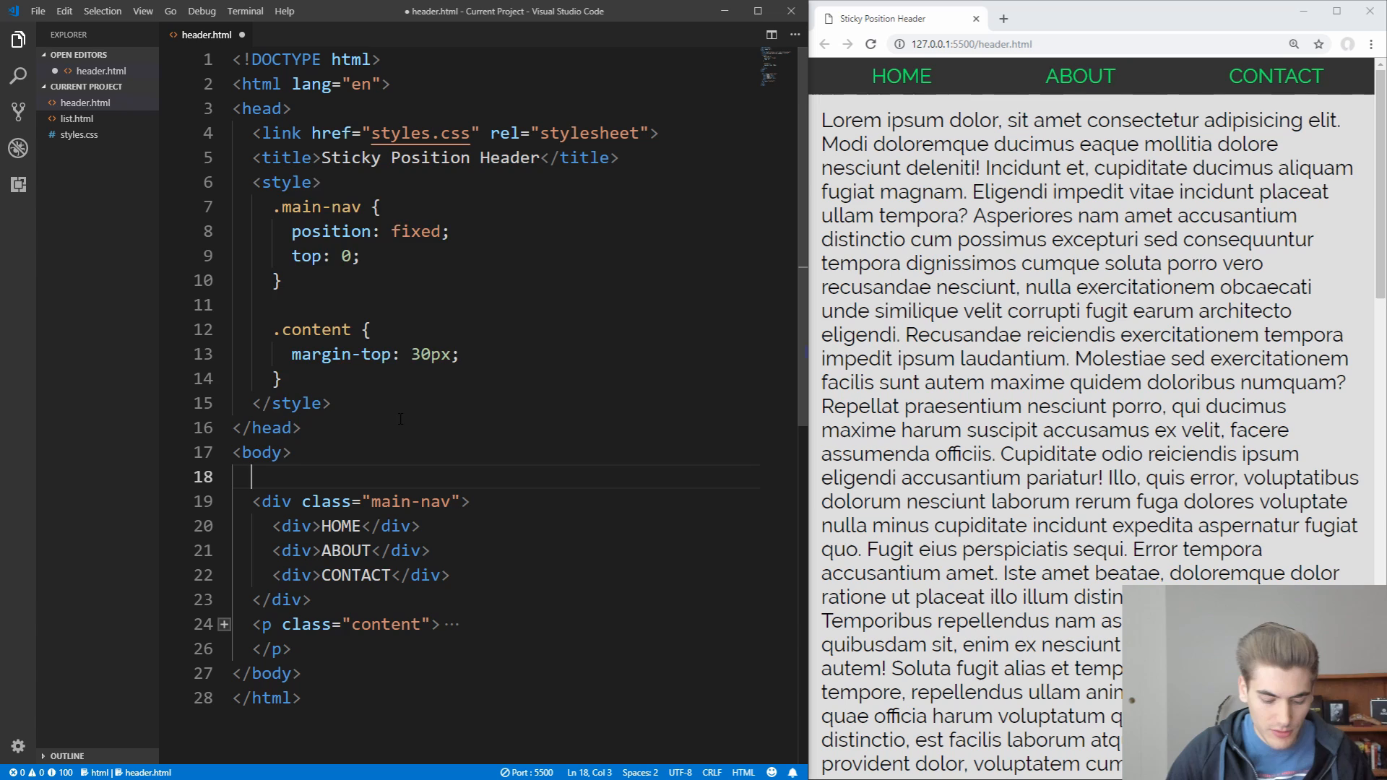
type("<div class=")
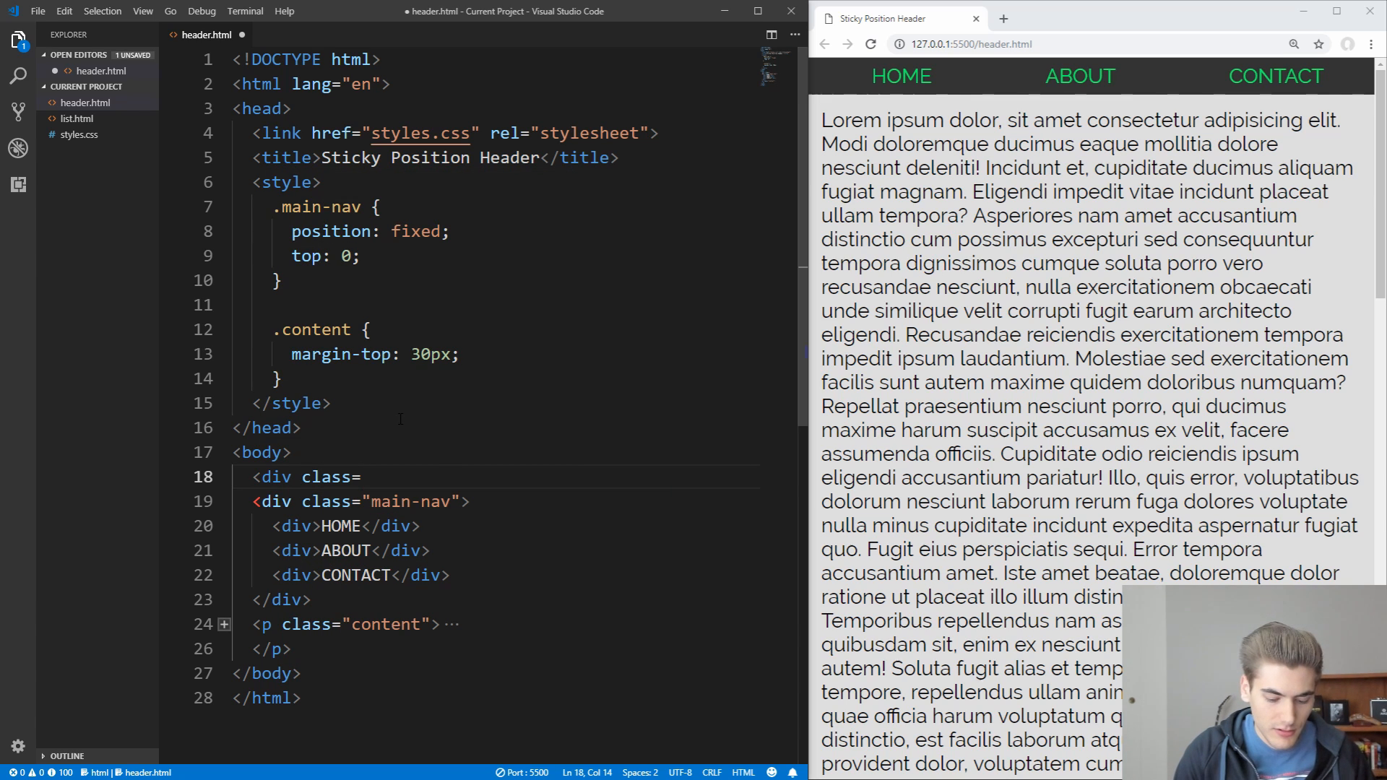
type("header-large\"")
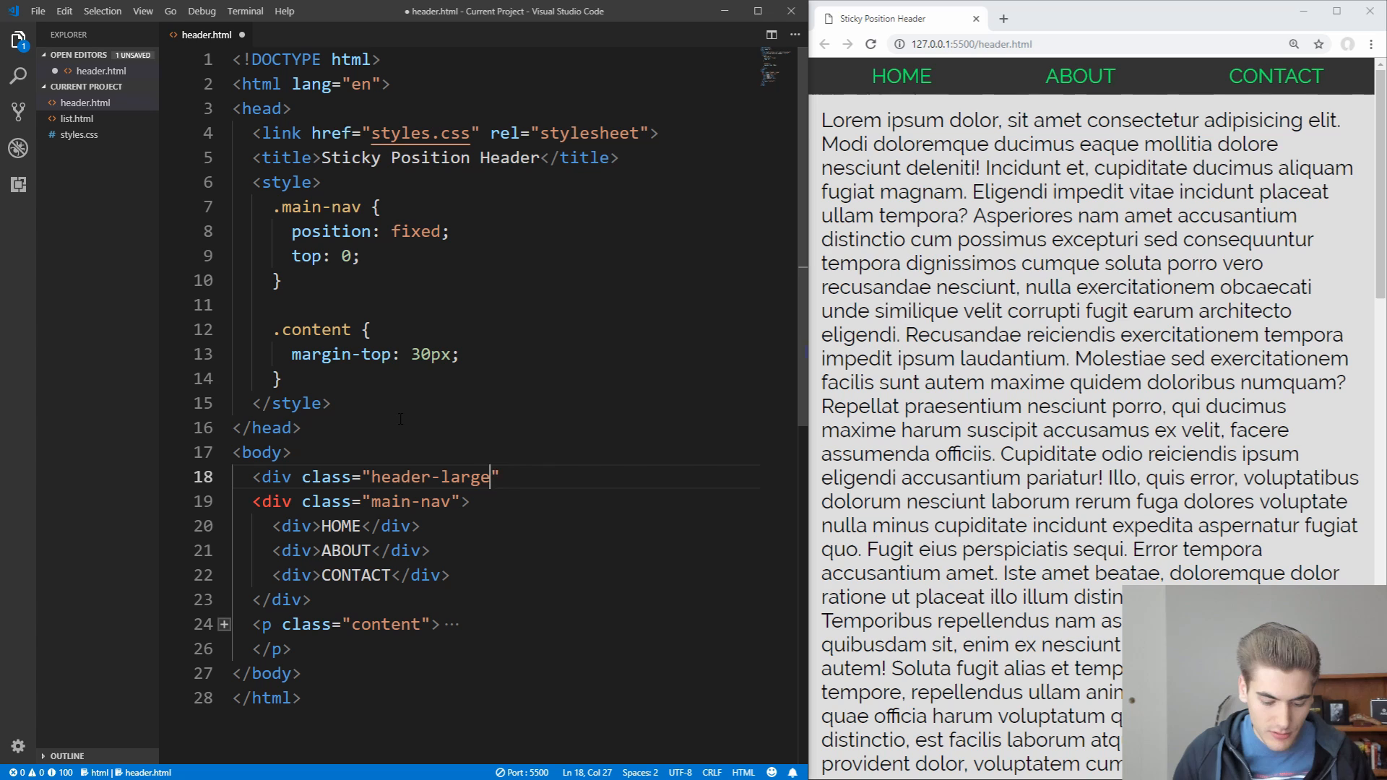
type("></div>")
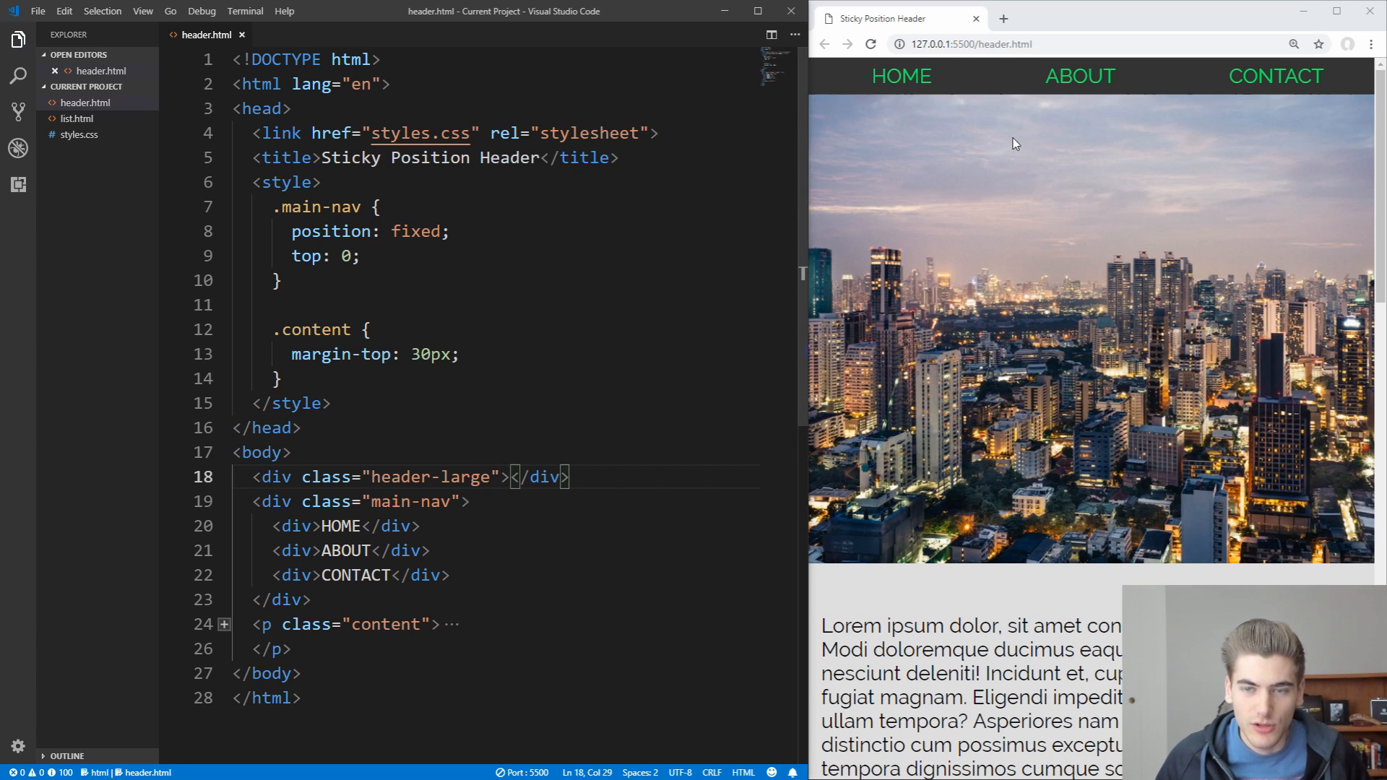
mouse_move(1160, 175)
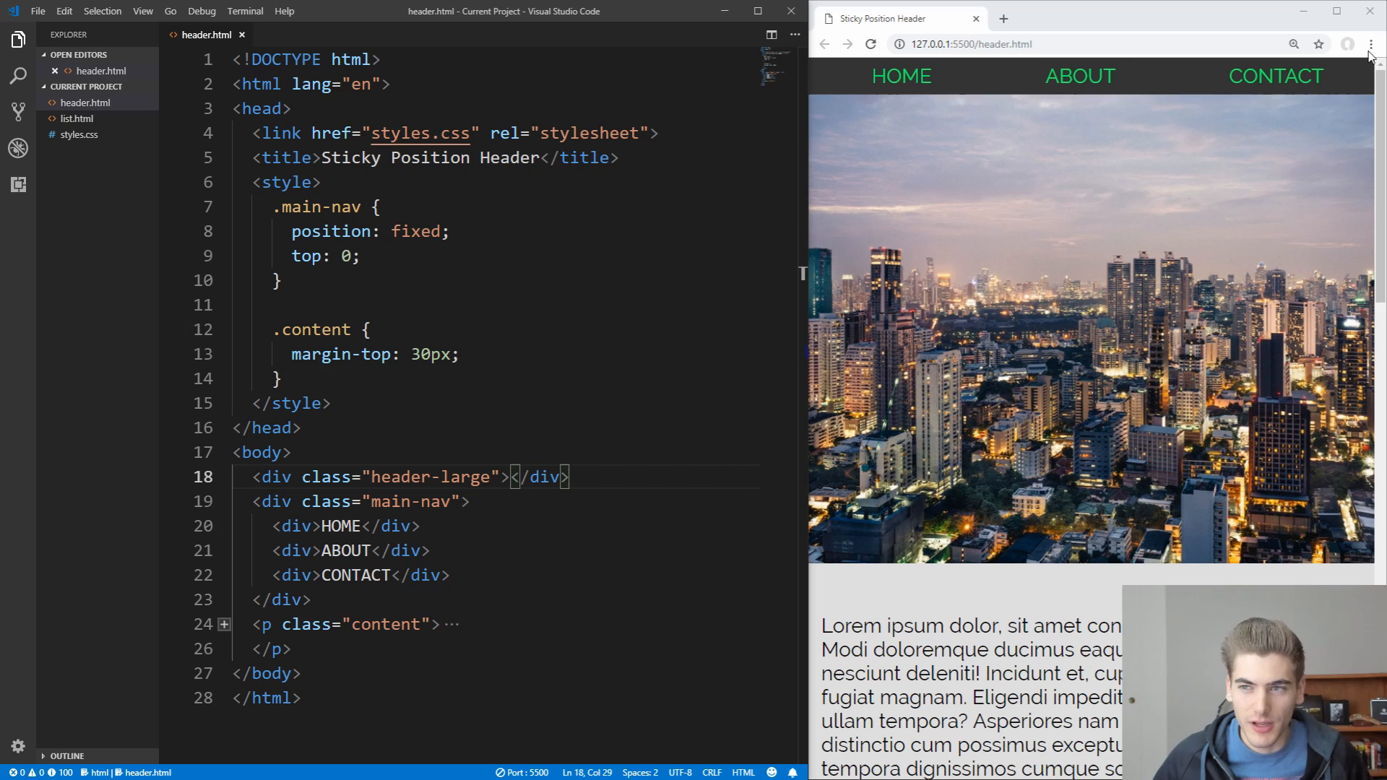
mouse_move(1059, 611)
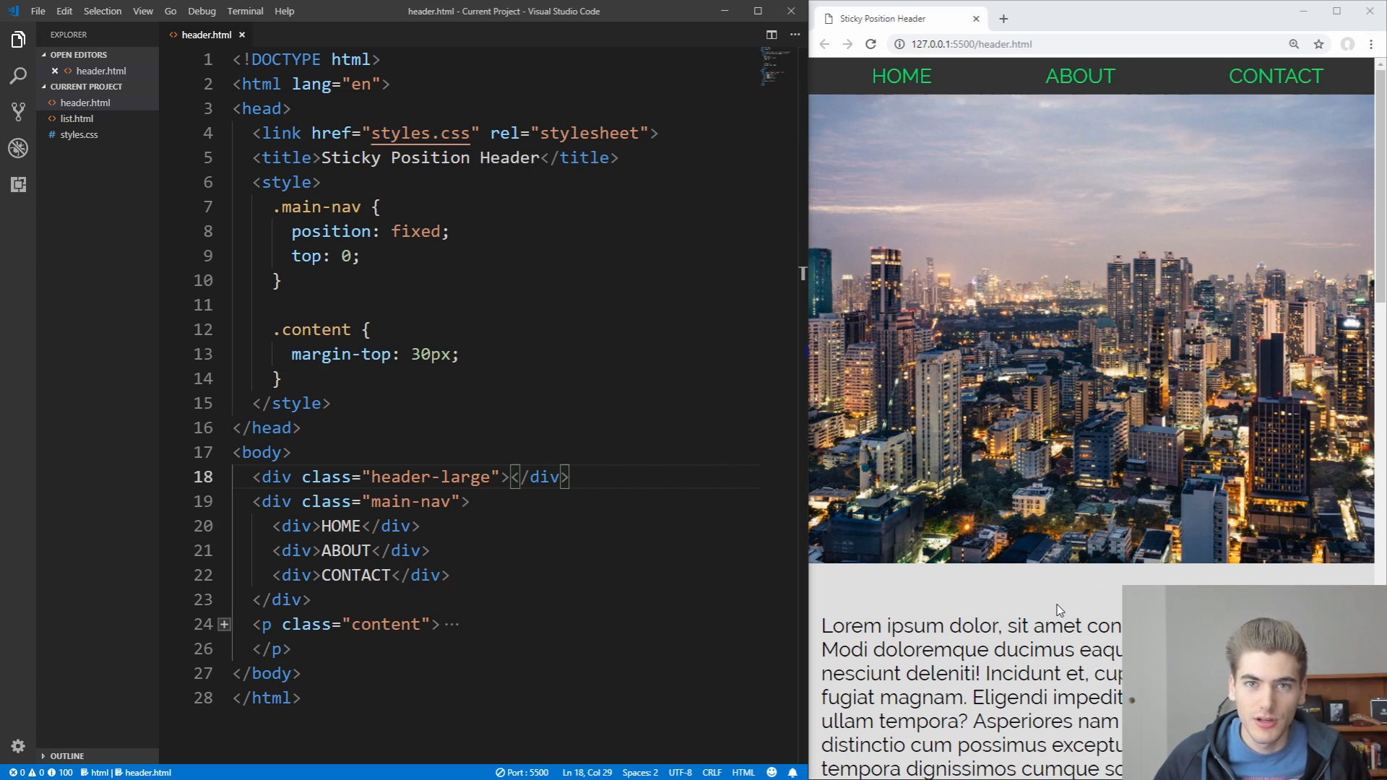
mouse_move(967, 92)
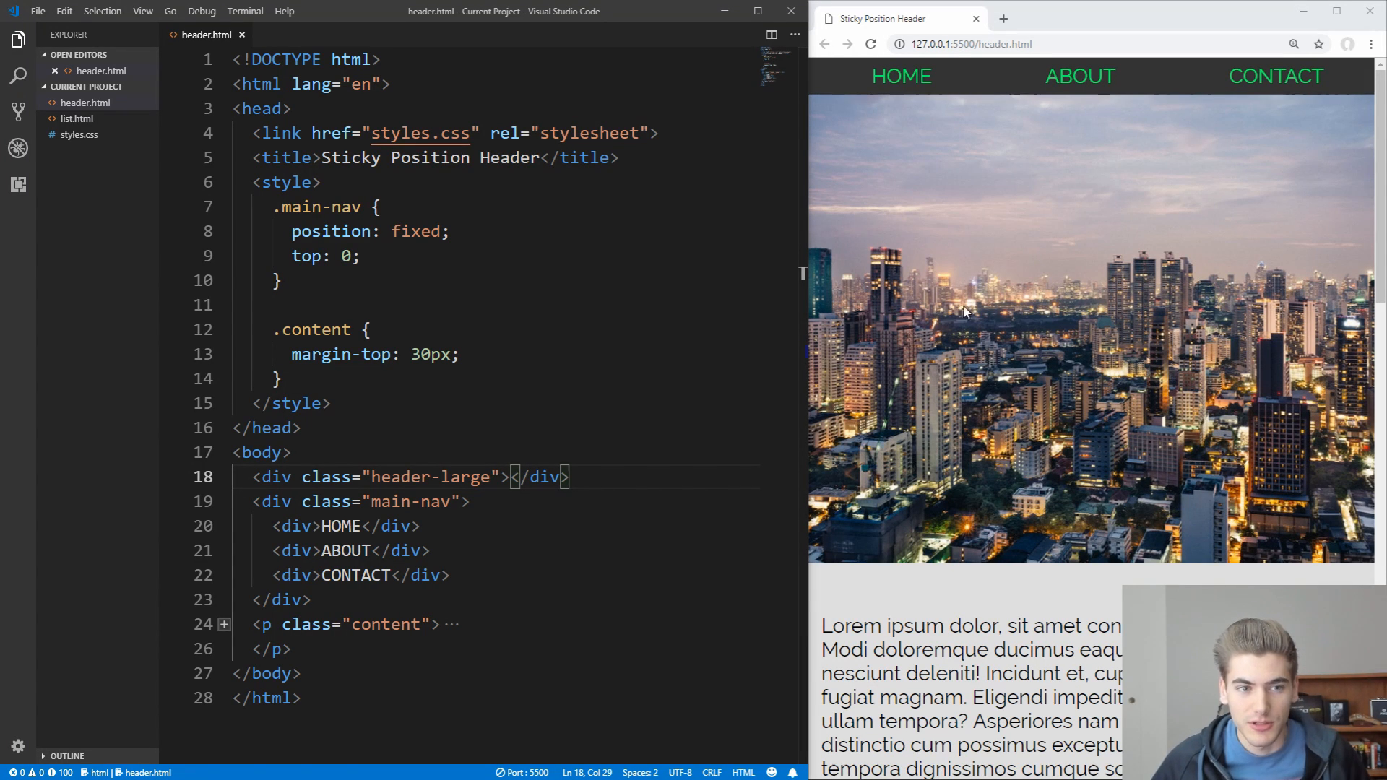
Replace the existing style rules with an empty .main-nav rule, dropping the .content rule.
left_click_drag(291, 231, 281, 280)
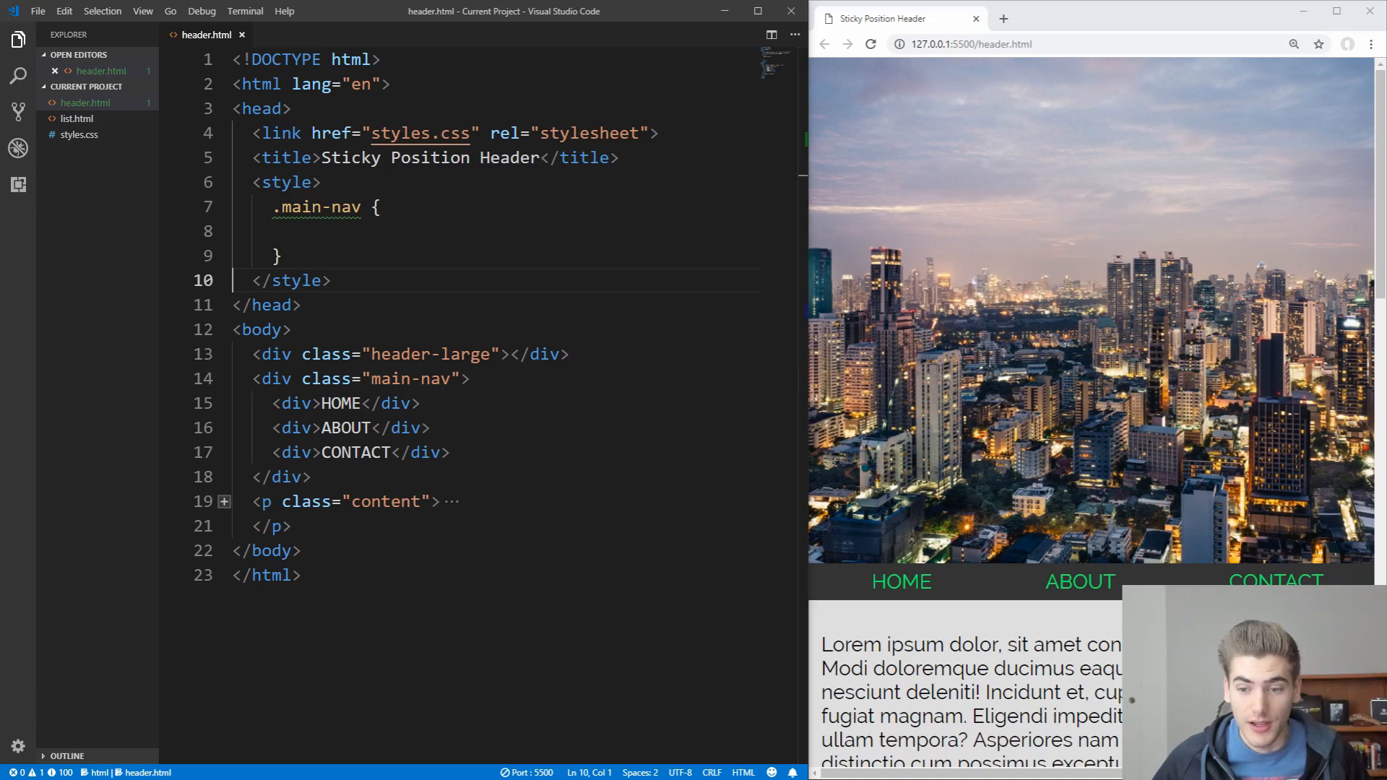
mouse_move(1188, 290)
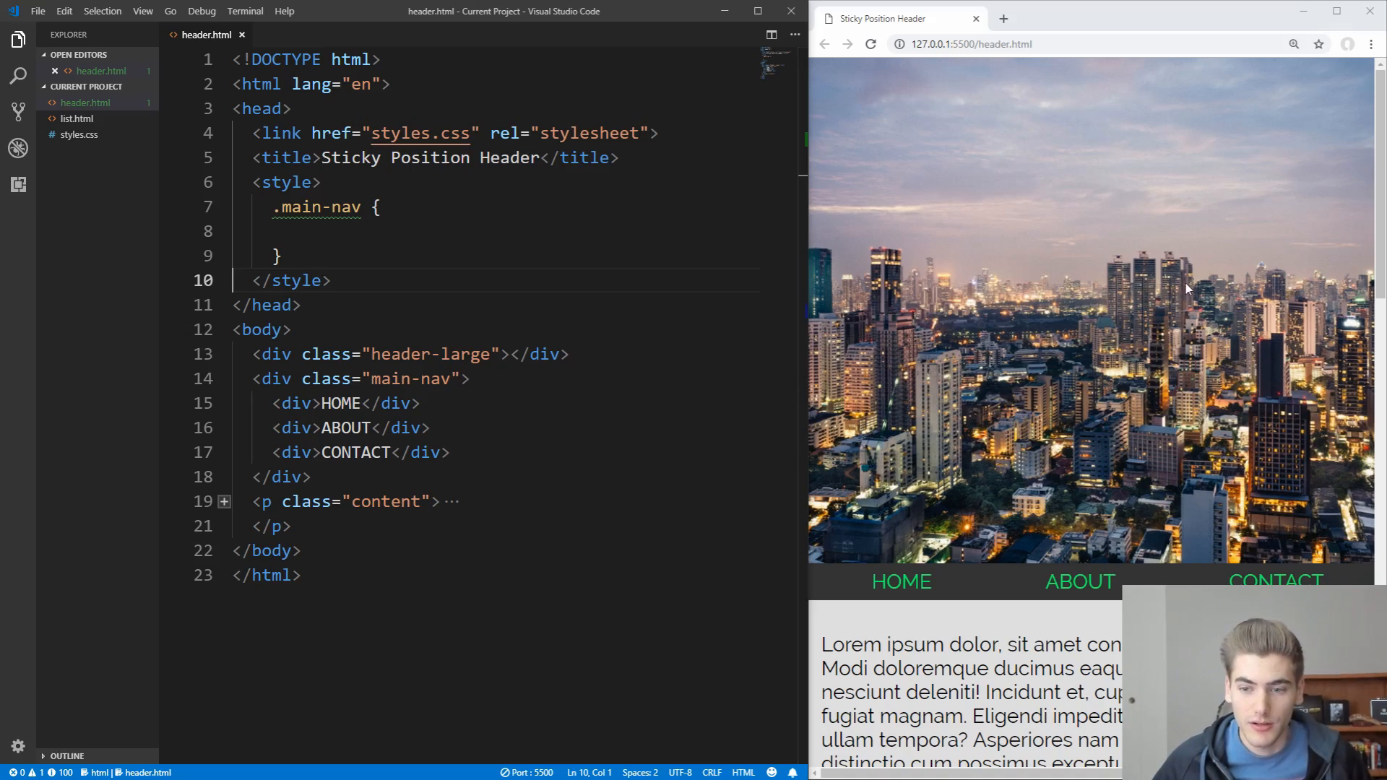
scroll("down", 3)
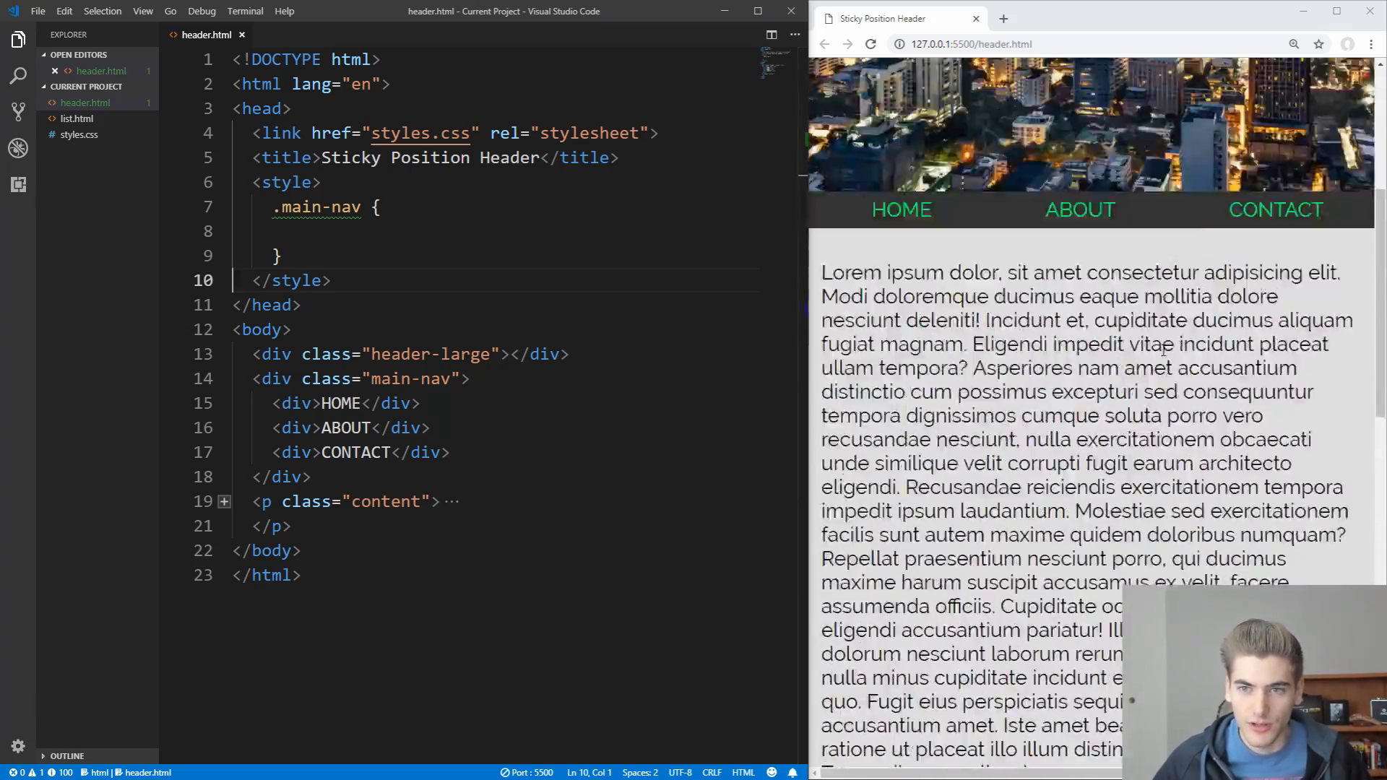
scroll("up", 3)
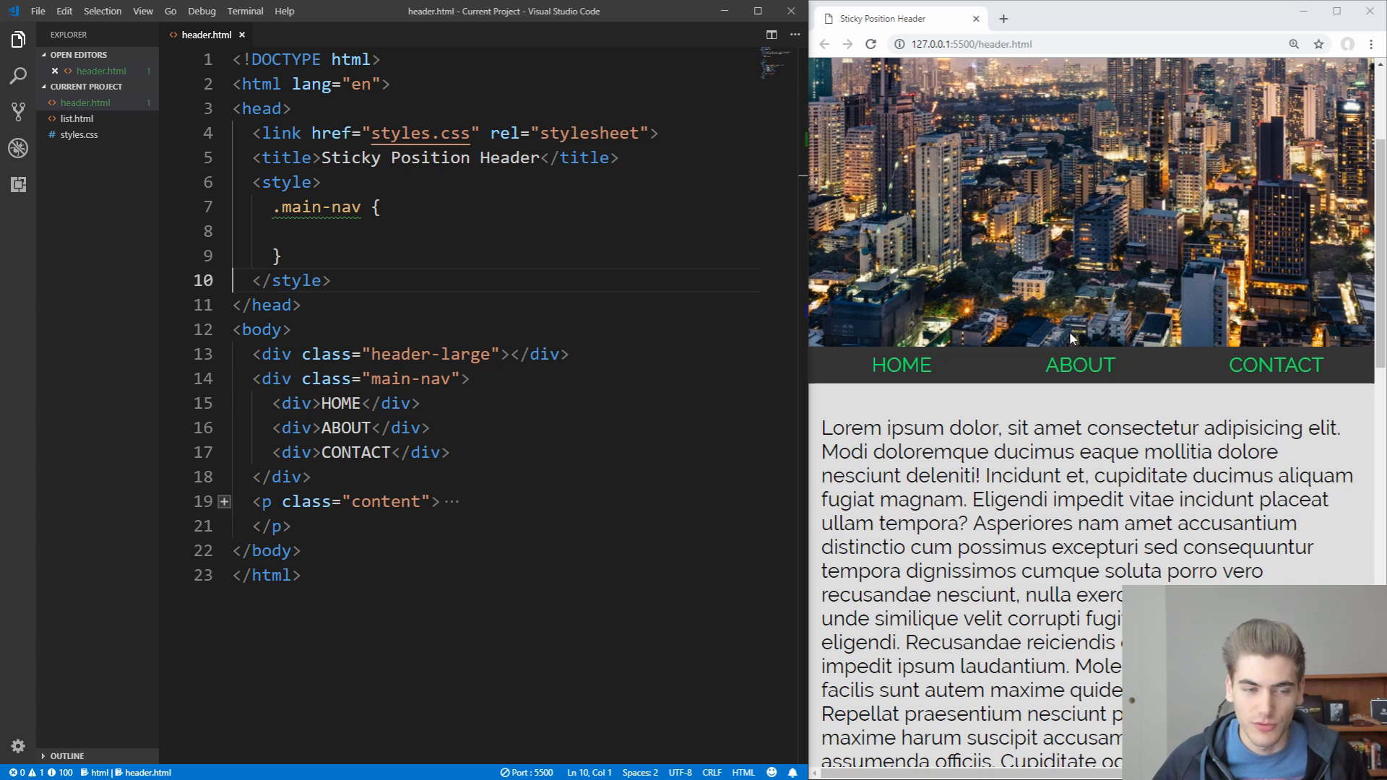
scroll("up", 3)
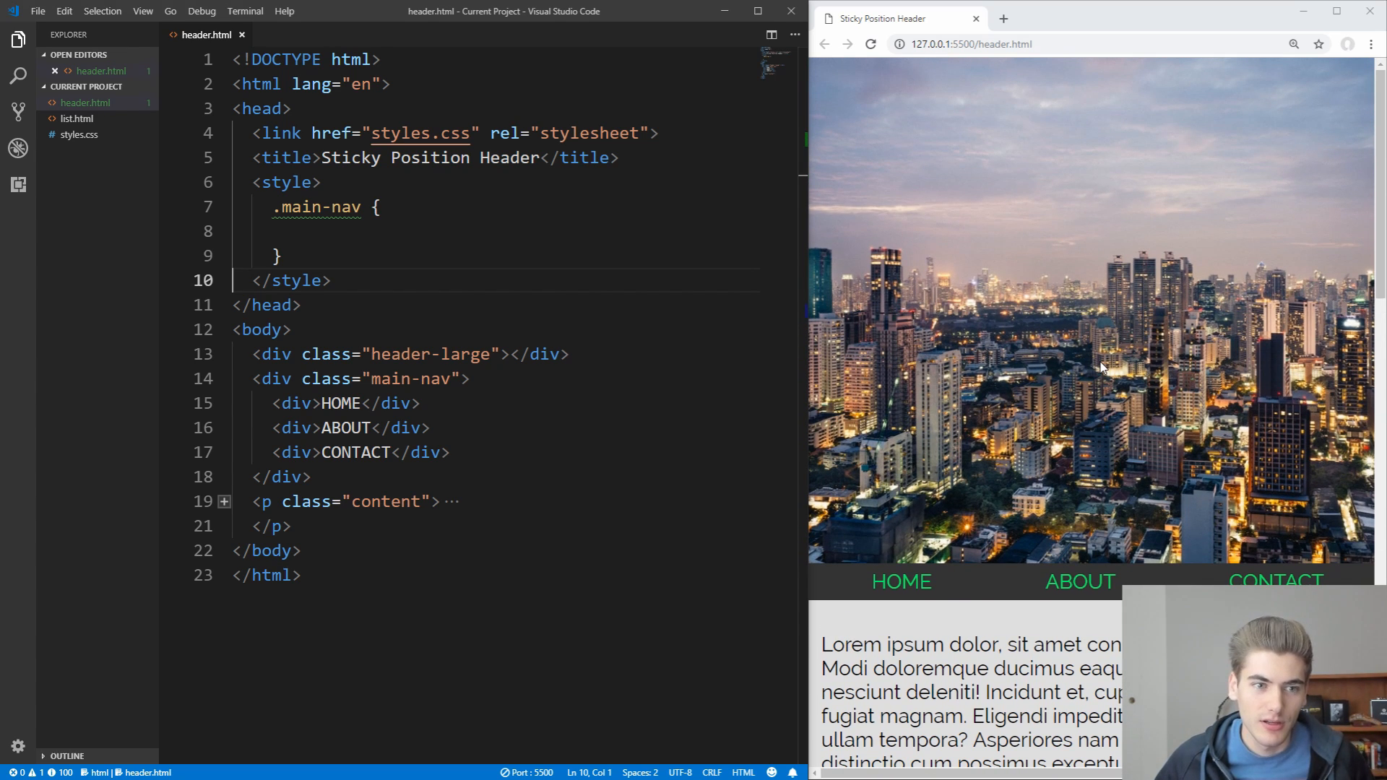
Give the .main-nav rule position: sticky and check the preview's nav bar.
type("position: sticky;")
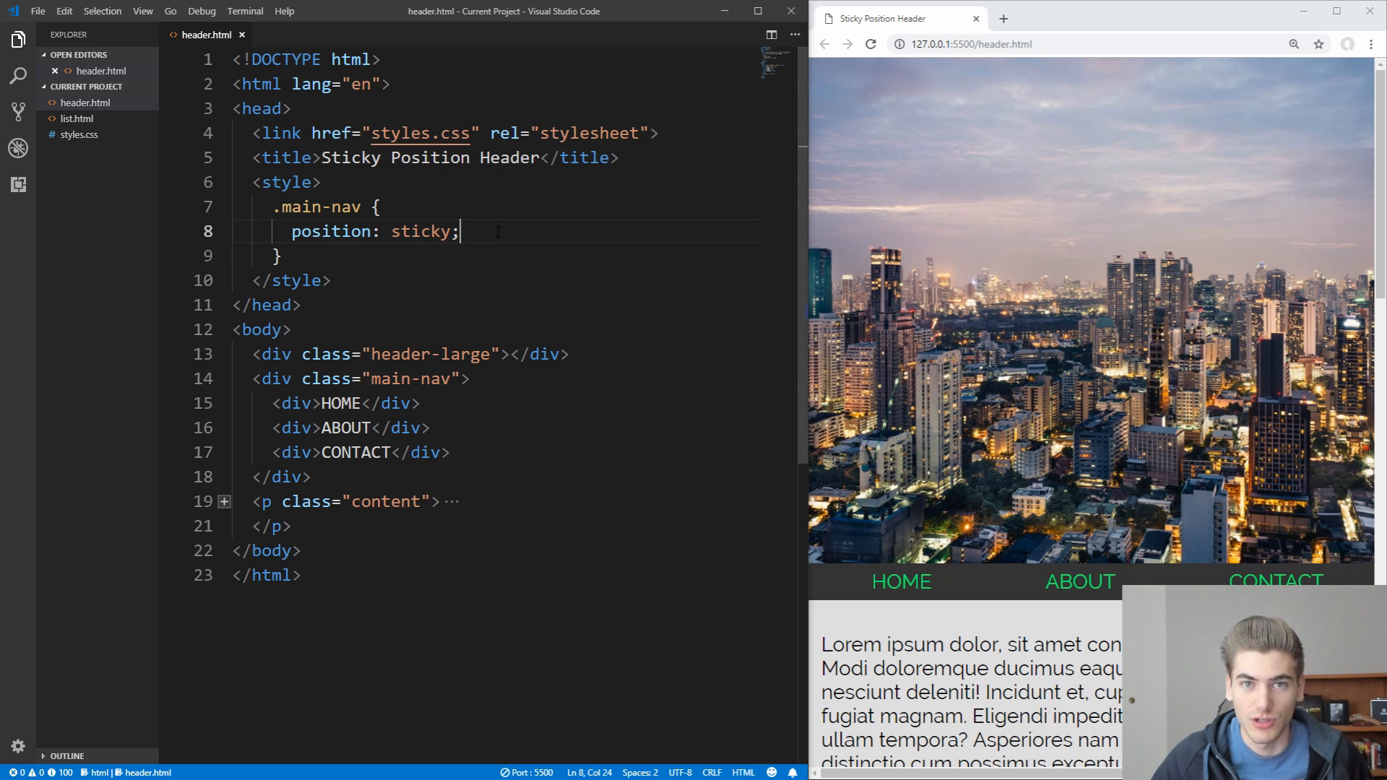
scroll("down", 3)
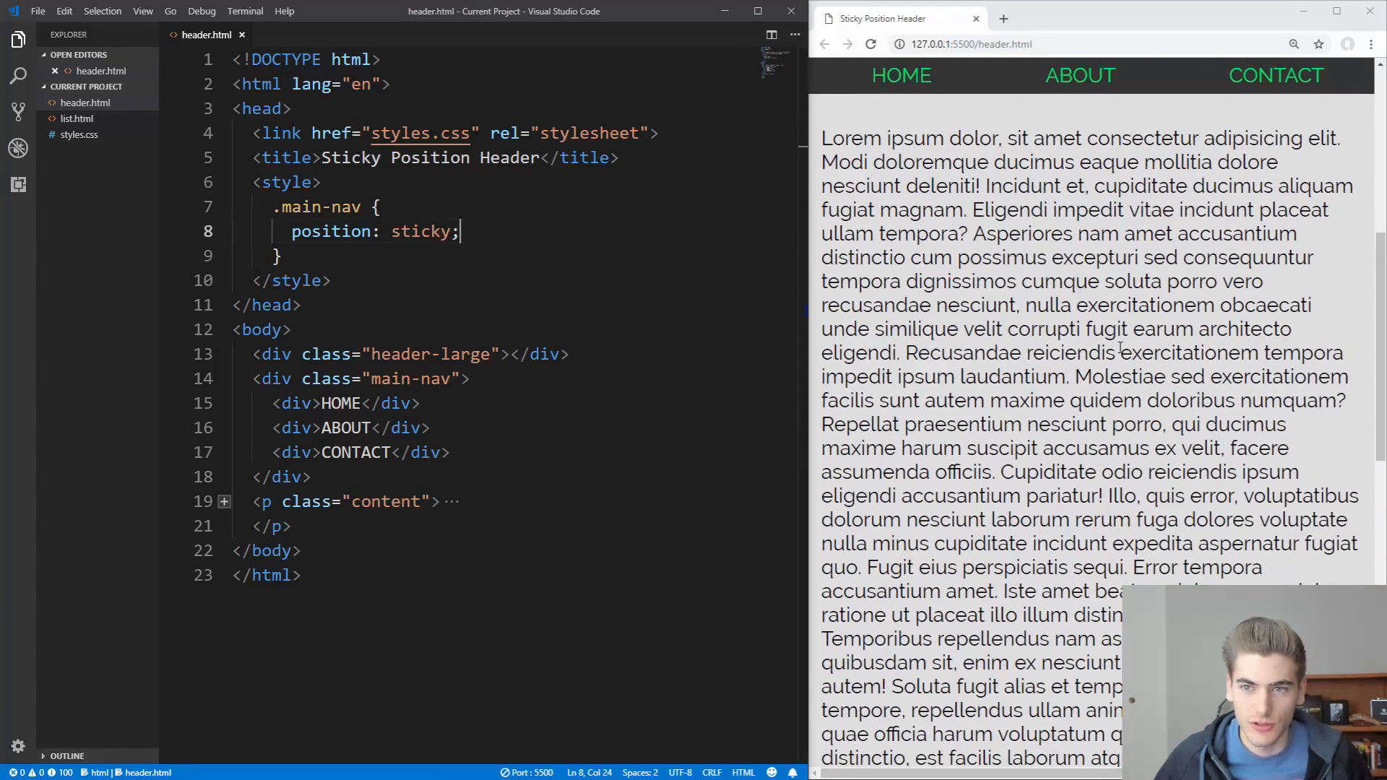
scroll("up", 3)
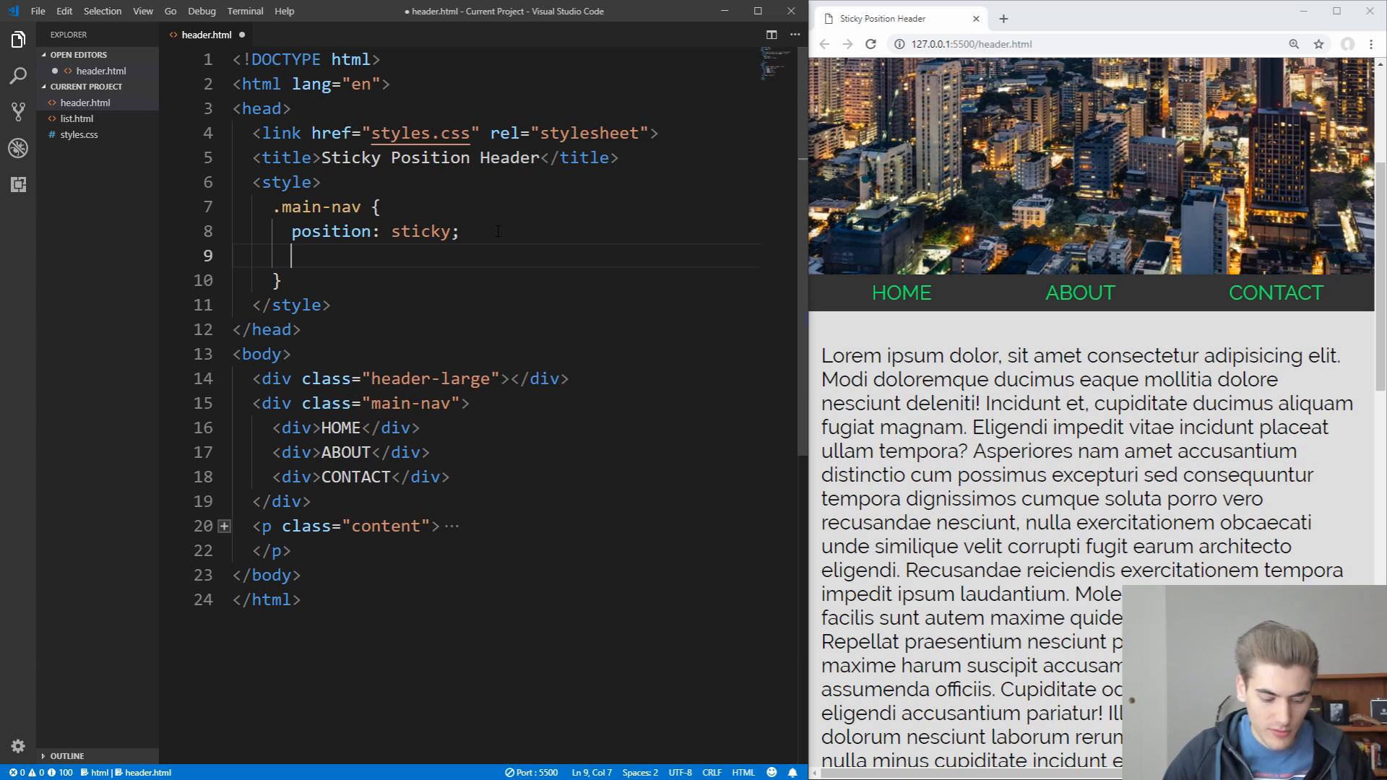
Add top: 0 to .main-nav and scroll the preview to see the bar pin after the skyline.
type("top: 0;")
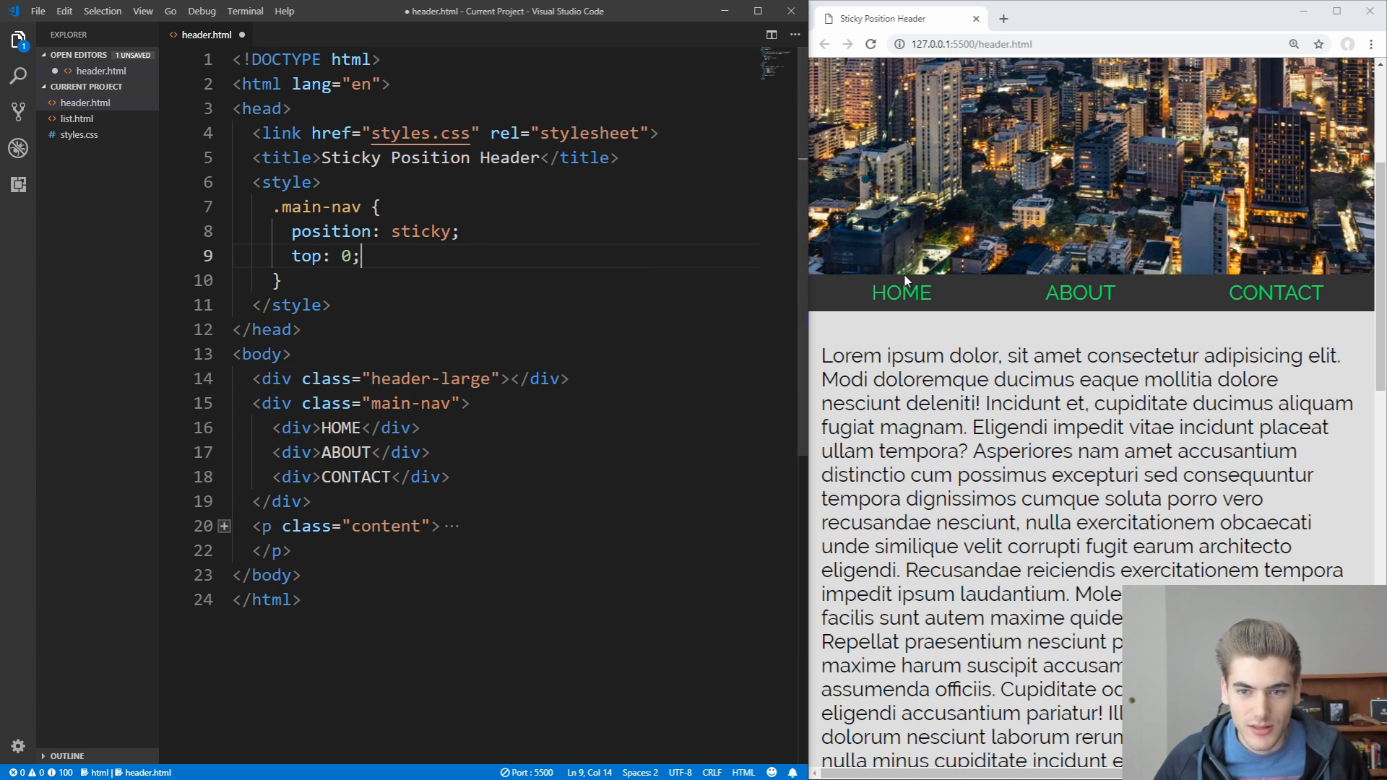
mouse_move(1007, 67)
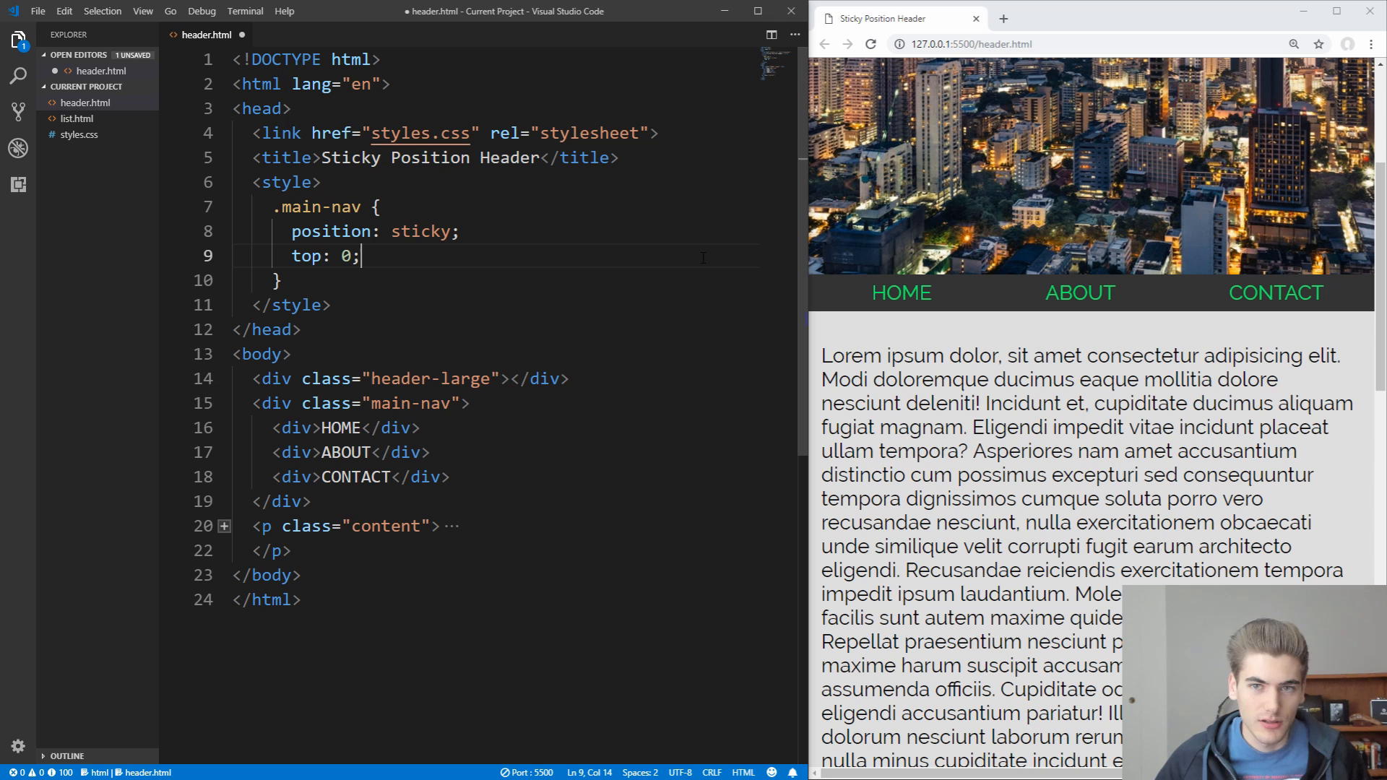
scroll("up", 3)
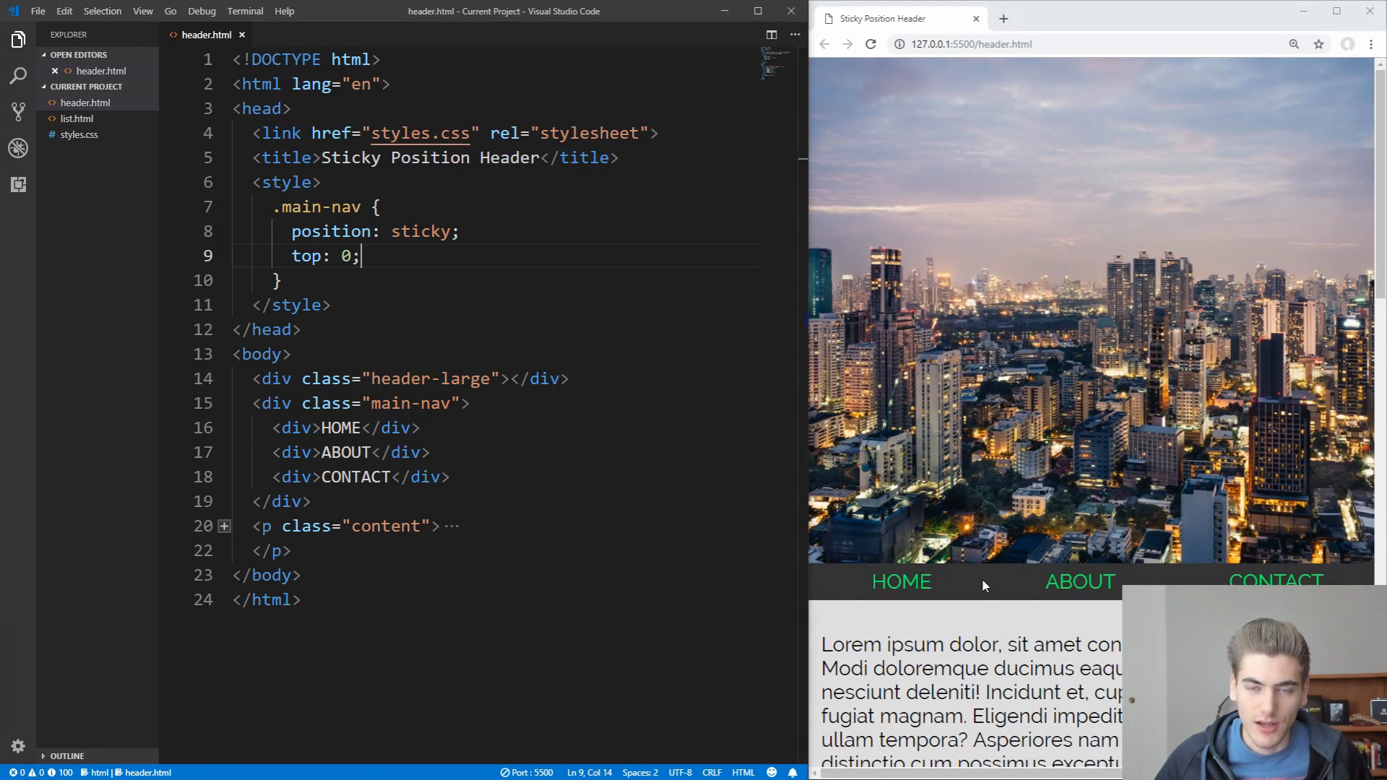
scroll("down", 3)
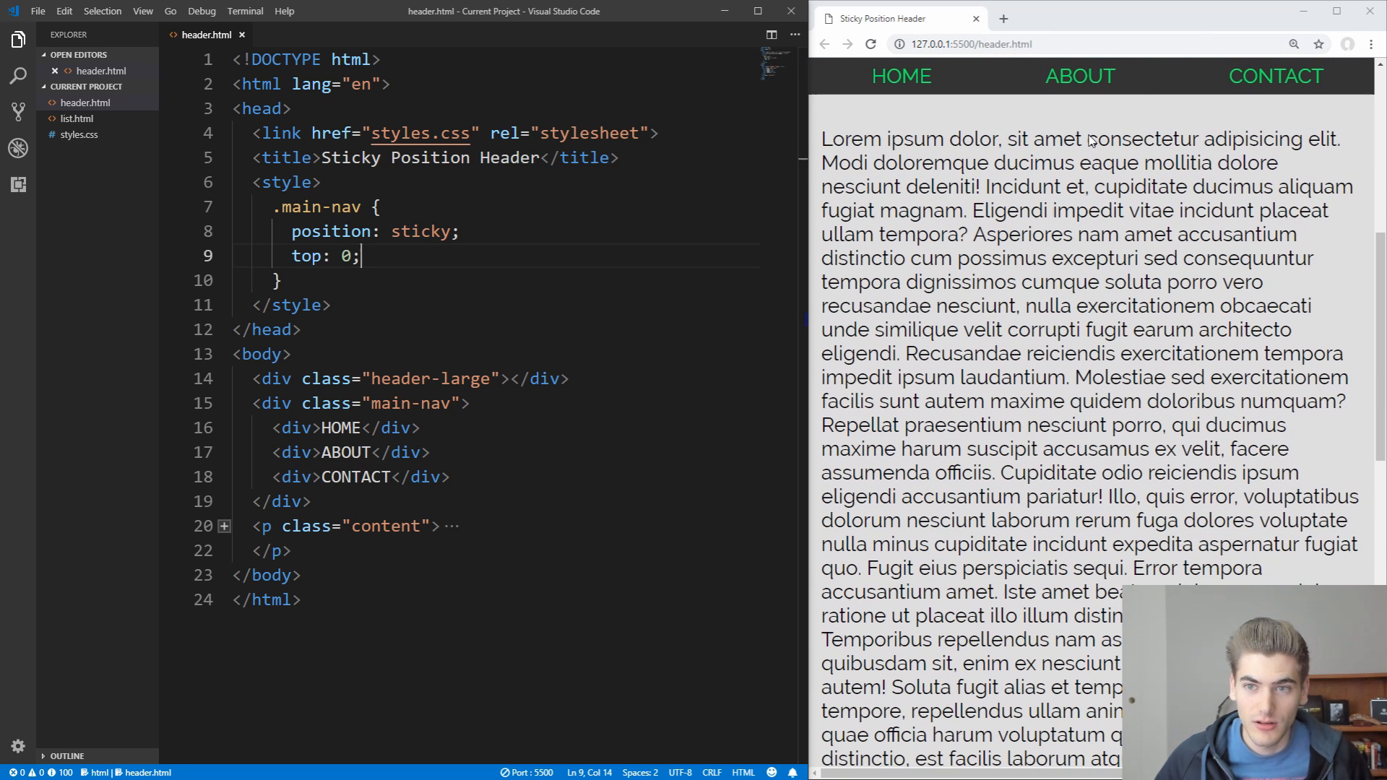
scroll("down", 3)
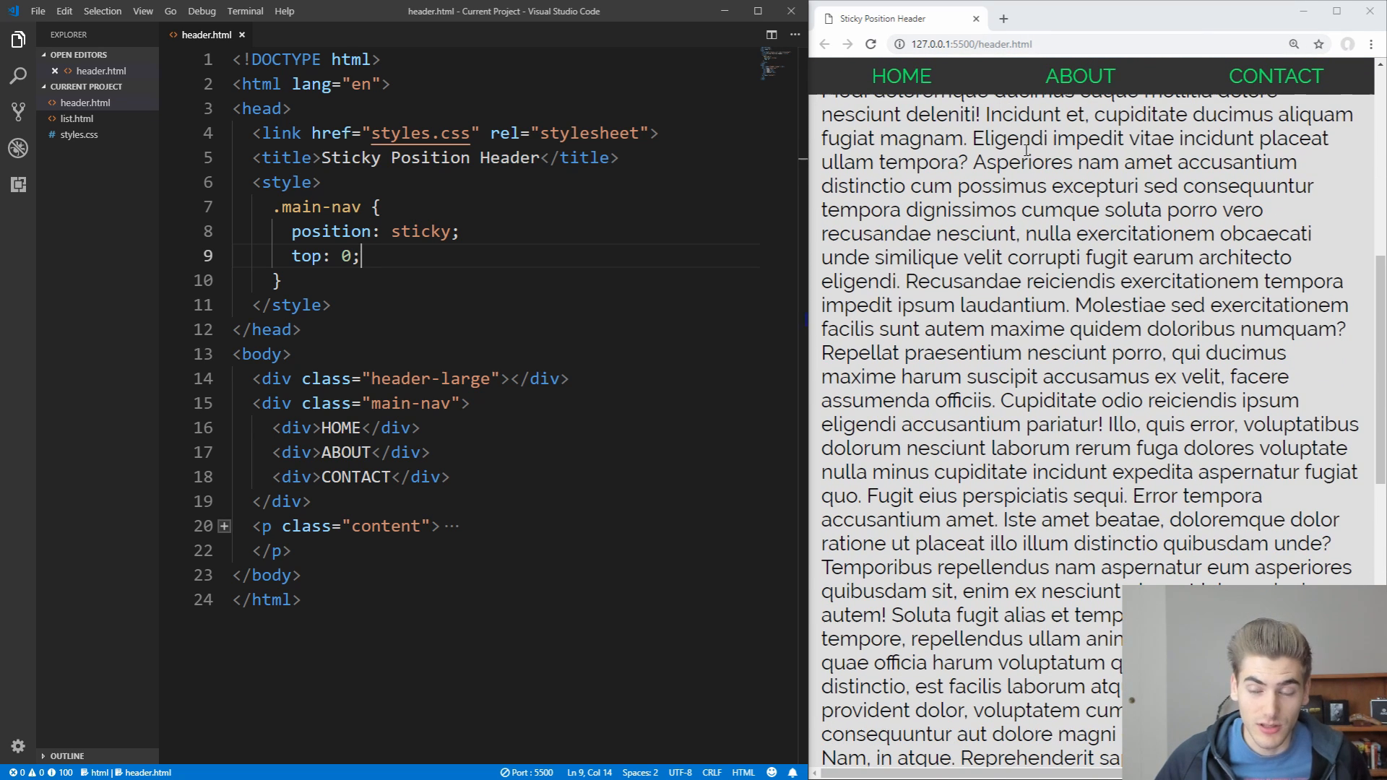
scroll("up", 3)
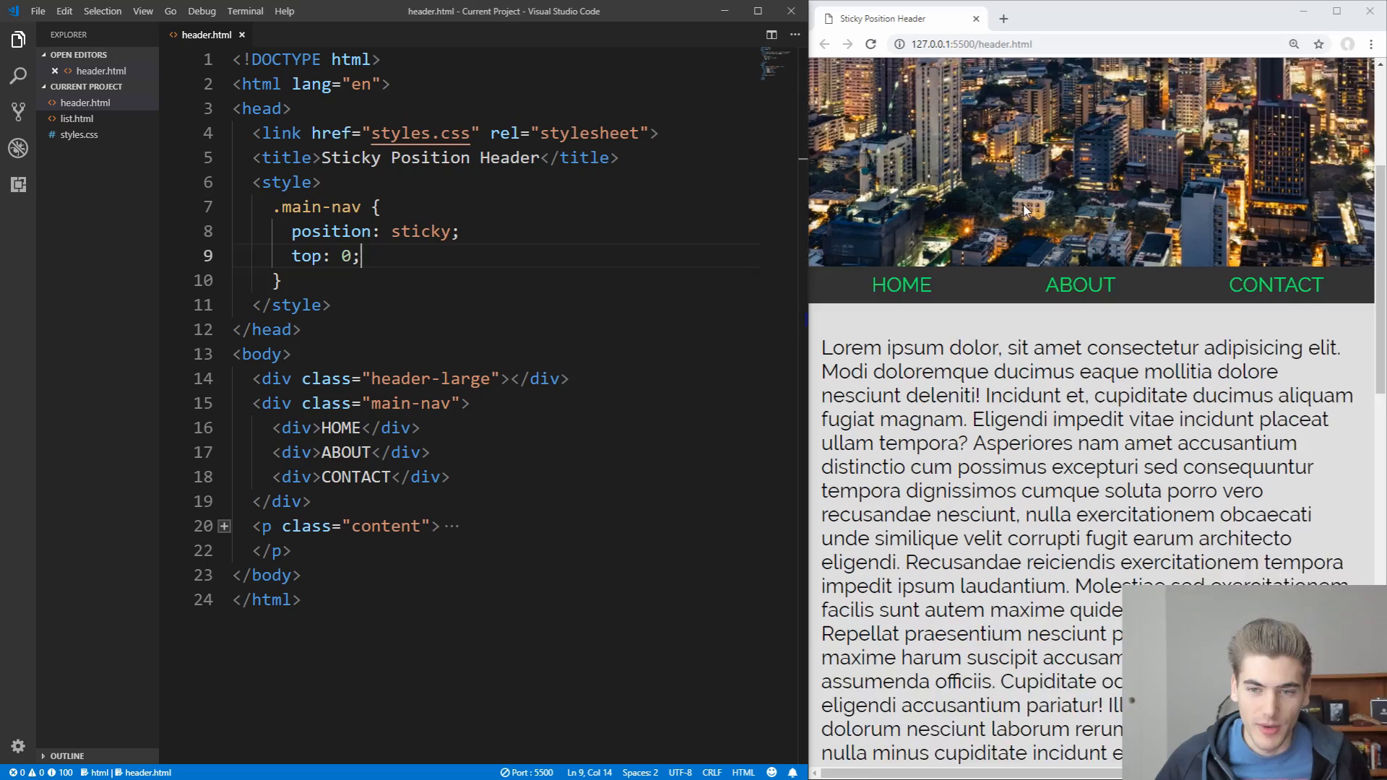
scroll("down", 3)
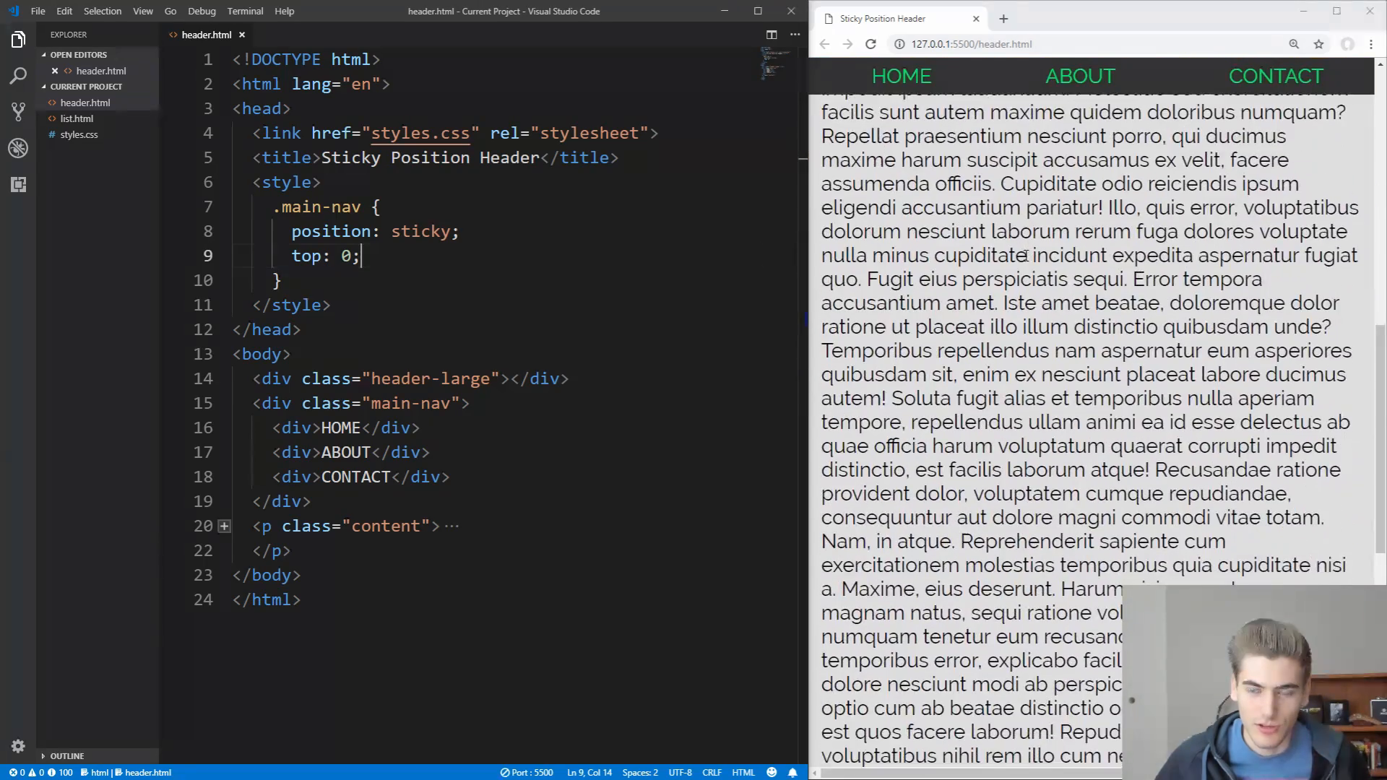
scroll("up", 3)
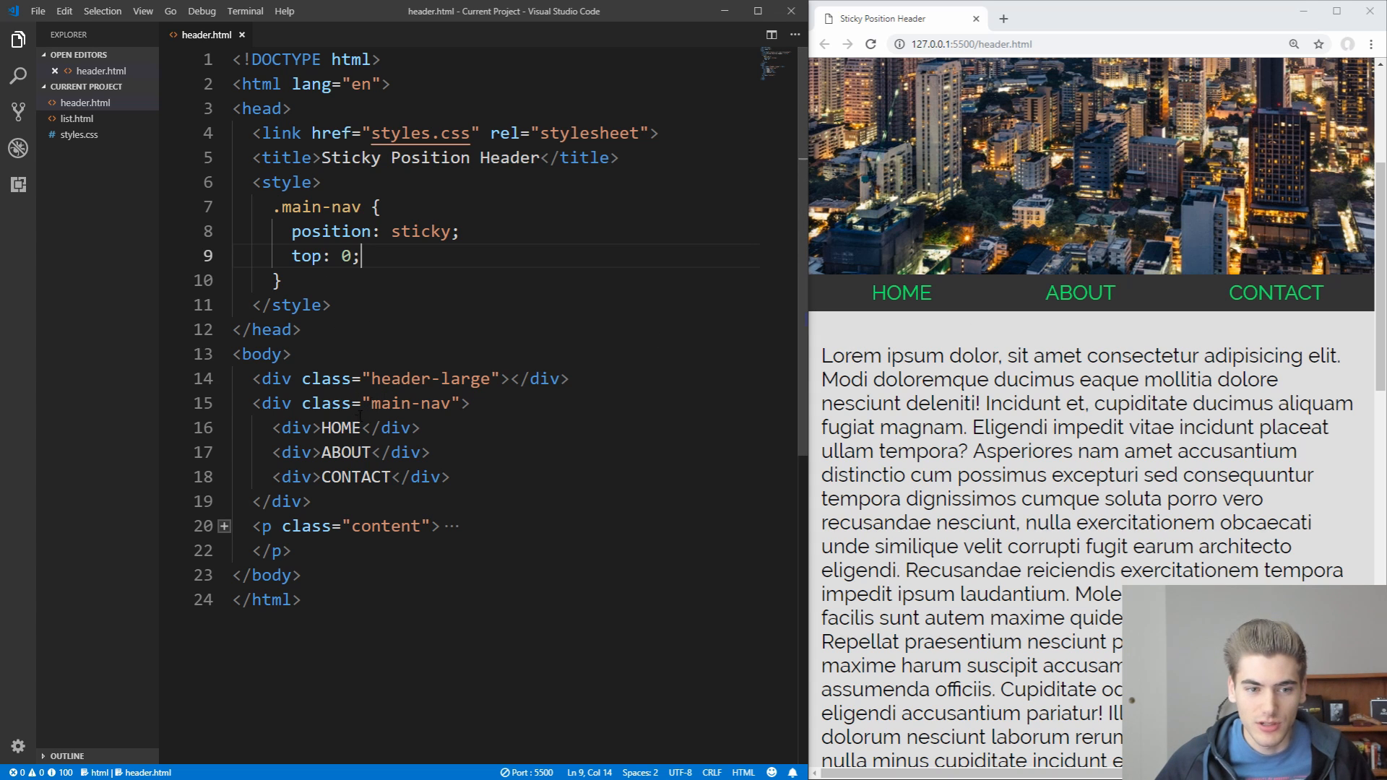
scroll("down", 3)
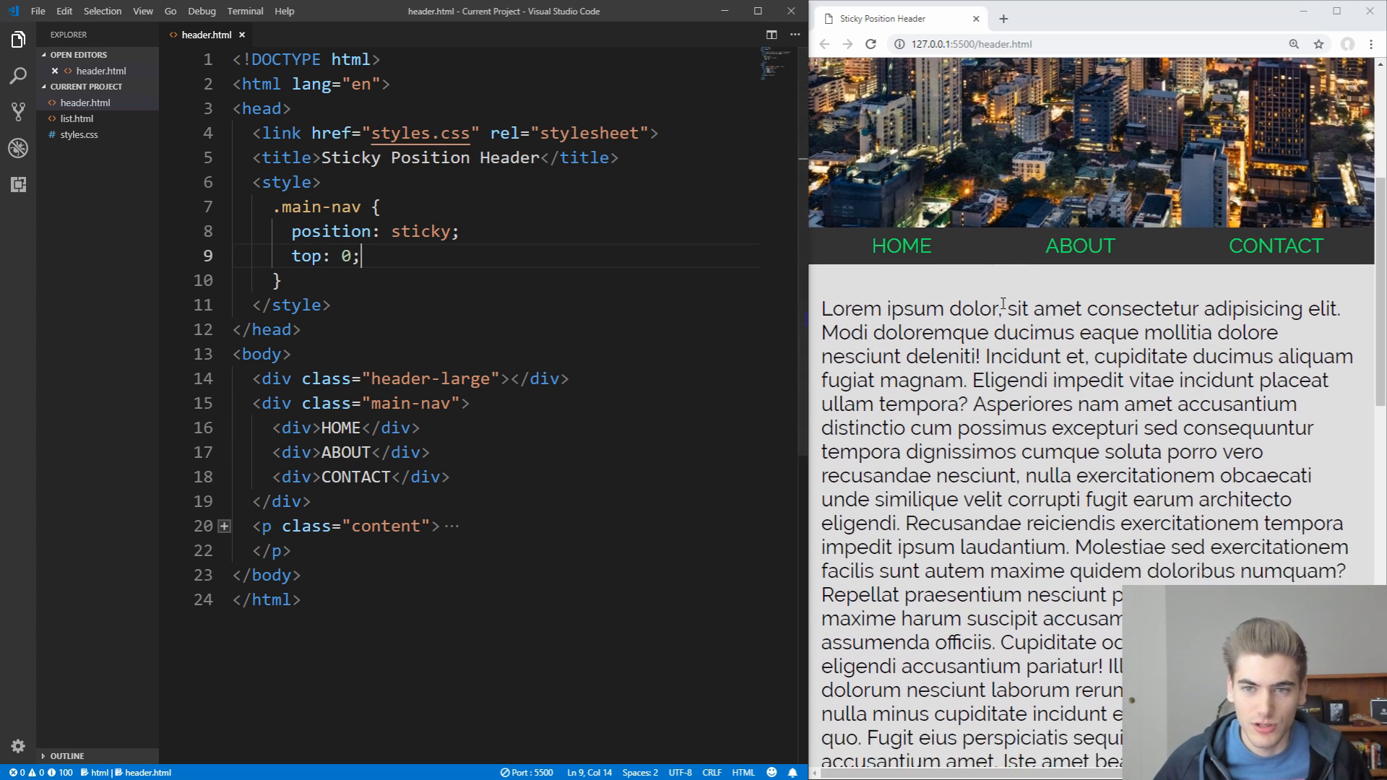
scroll("down", 3)
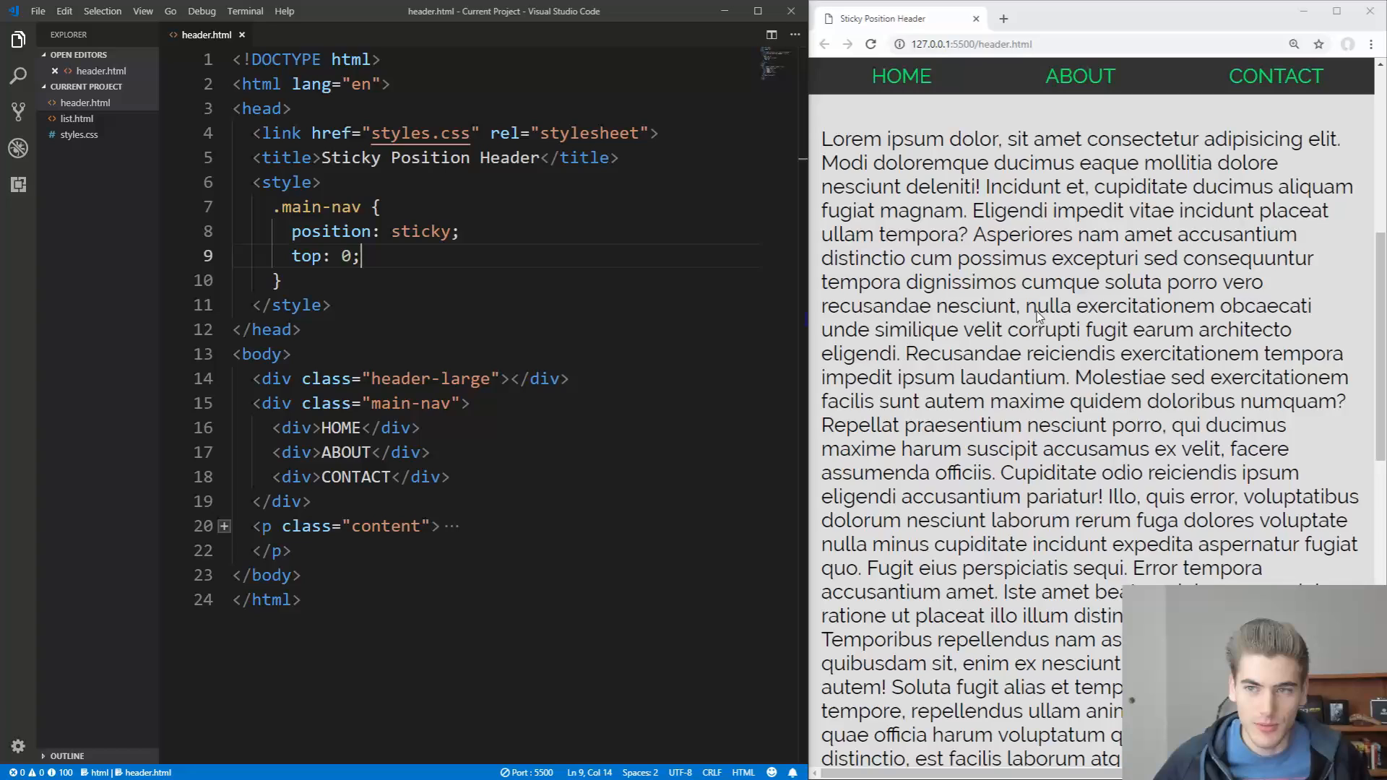
scroll("up", 3)
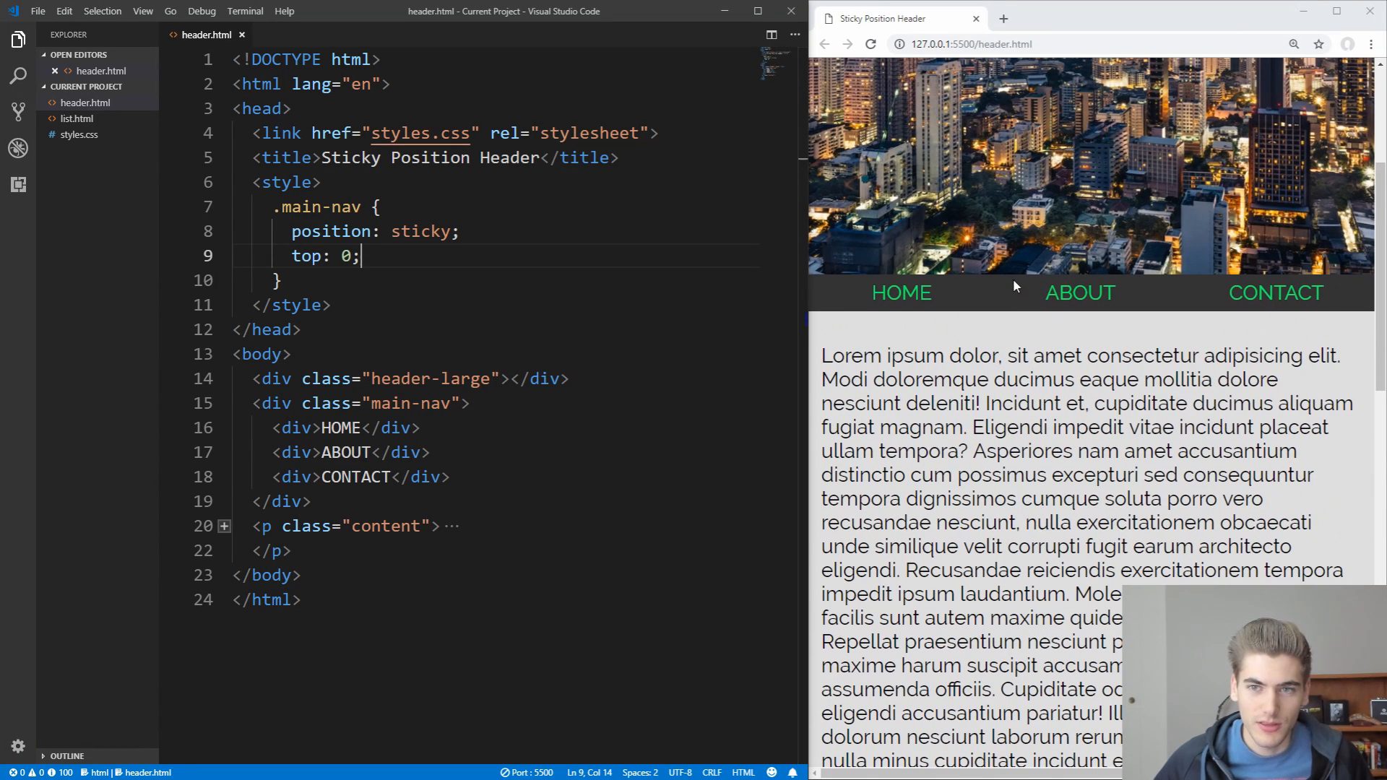
mouse_move(1017, 274)
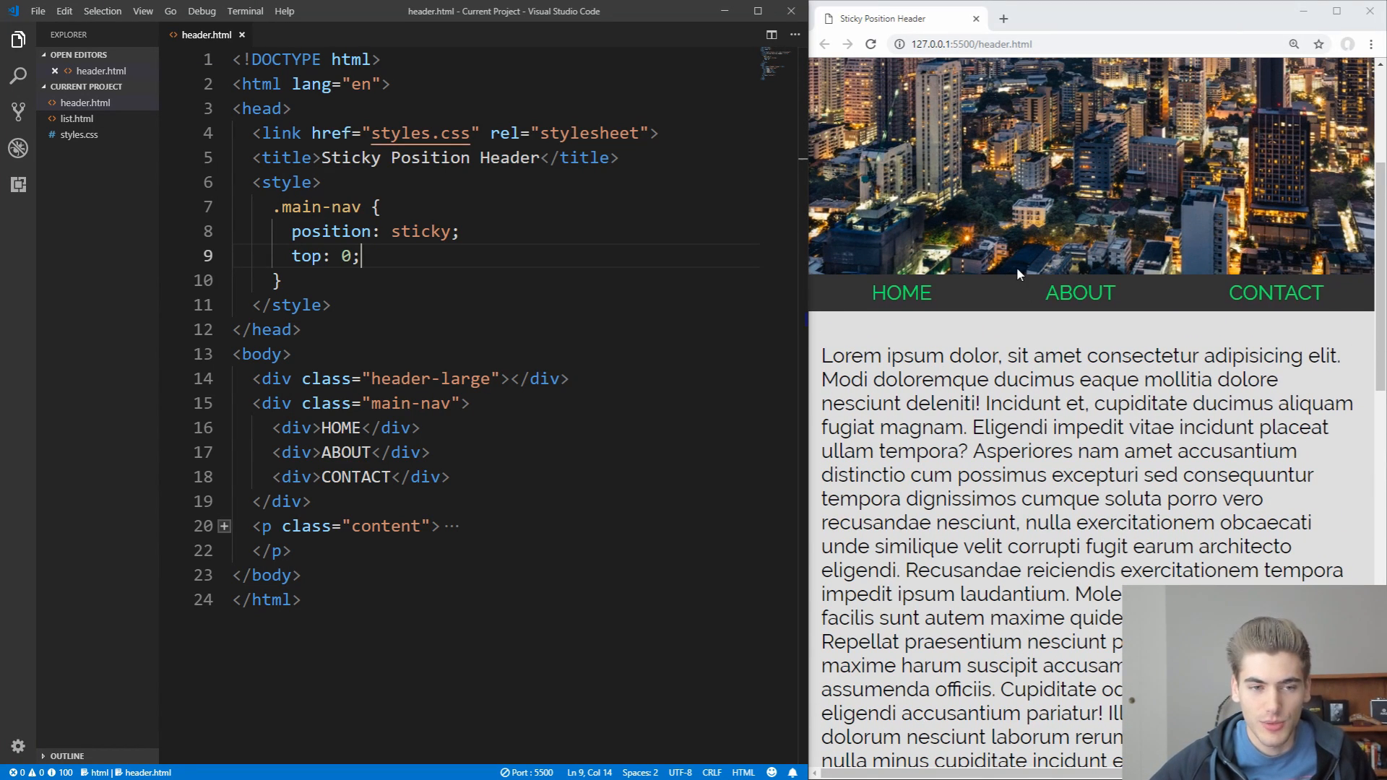
mouse_move(1014, 277)
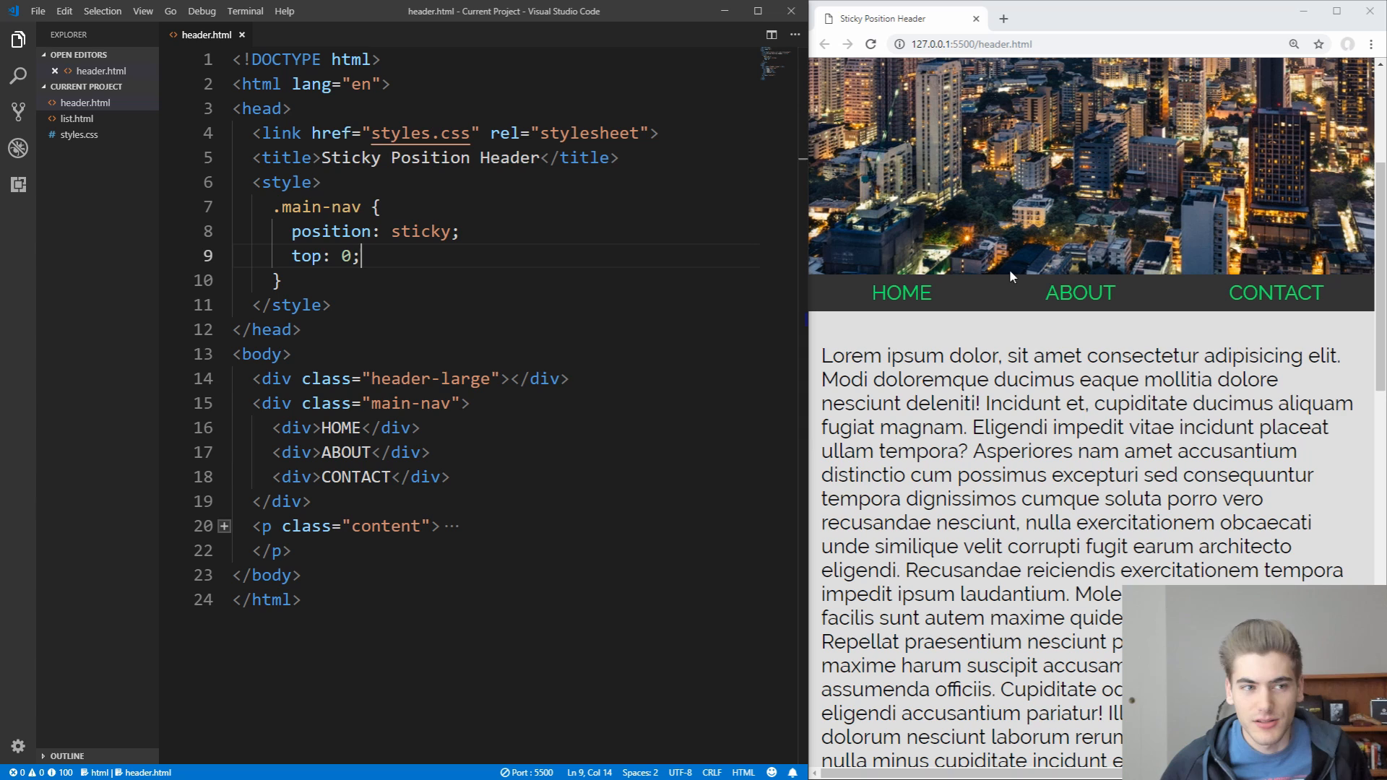
Serve list.html with Live Server in a second browser tab and scroll its A–D list groups.
right_click(86, 102)
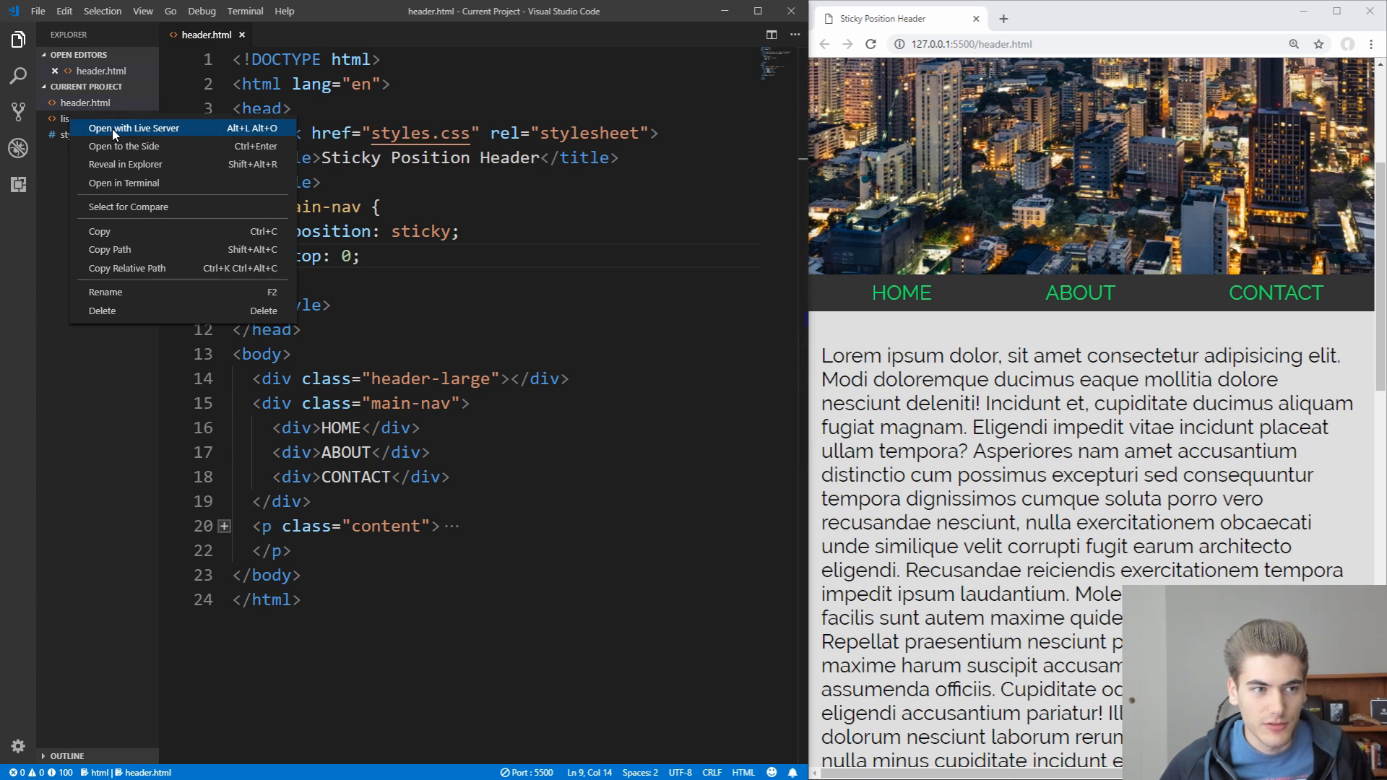
left_click(133, 128)
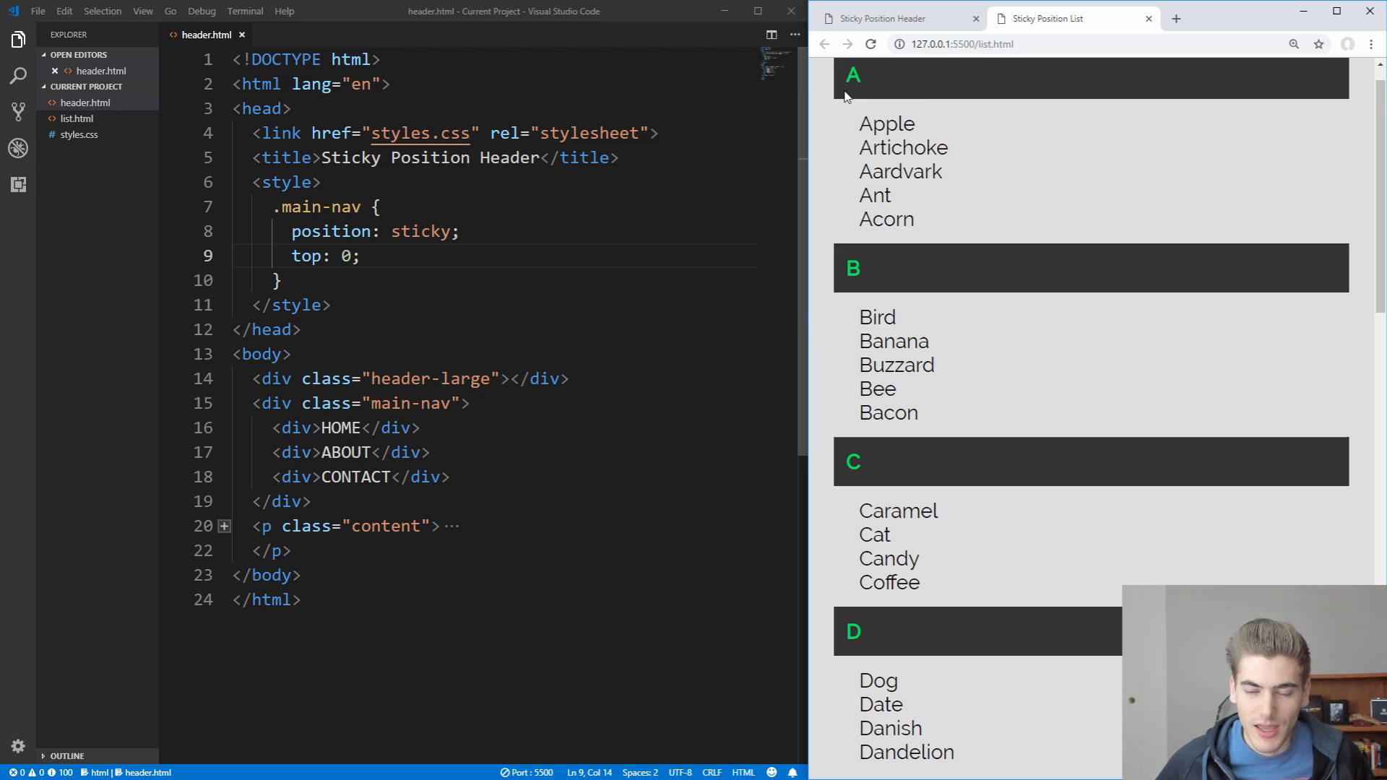
scroll("down", 3)
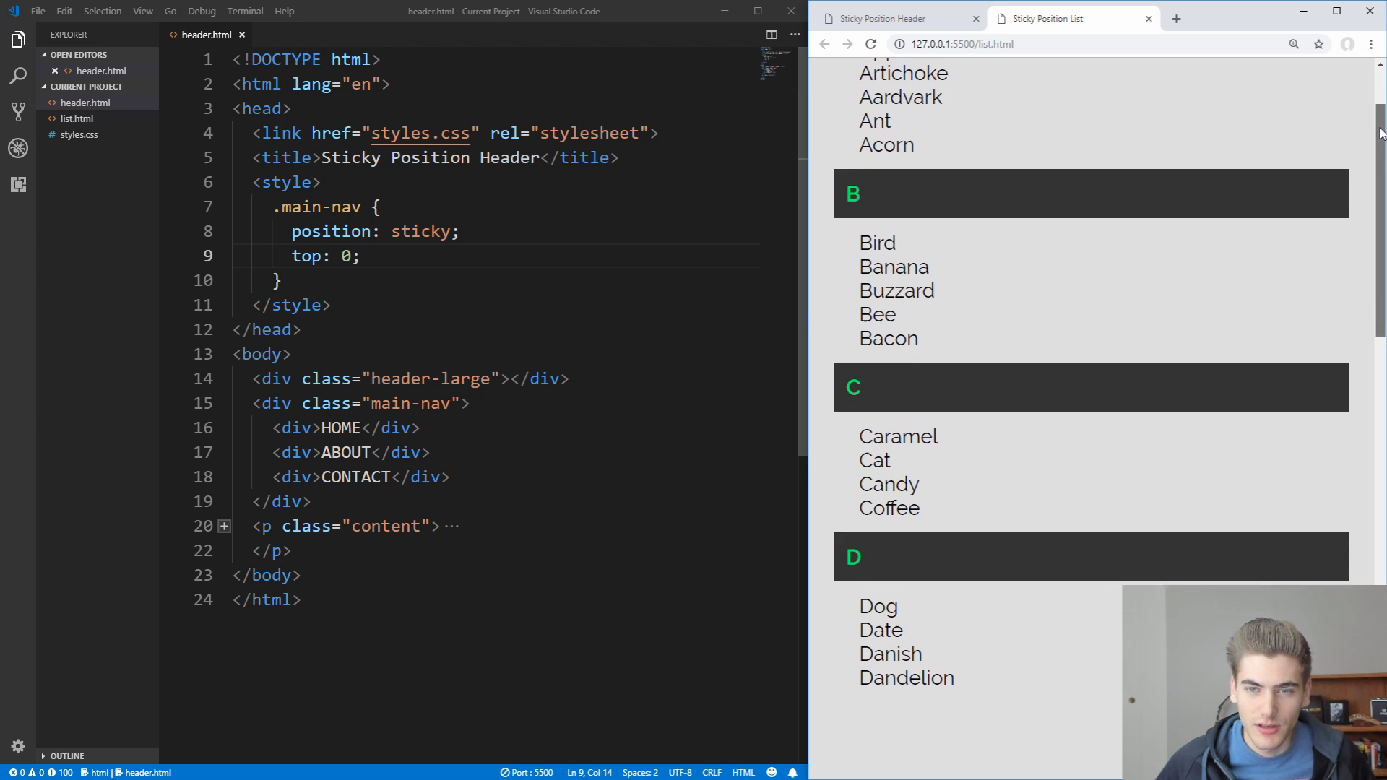
scroll("down", 3)
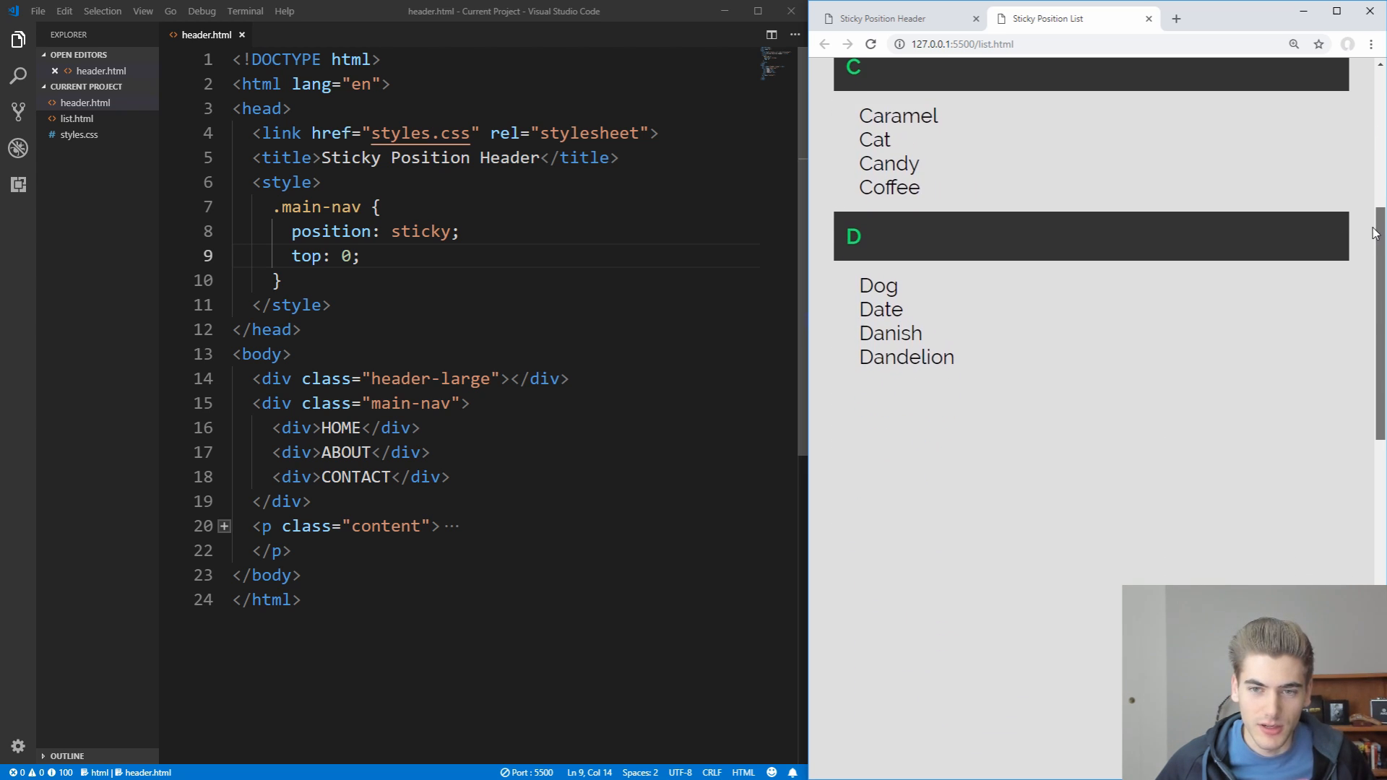
scroll("up", 3)
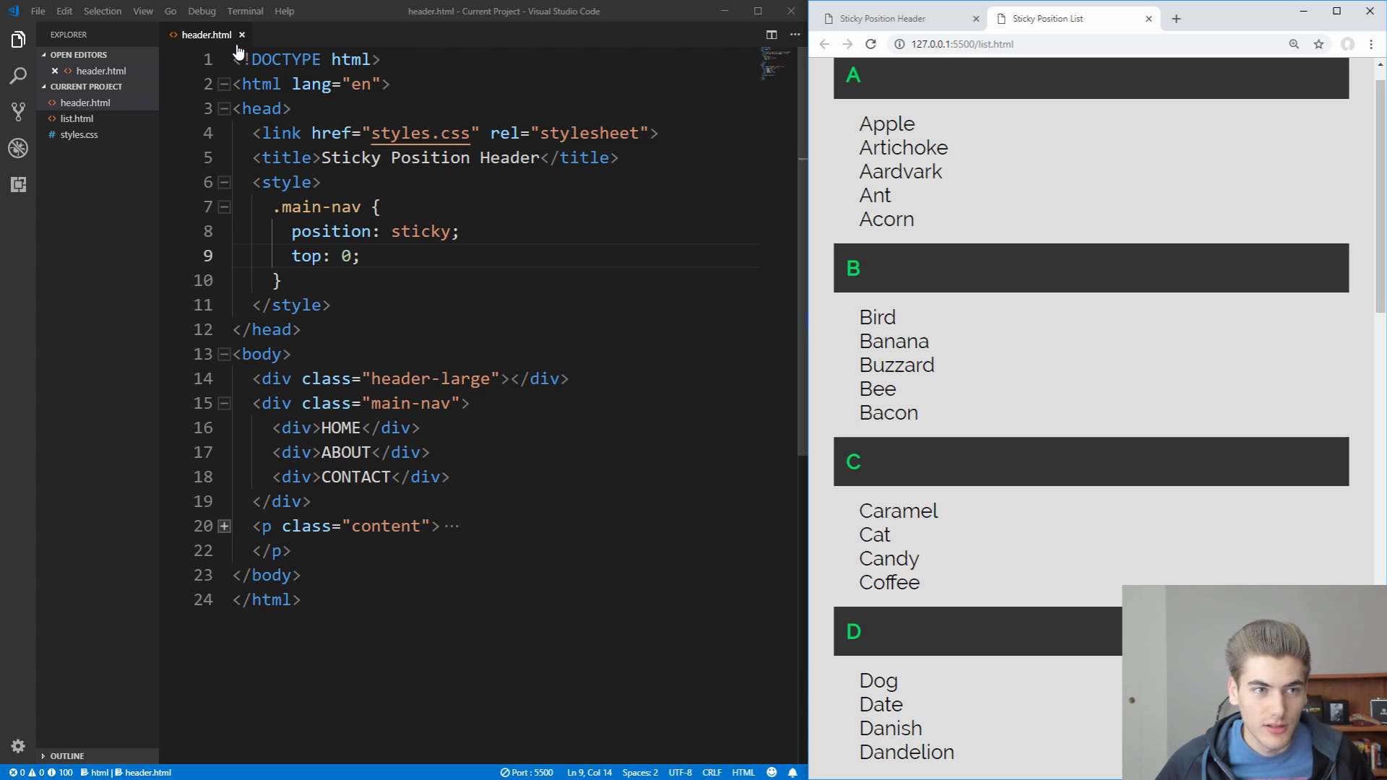
Switch from header.html to list.html and add .list-header { position: sticky; top: 0; }.
left_click(78, 117)
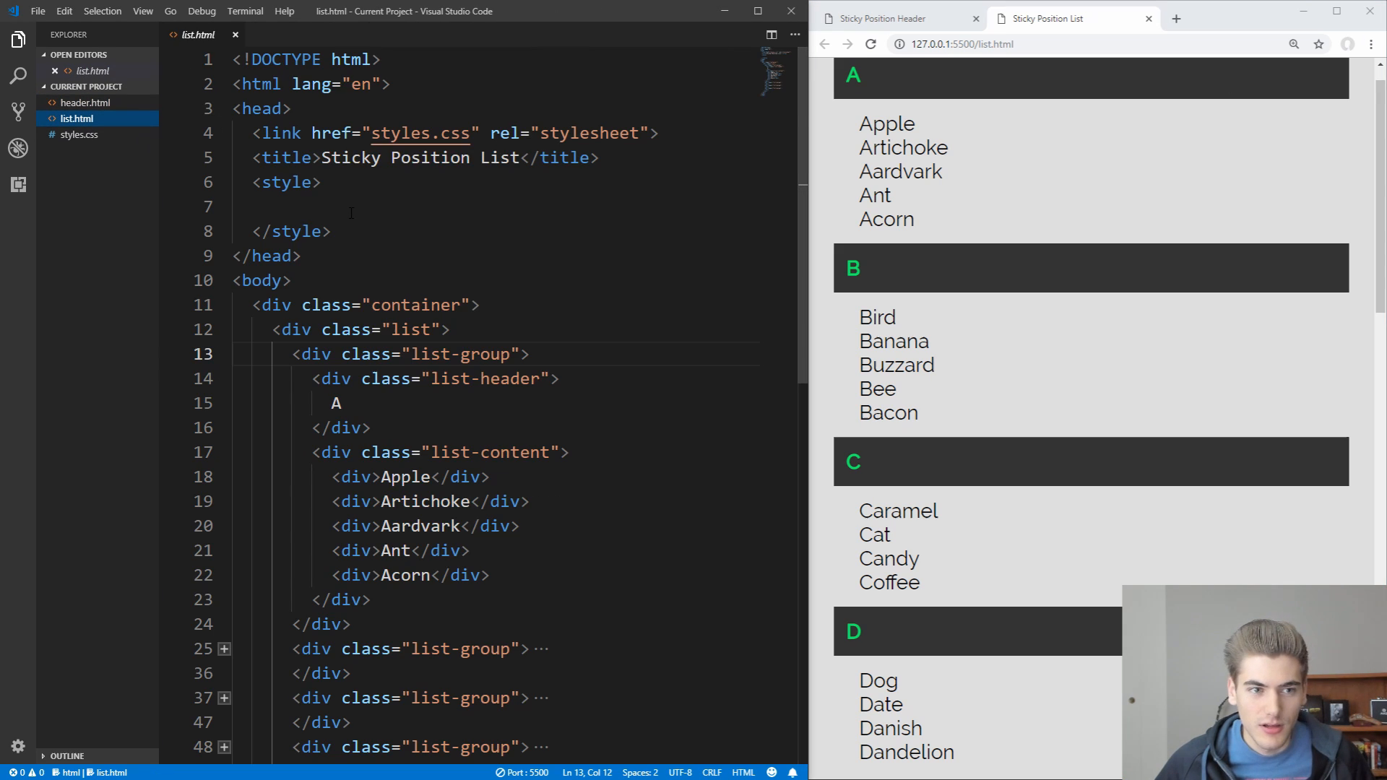
double_click(411, 329)
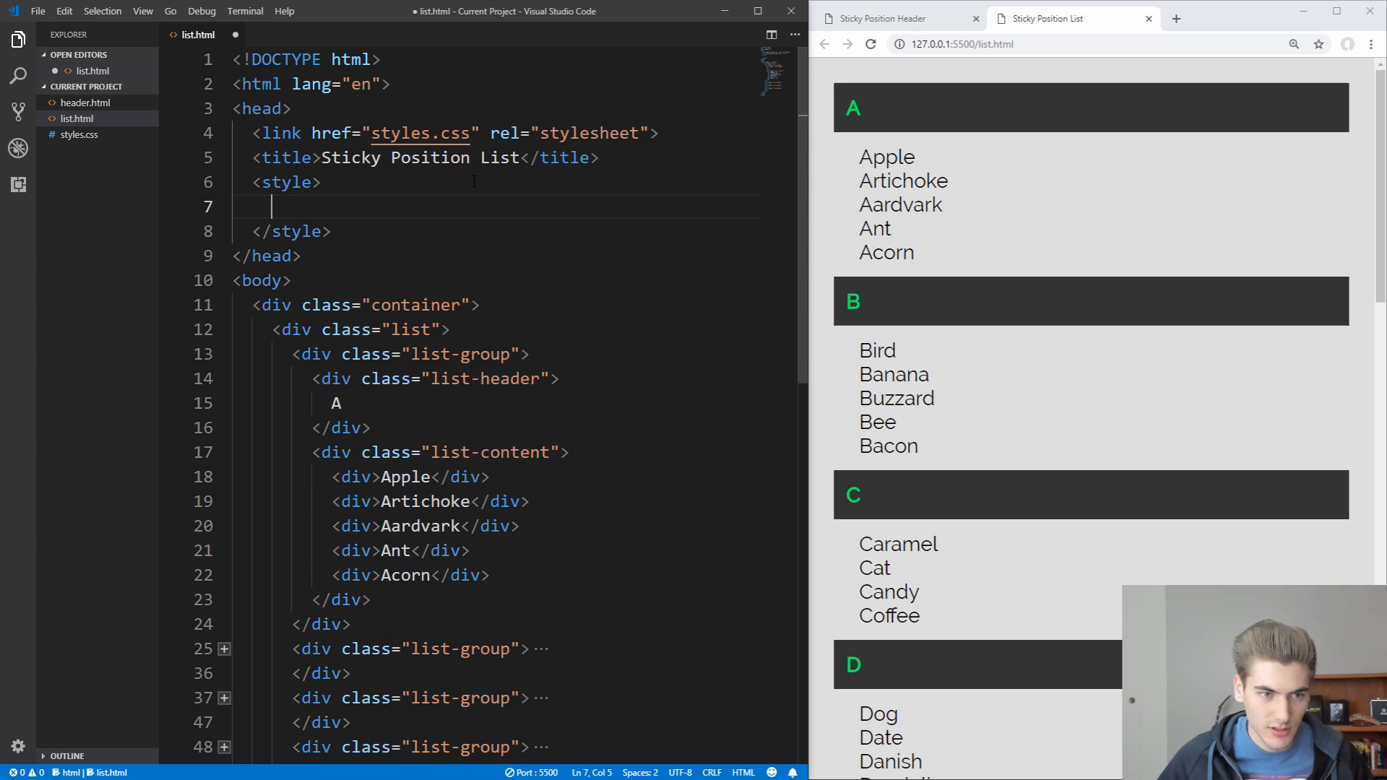
type(".list-header {")
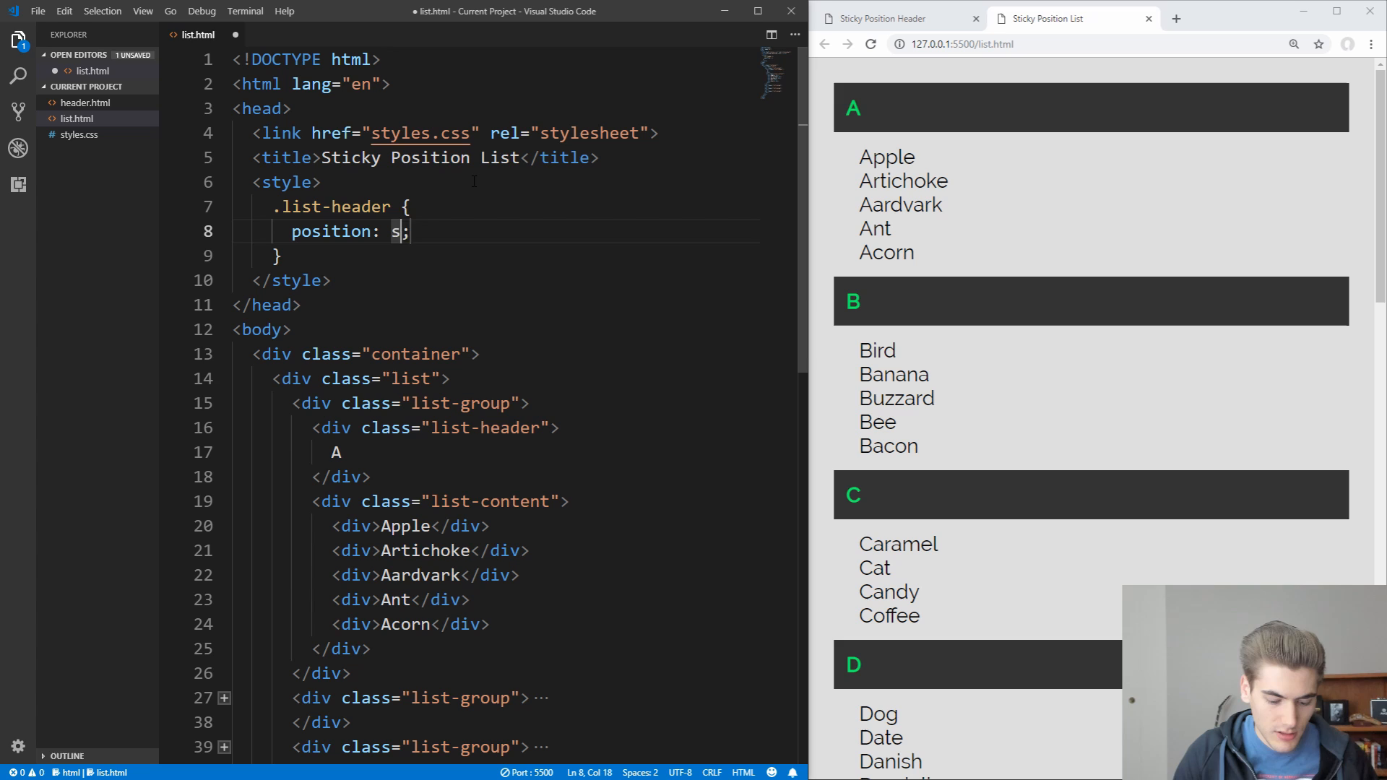
type("ticky")
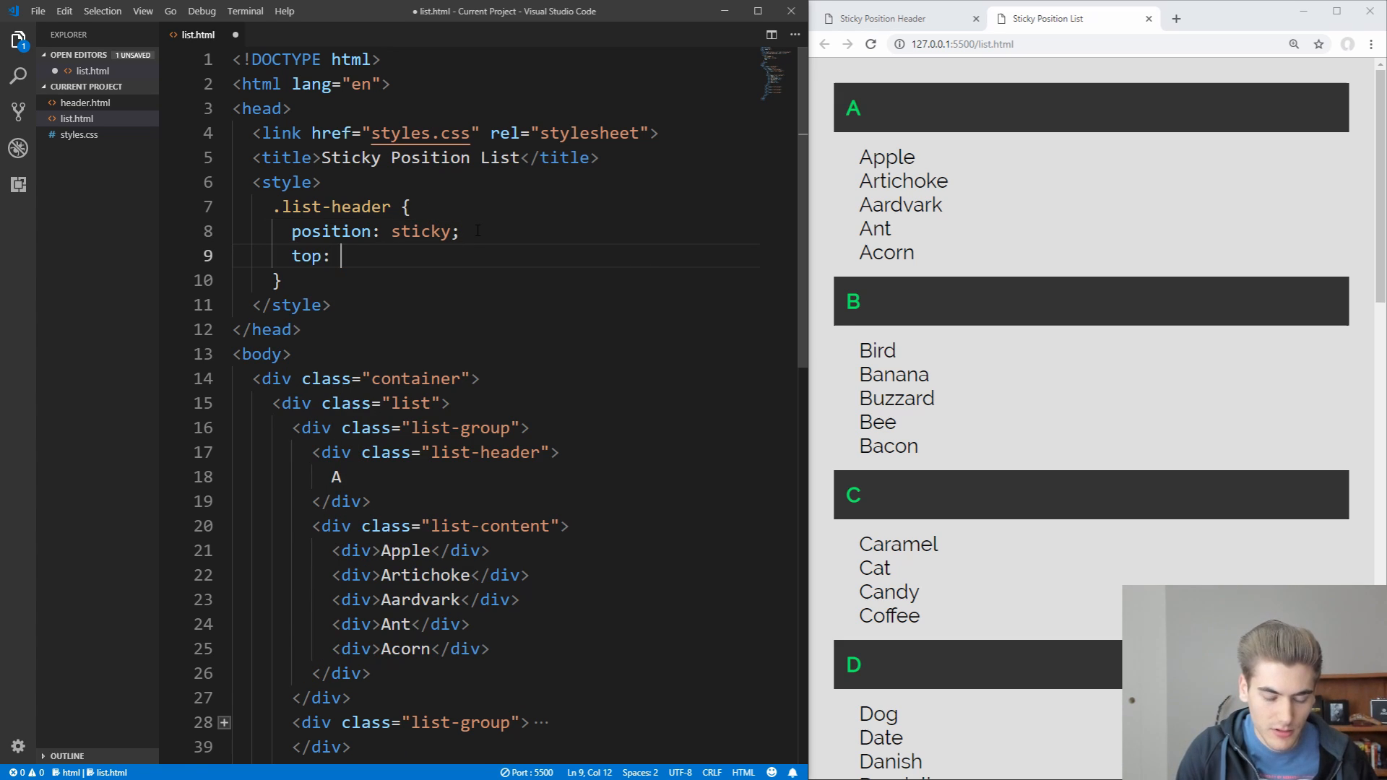
type("0;")
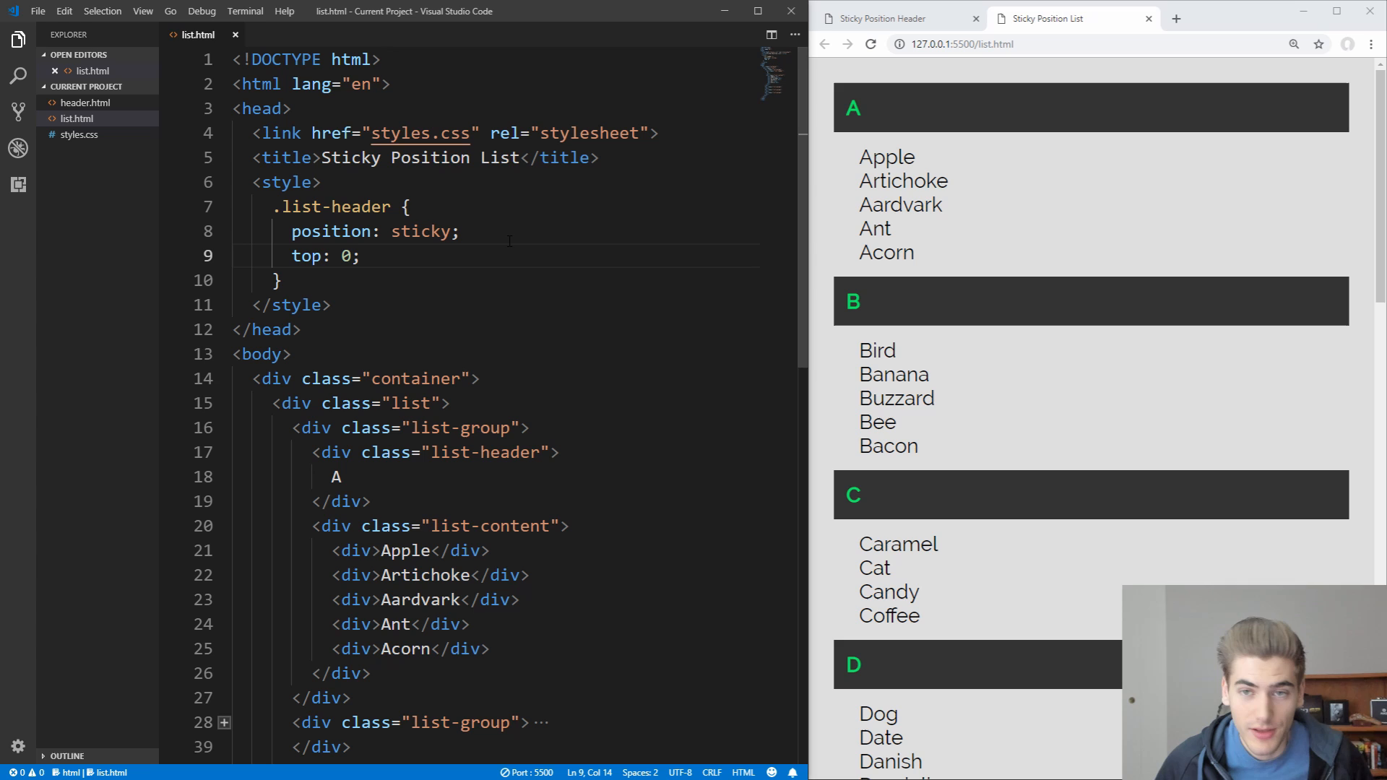
scroll("down", 3)
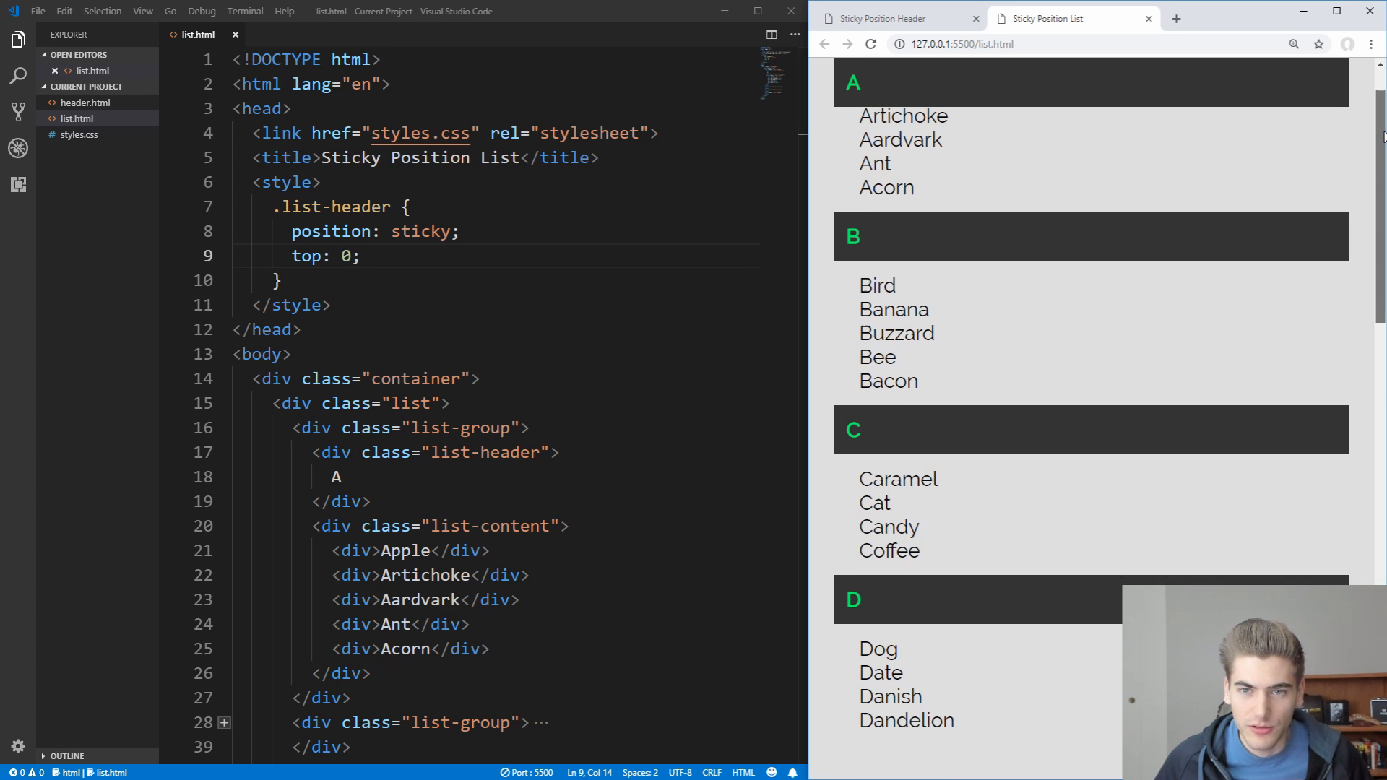
scroll("down", 3)
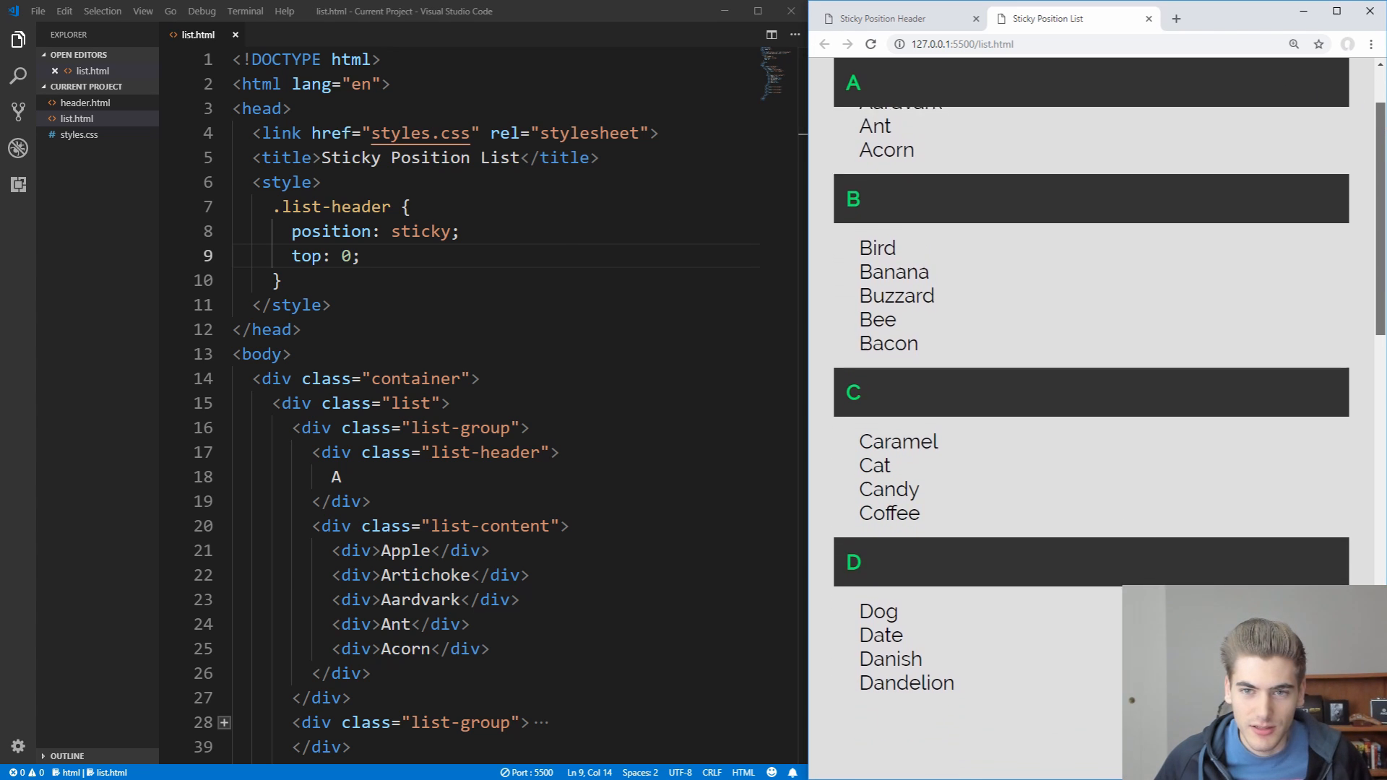
scroll("down", 3)
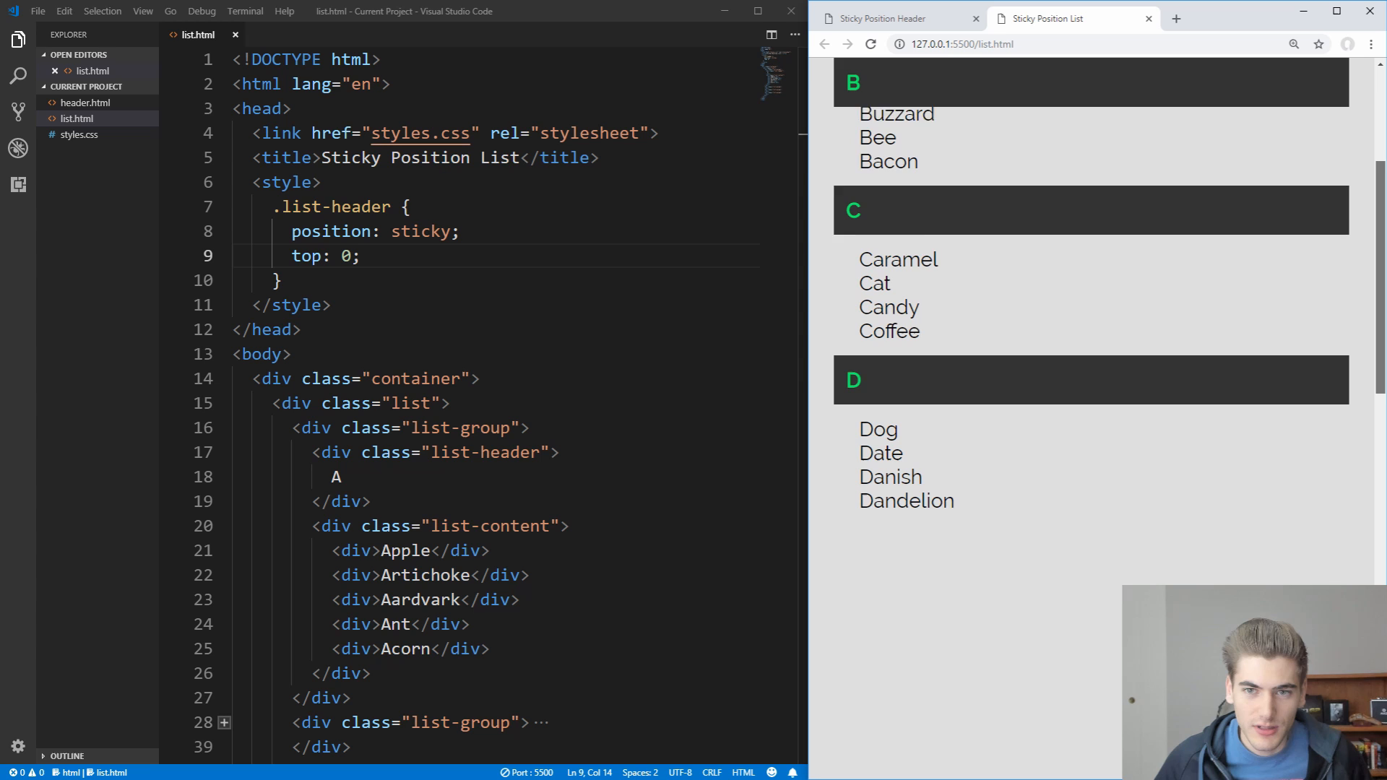
scroll("down", 3)
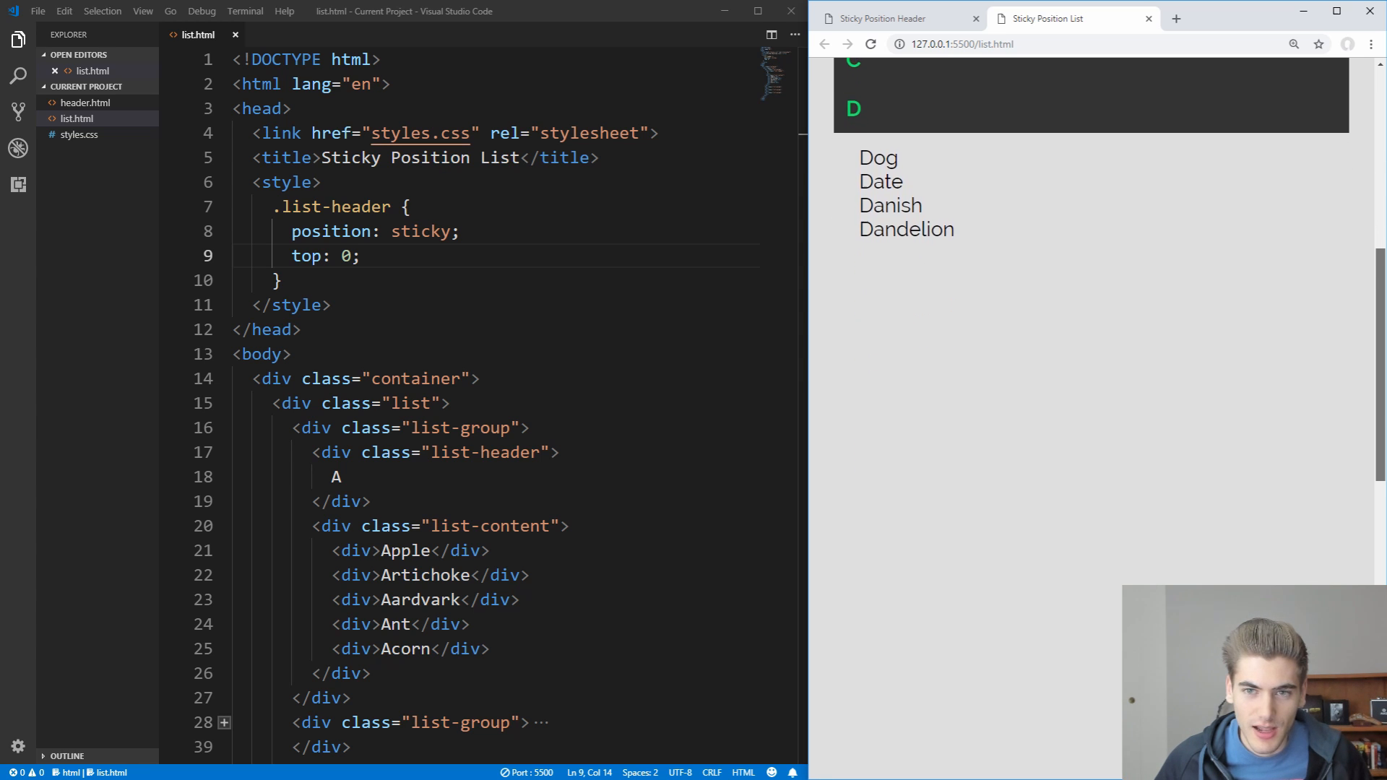
scroll("up", 3)
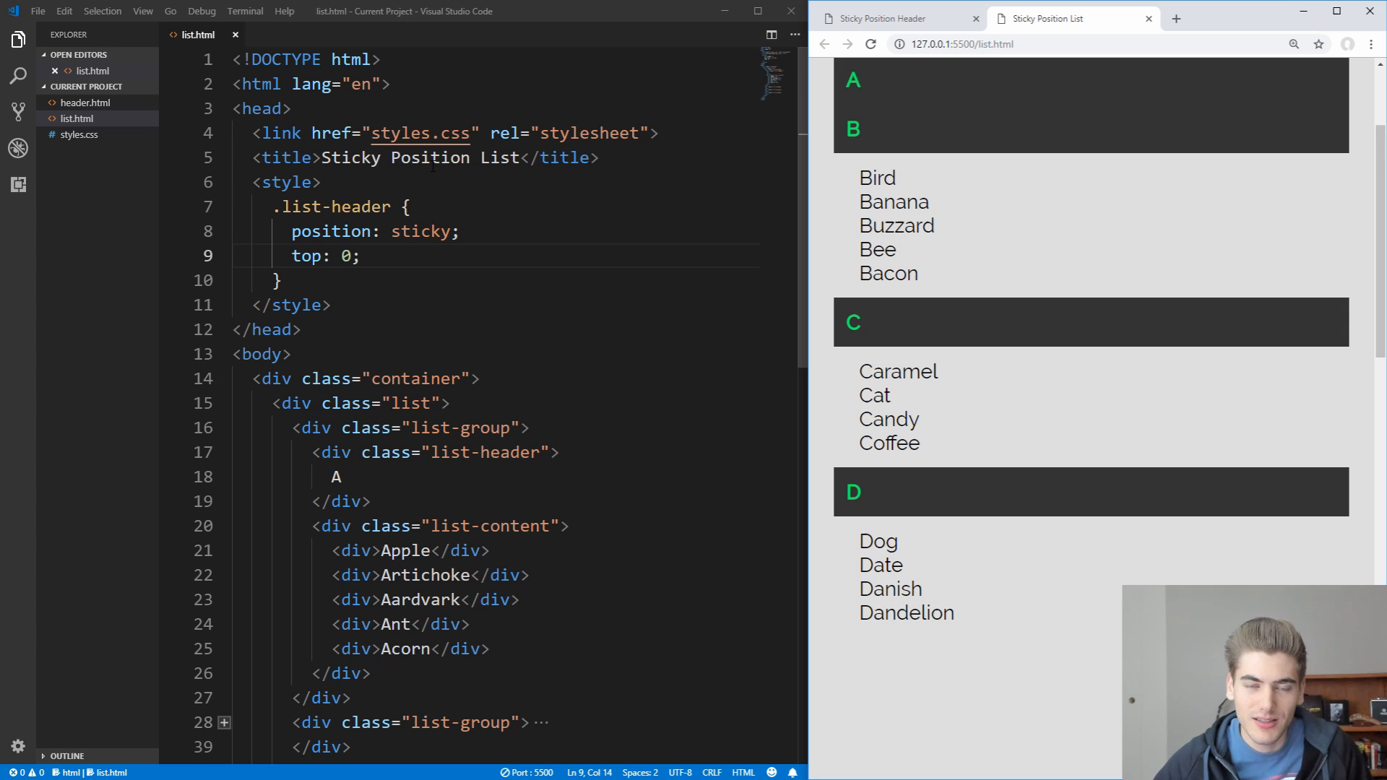
scroll("down", 3)
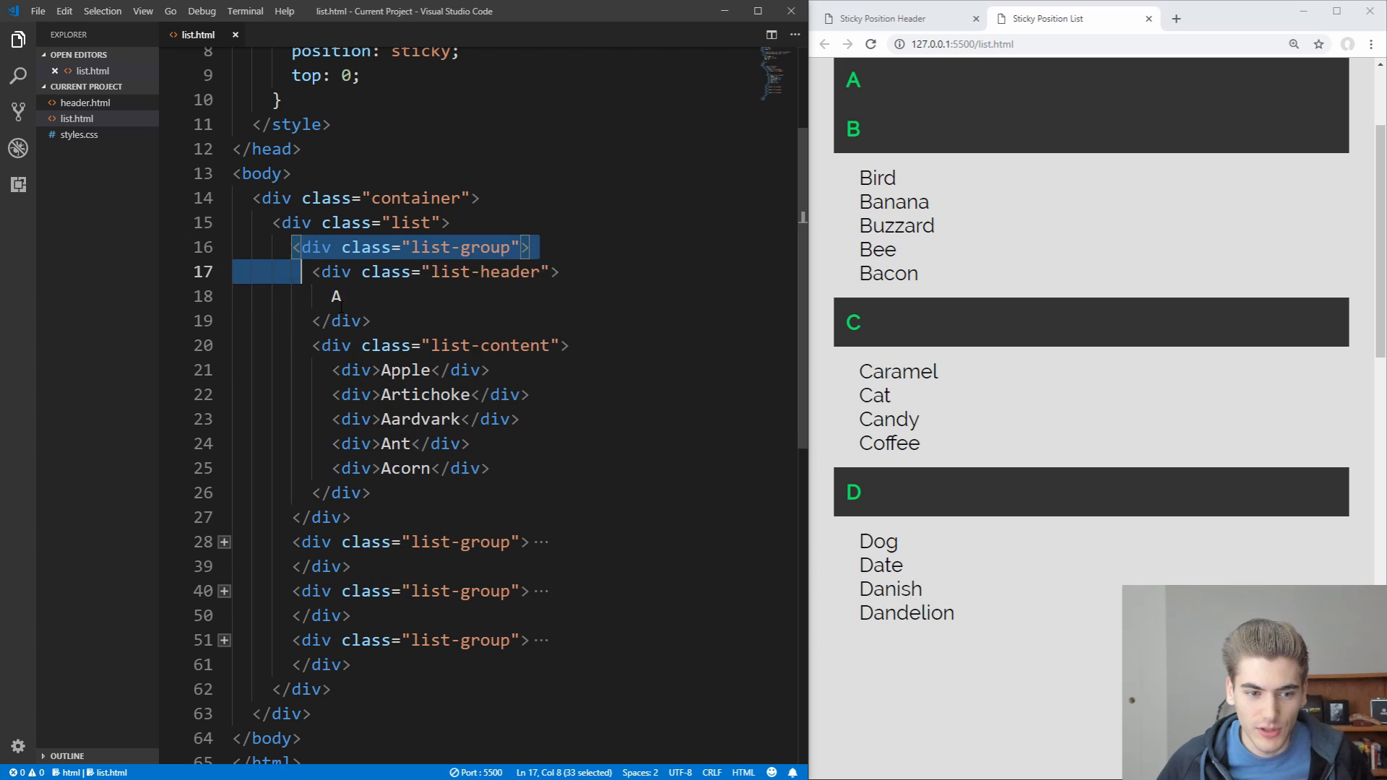
left_click(352, 518)
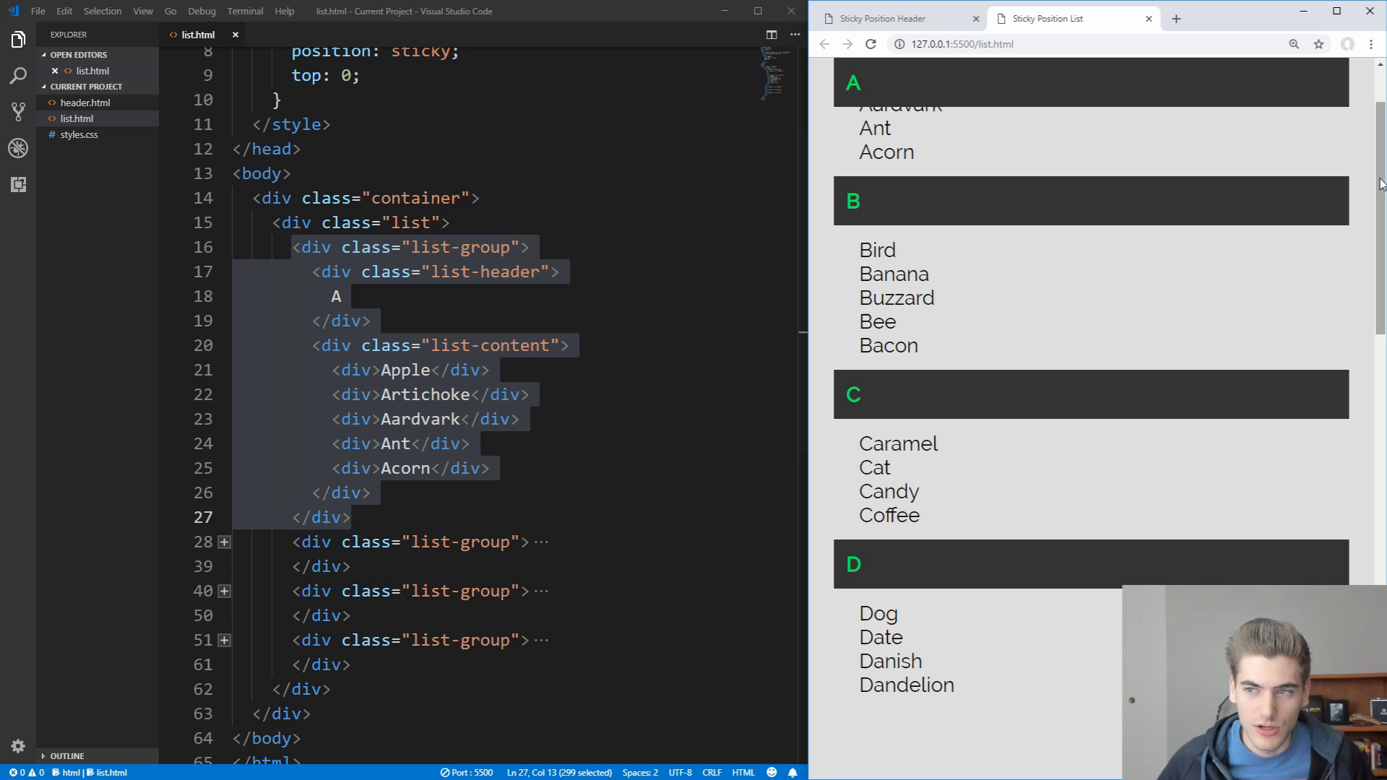
mouse_move(1363, 181)
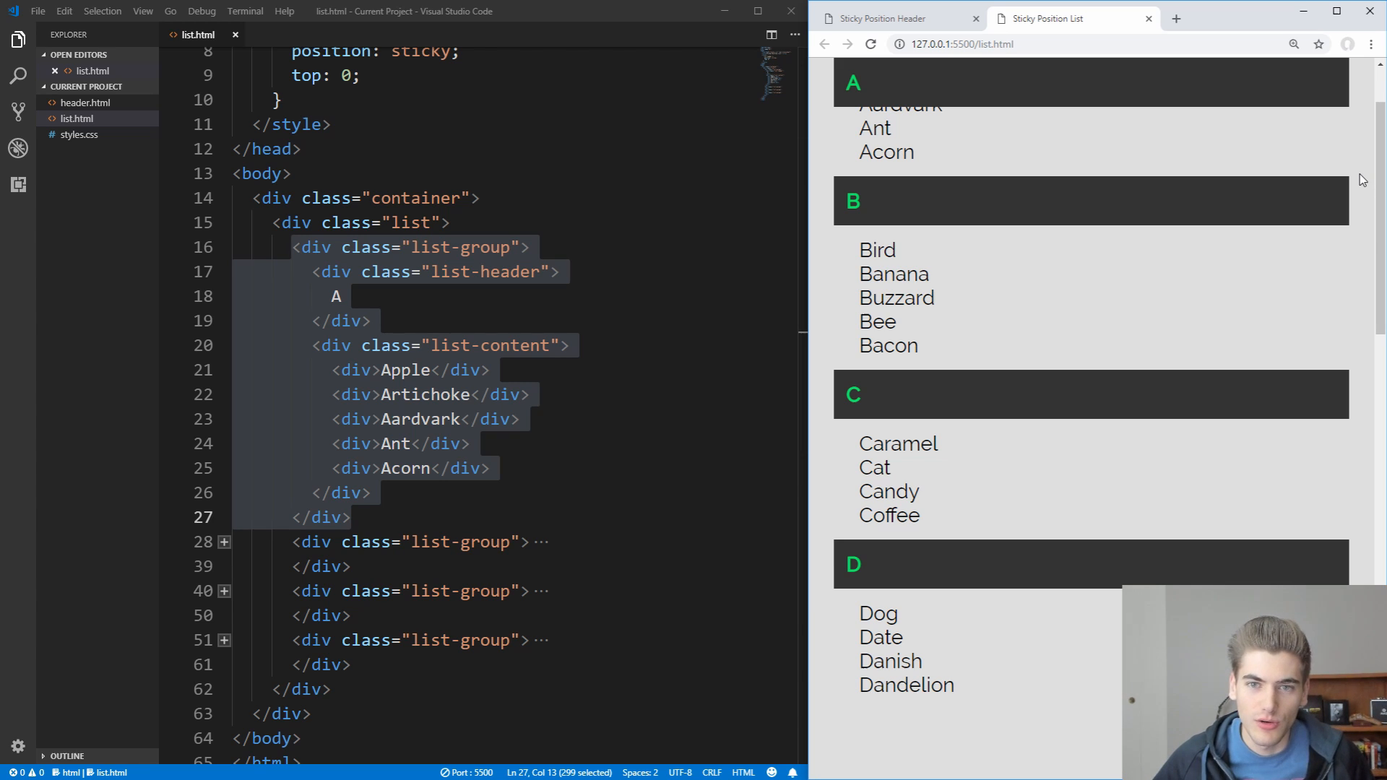
scroll("up", 3)
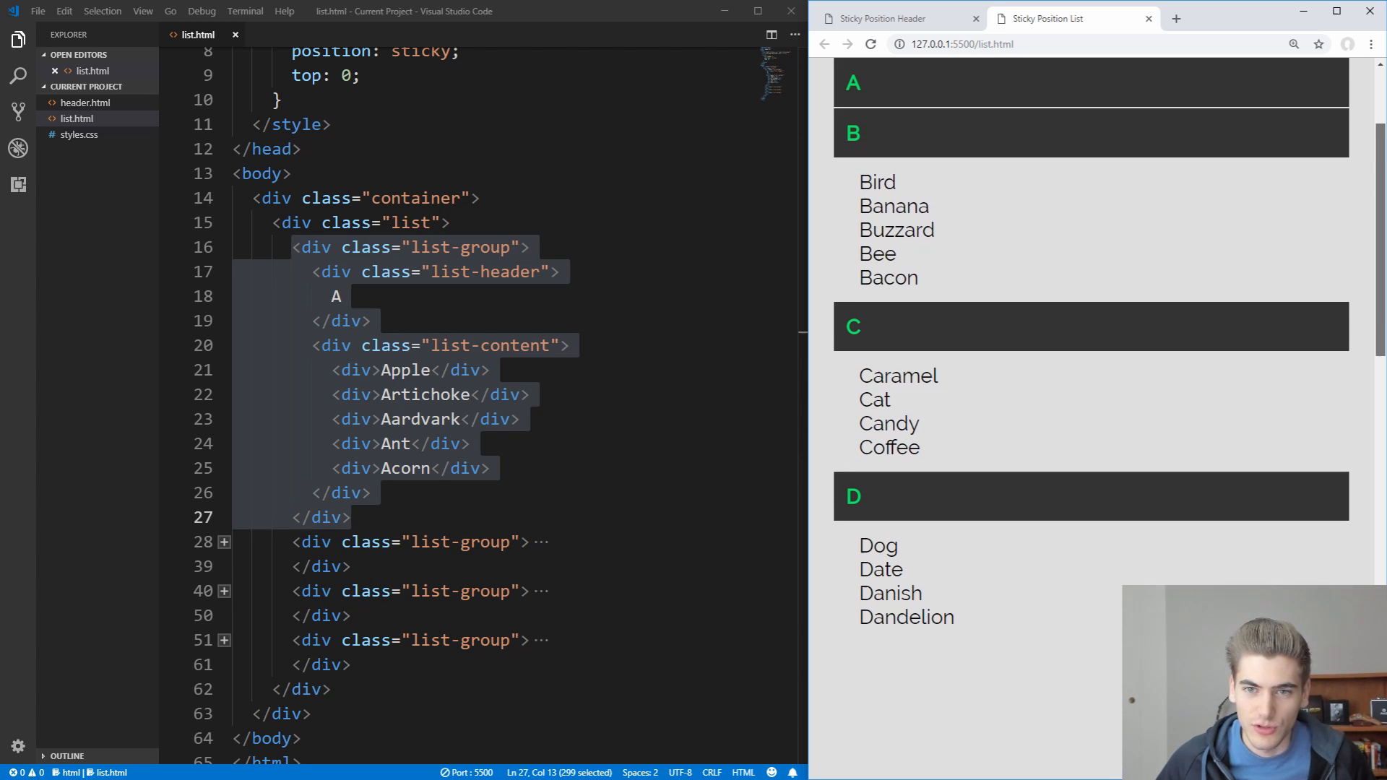
scroll("down", 3)
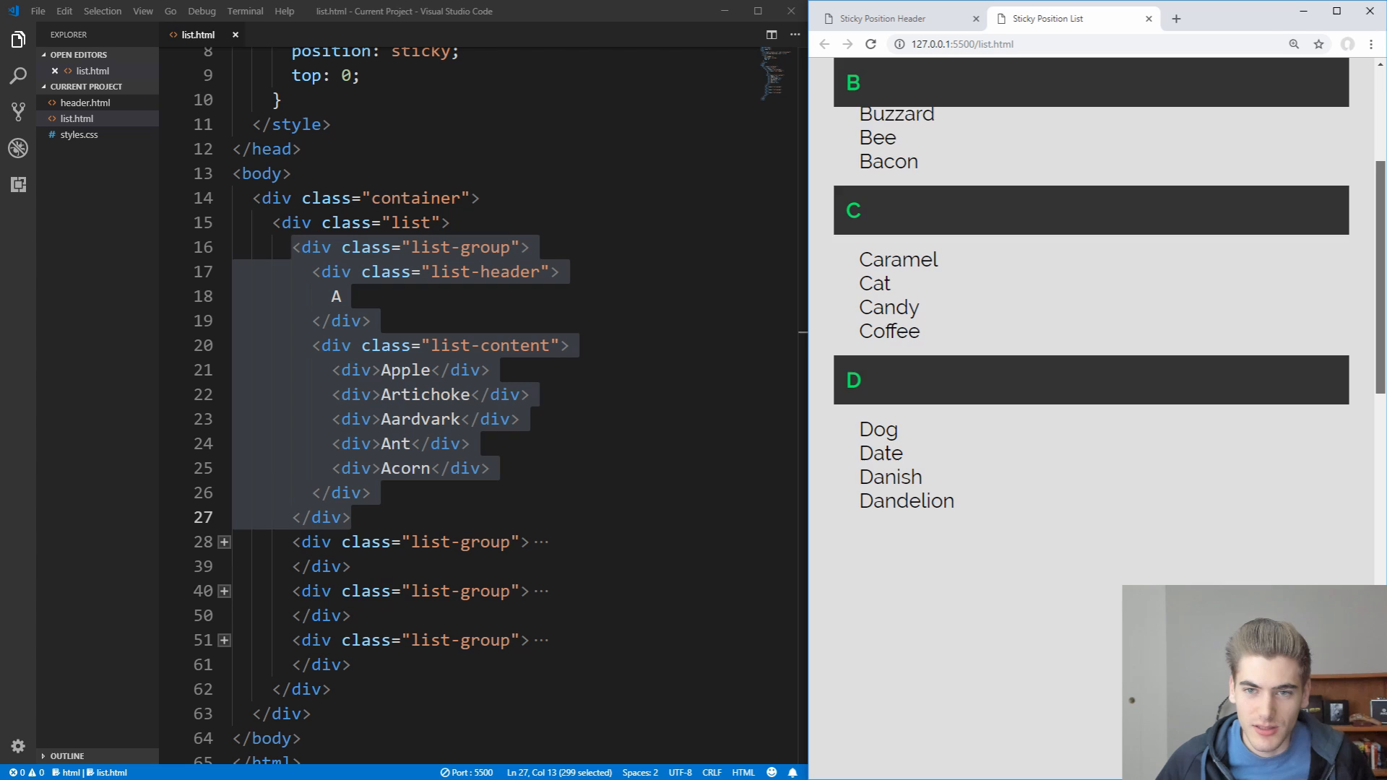
scroll("down", 3)
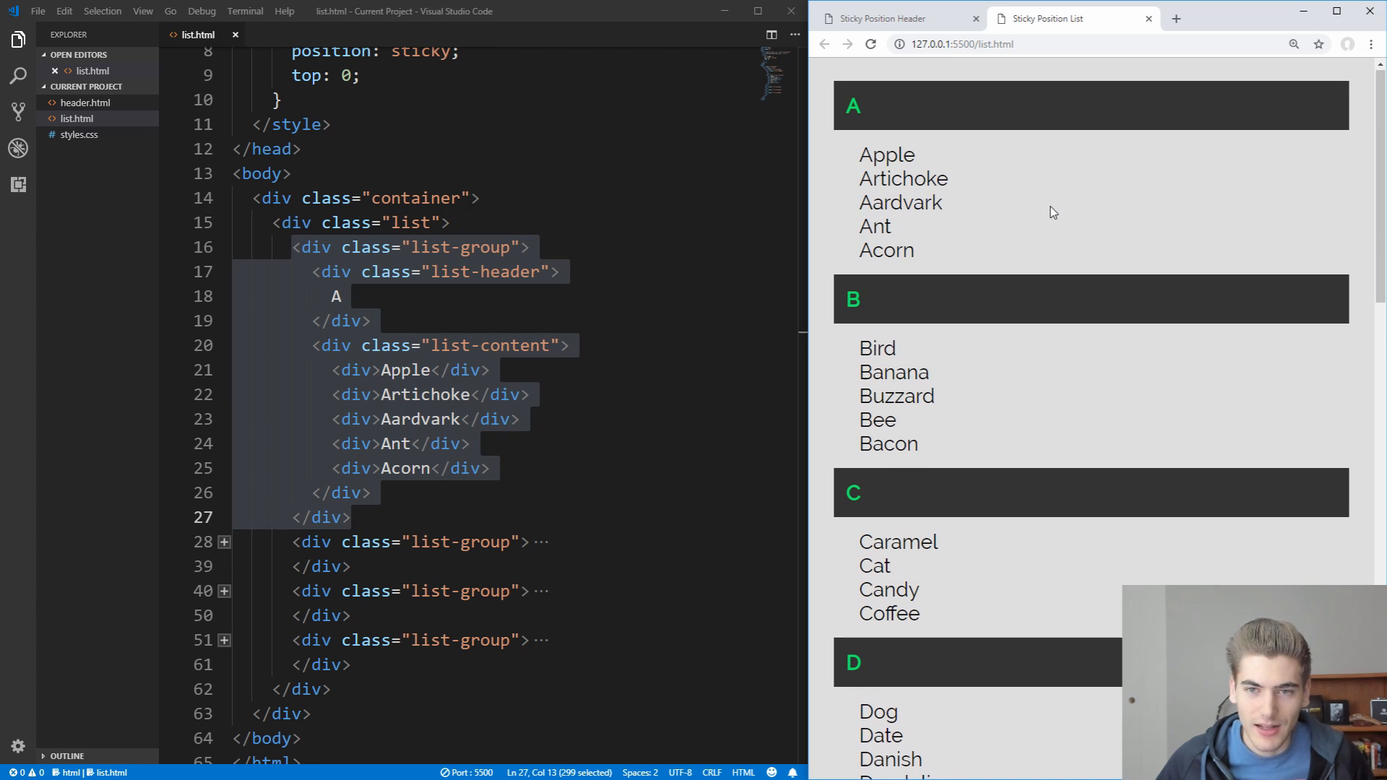
mouse_move(1050, 214)
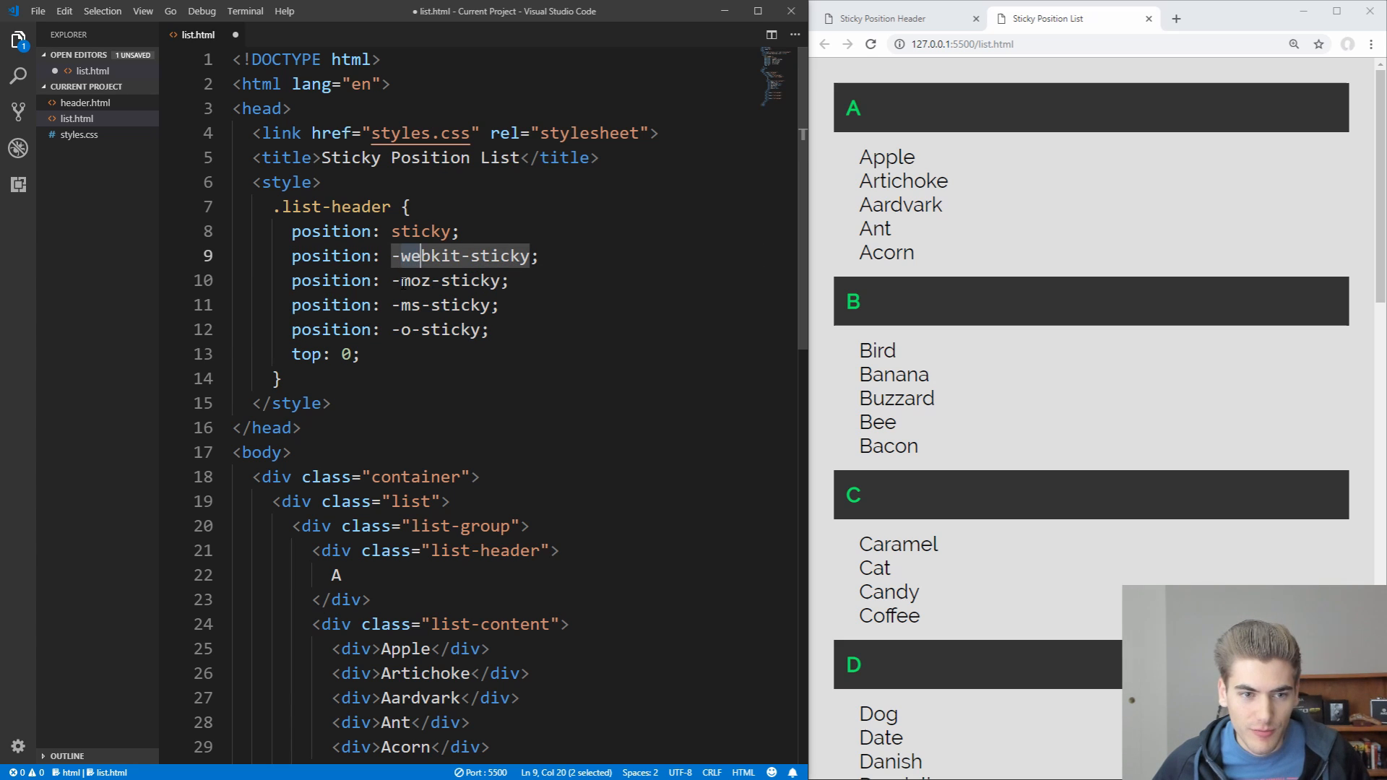
Finish the -o-sticky line, move plain sticky to the last position, and save list.html.
left_click(403, 329)
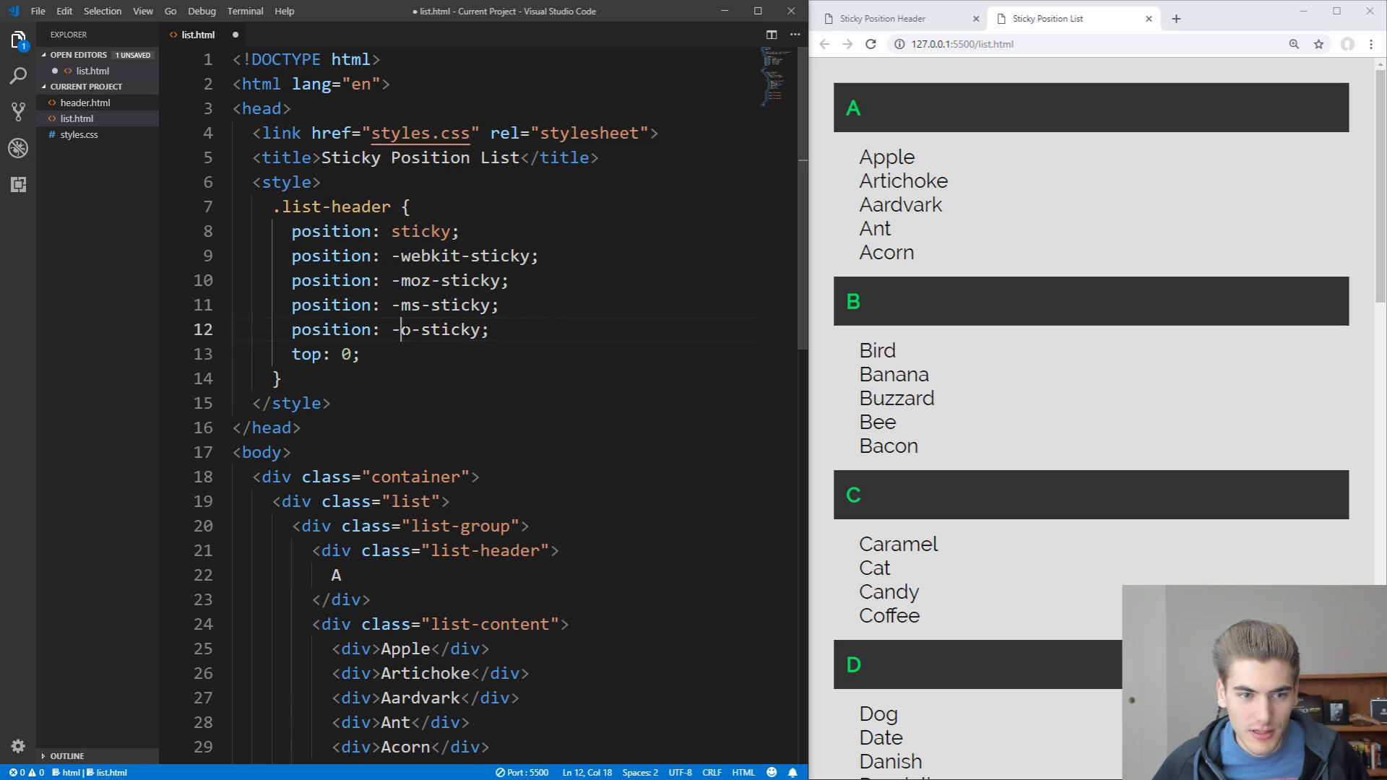
double_click(438, 330)
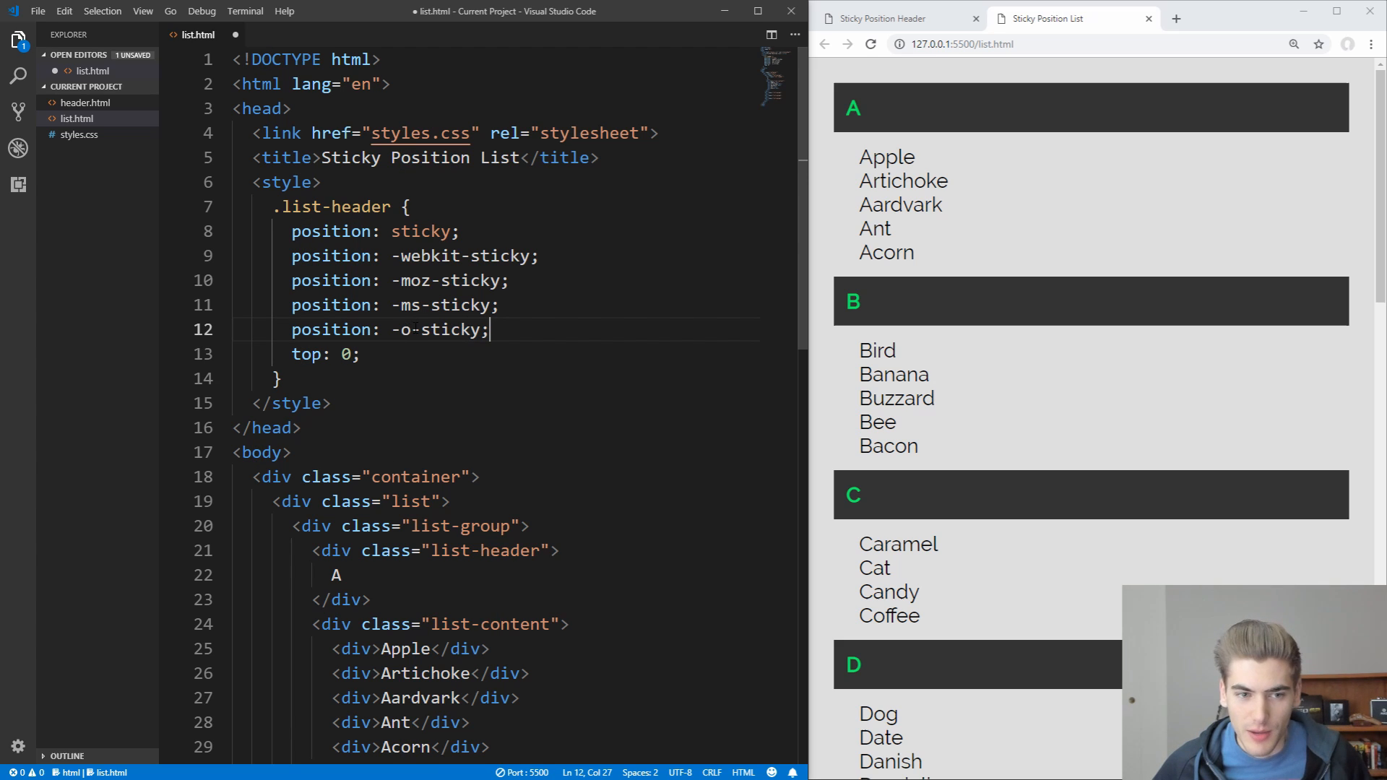
double_click(411, 281)
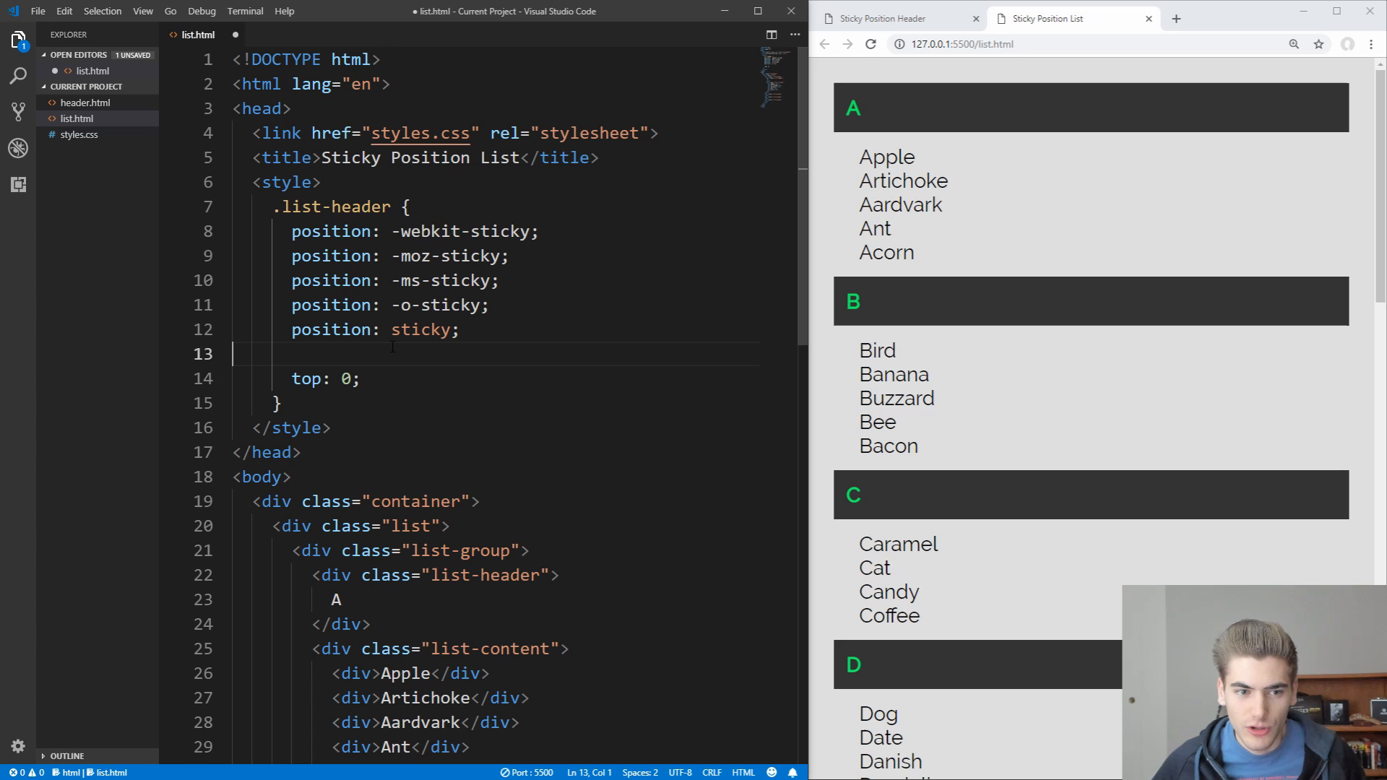
key("ctrl+s")
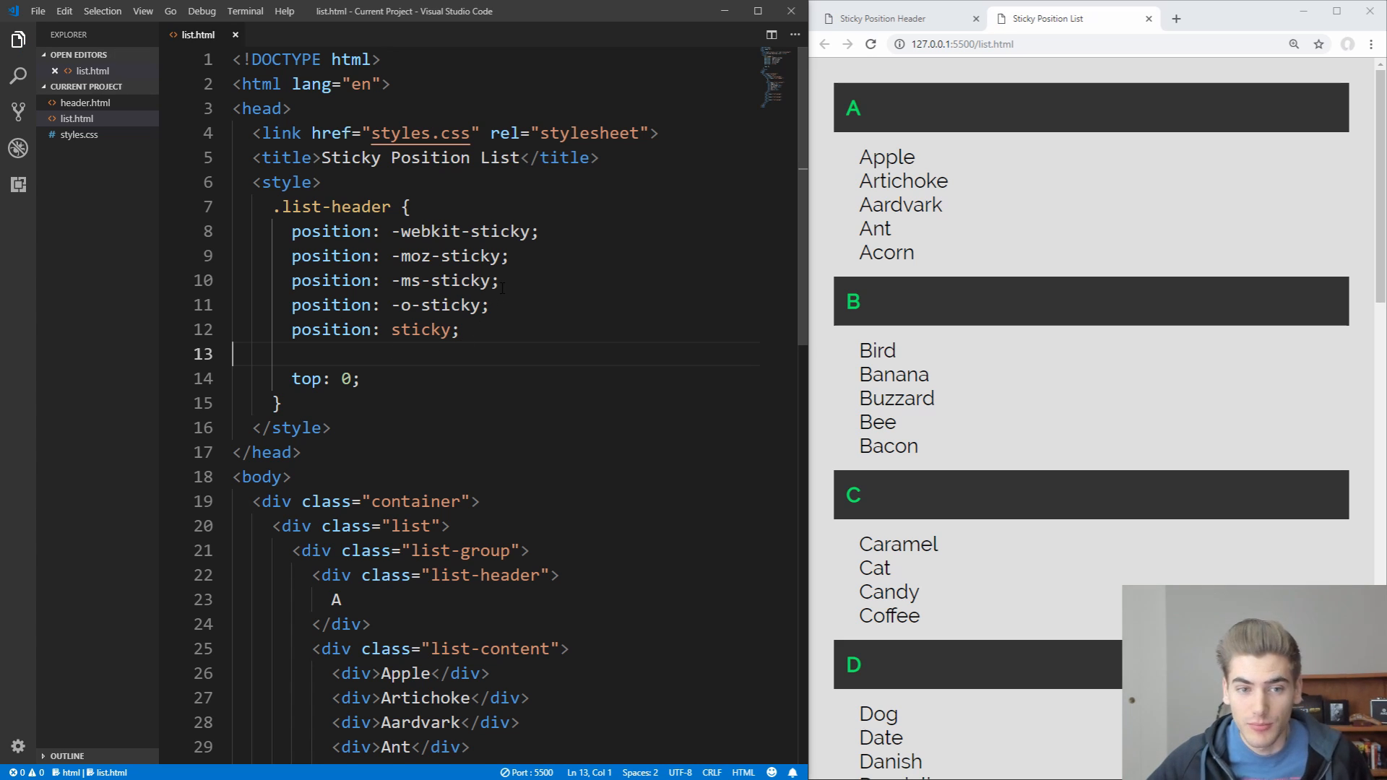
left_click_drag(393, 256, 489, 305)
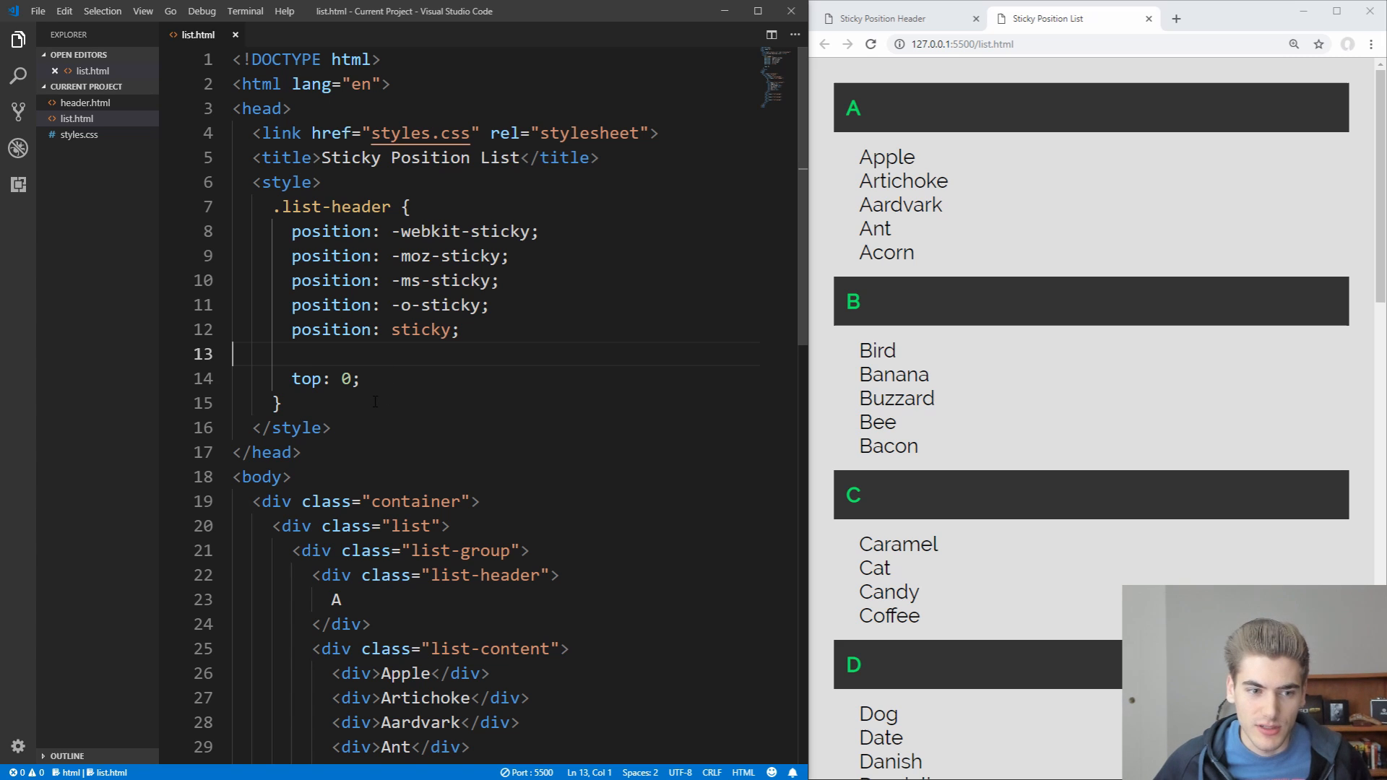
type("@supports(")
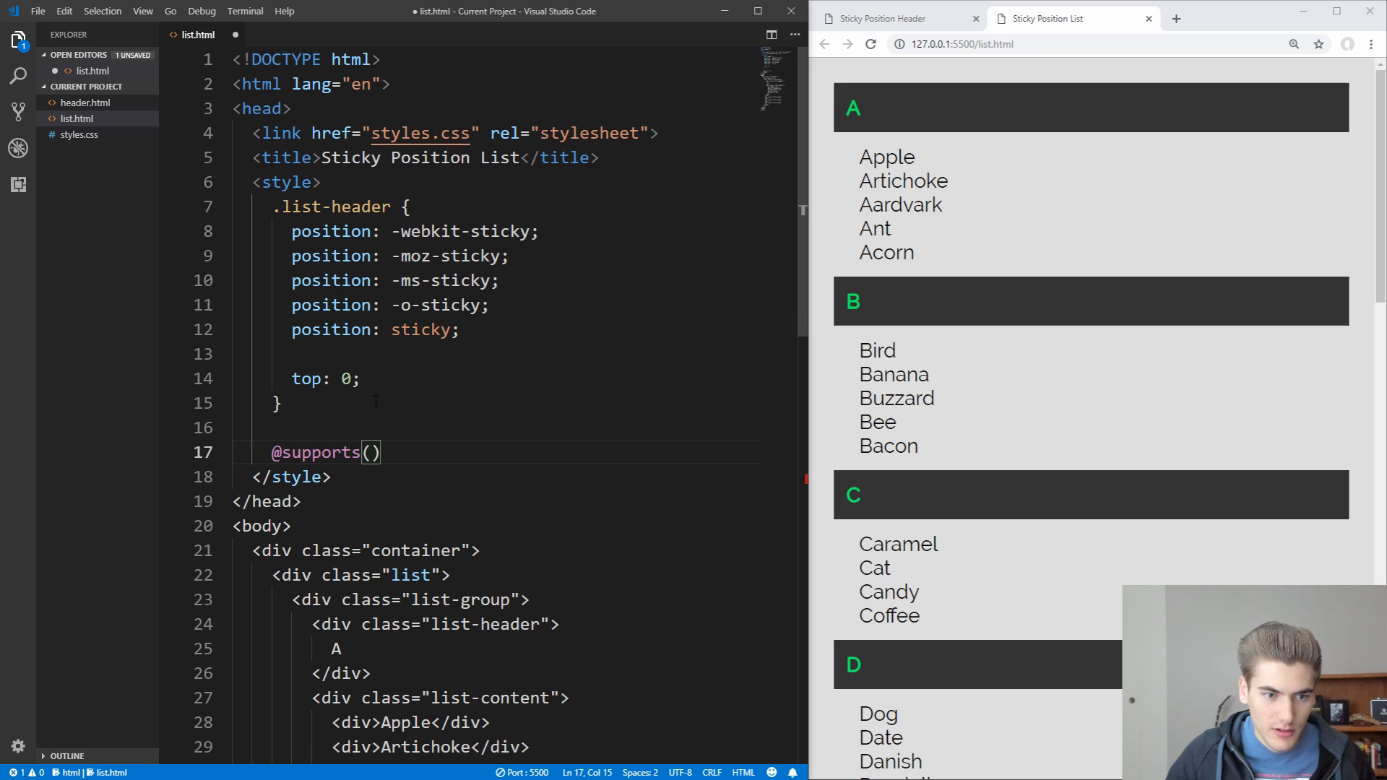
type("posi")
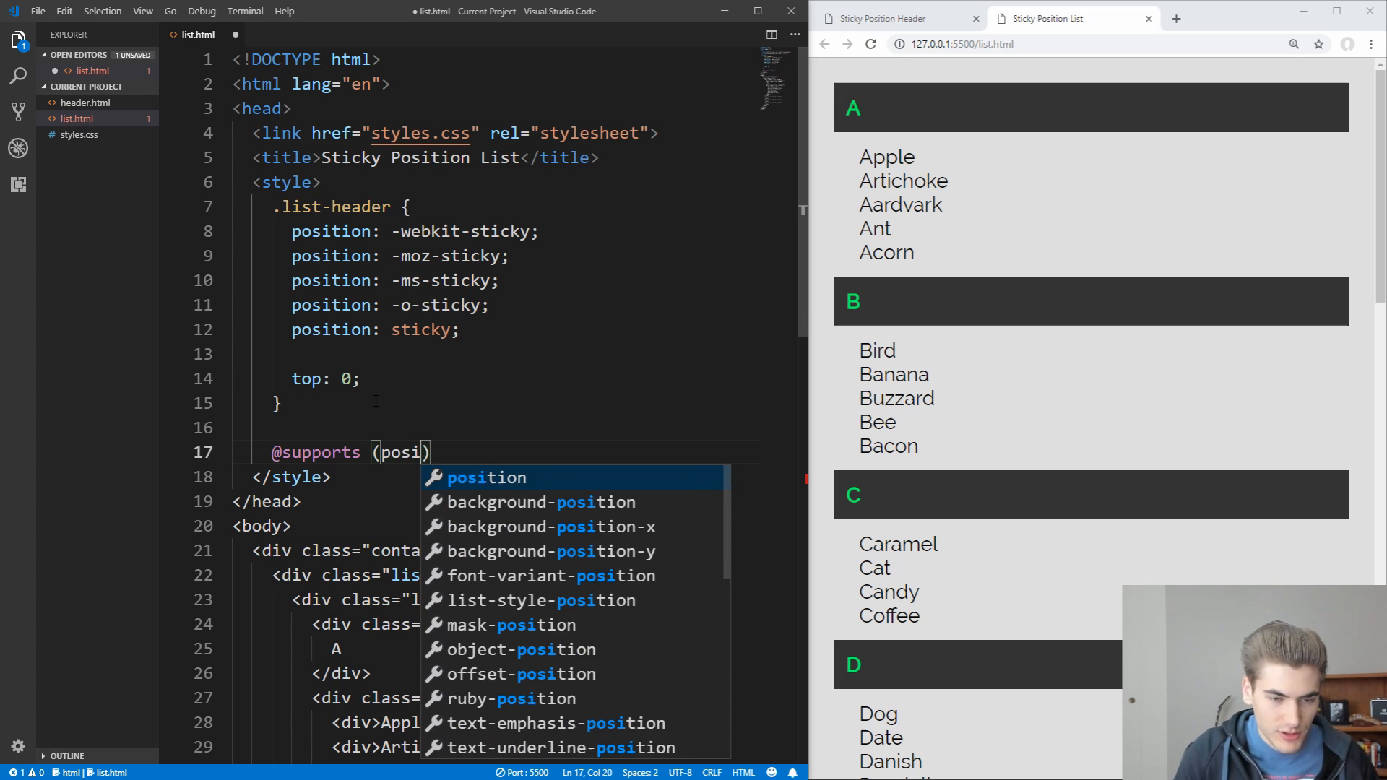
type("tion: sticky")
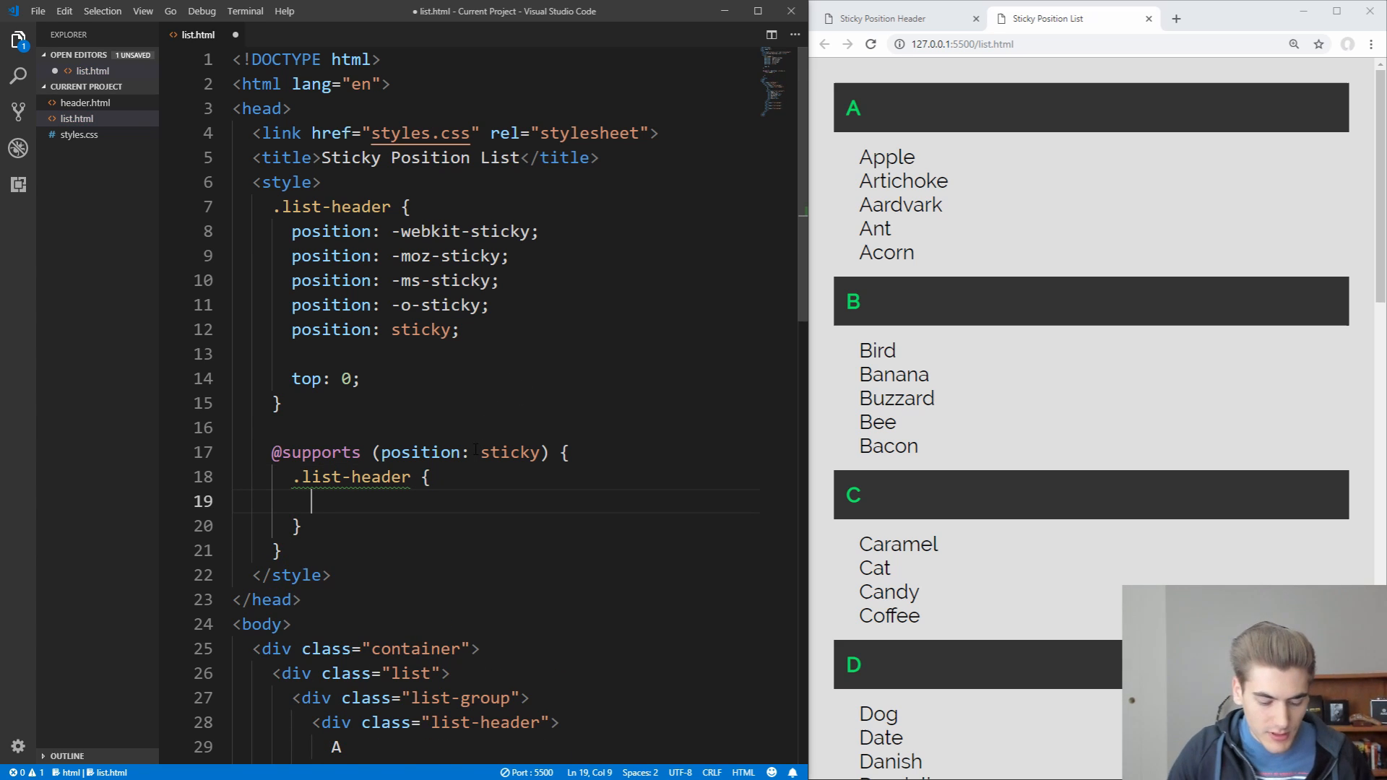
type("position: sticky;")
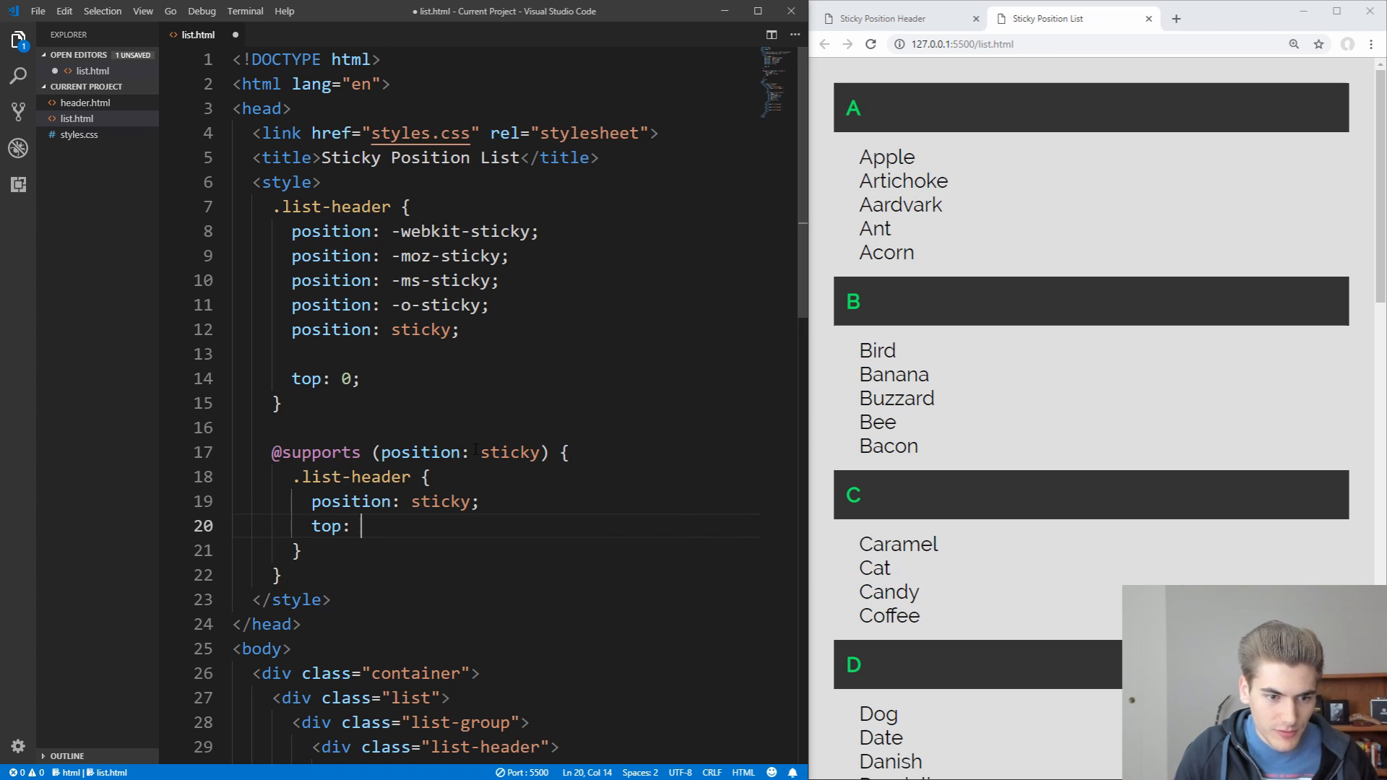
type("0;")
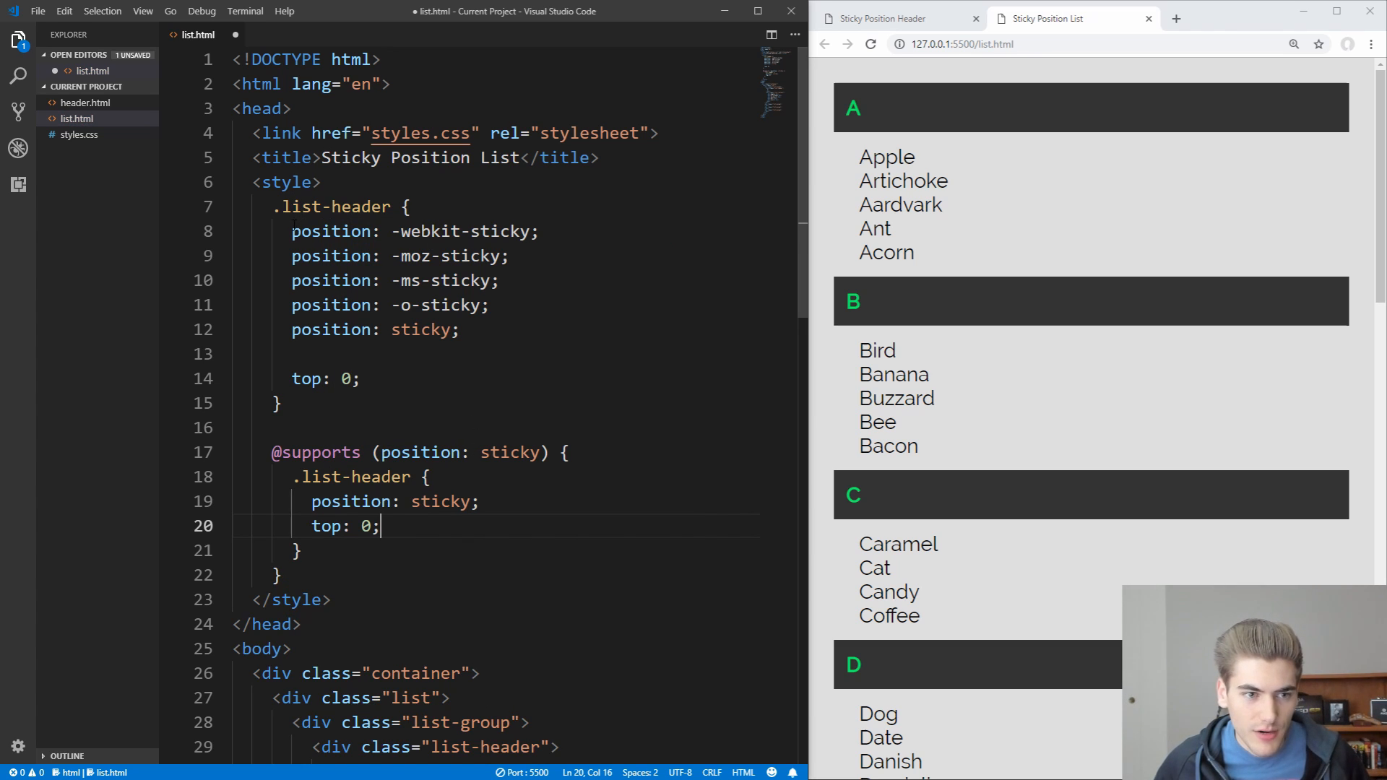
Change the base .list-header rule to the position: relative fallback.
type("po")
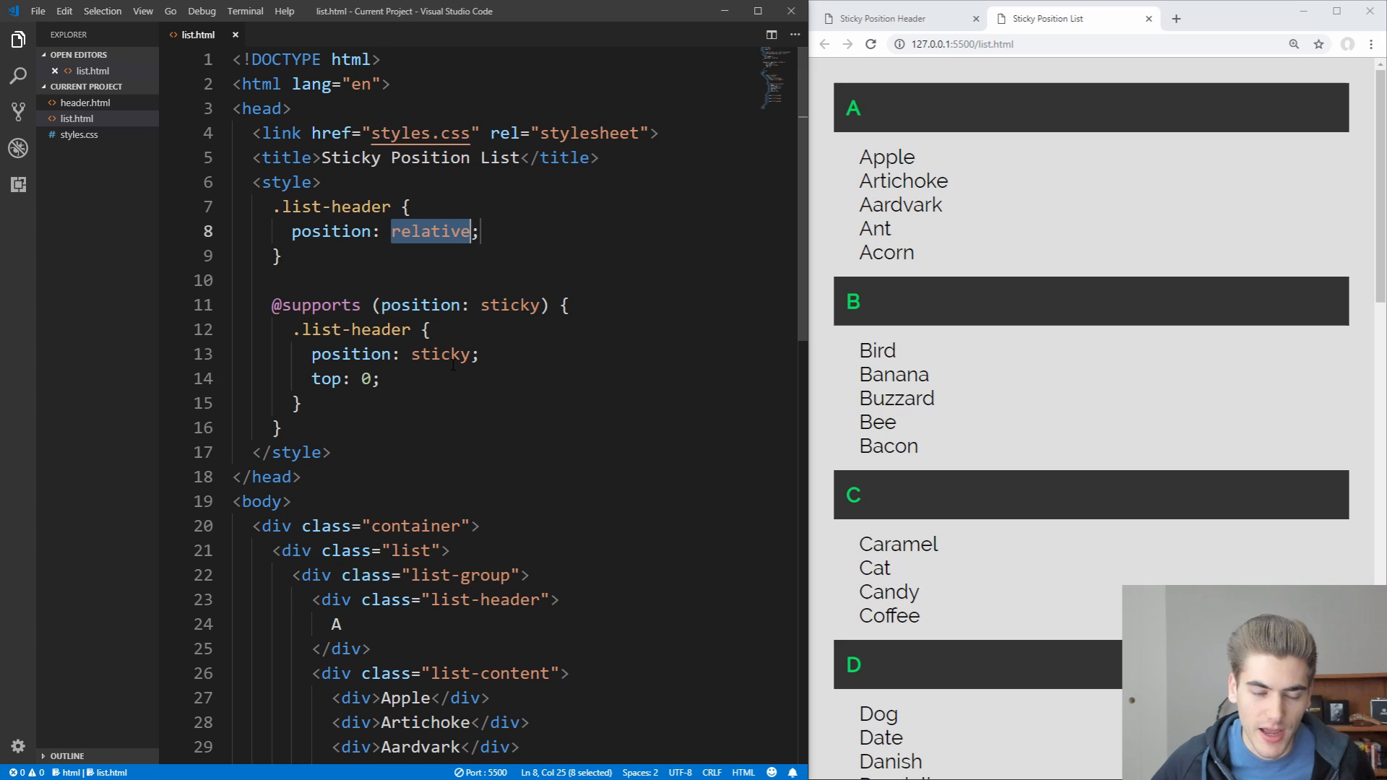
left_click(478, 231)
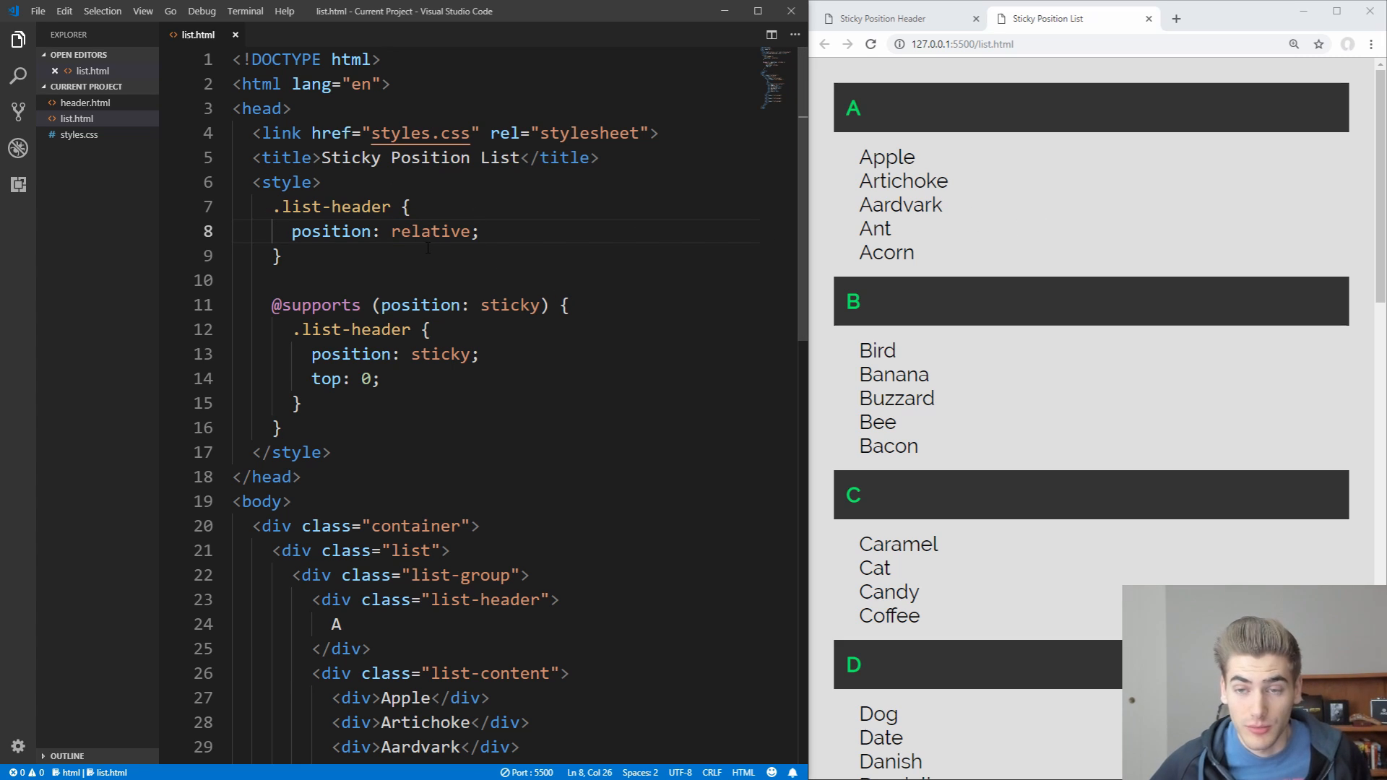
mouse_move(1337, 191)
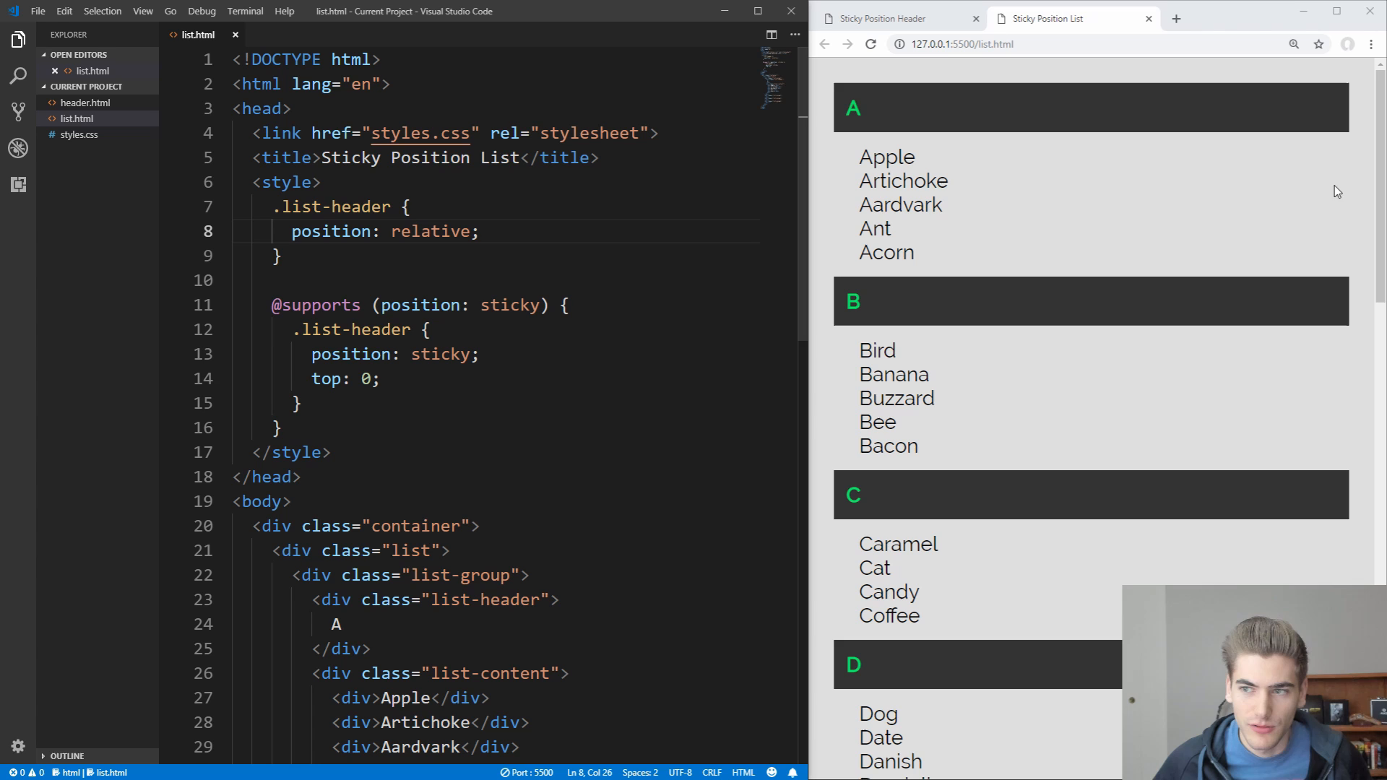
Scroll the list preview to confirm the sticky list headers still pin correctly.
scroll("up", 3)
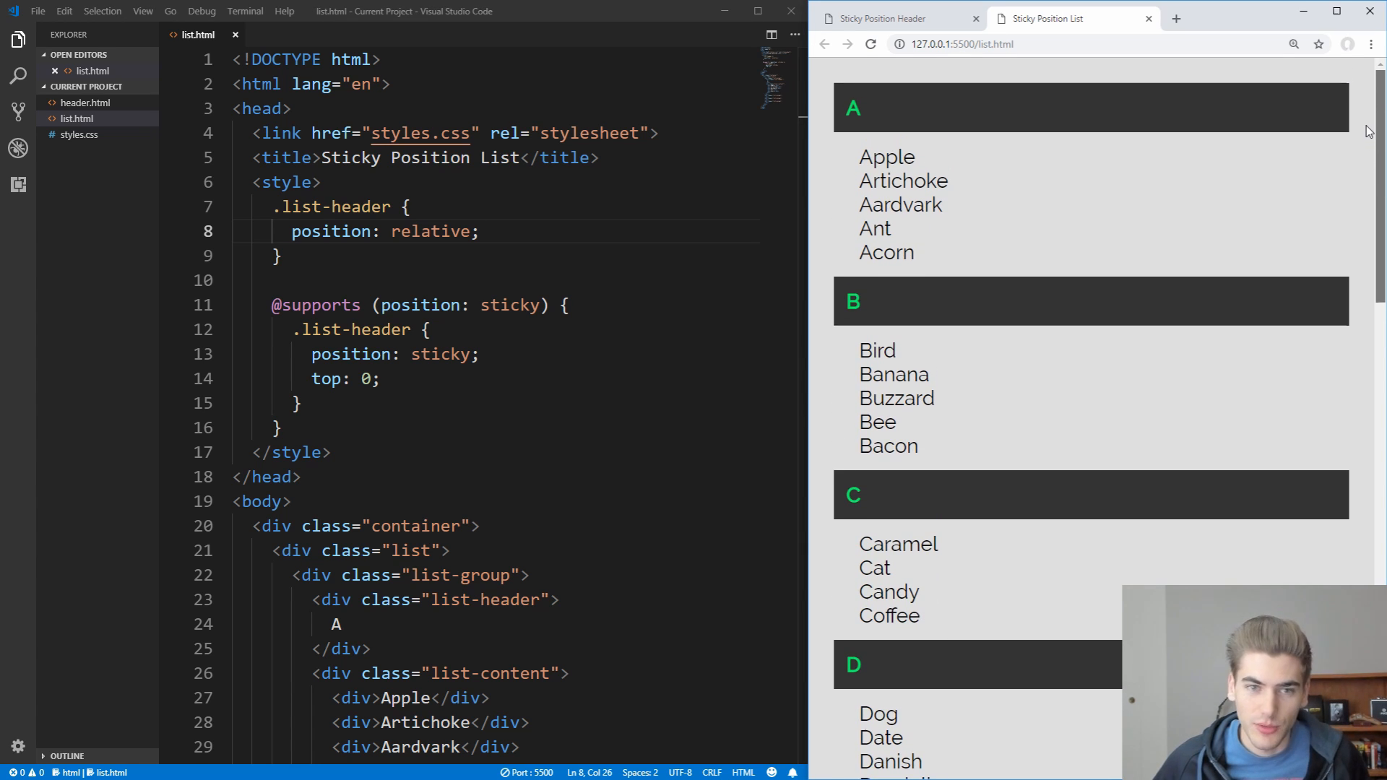
scroll("down", 3)
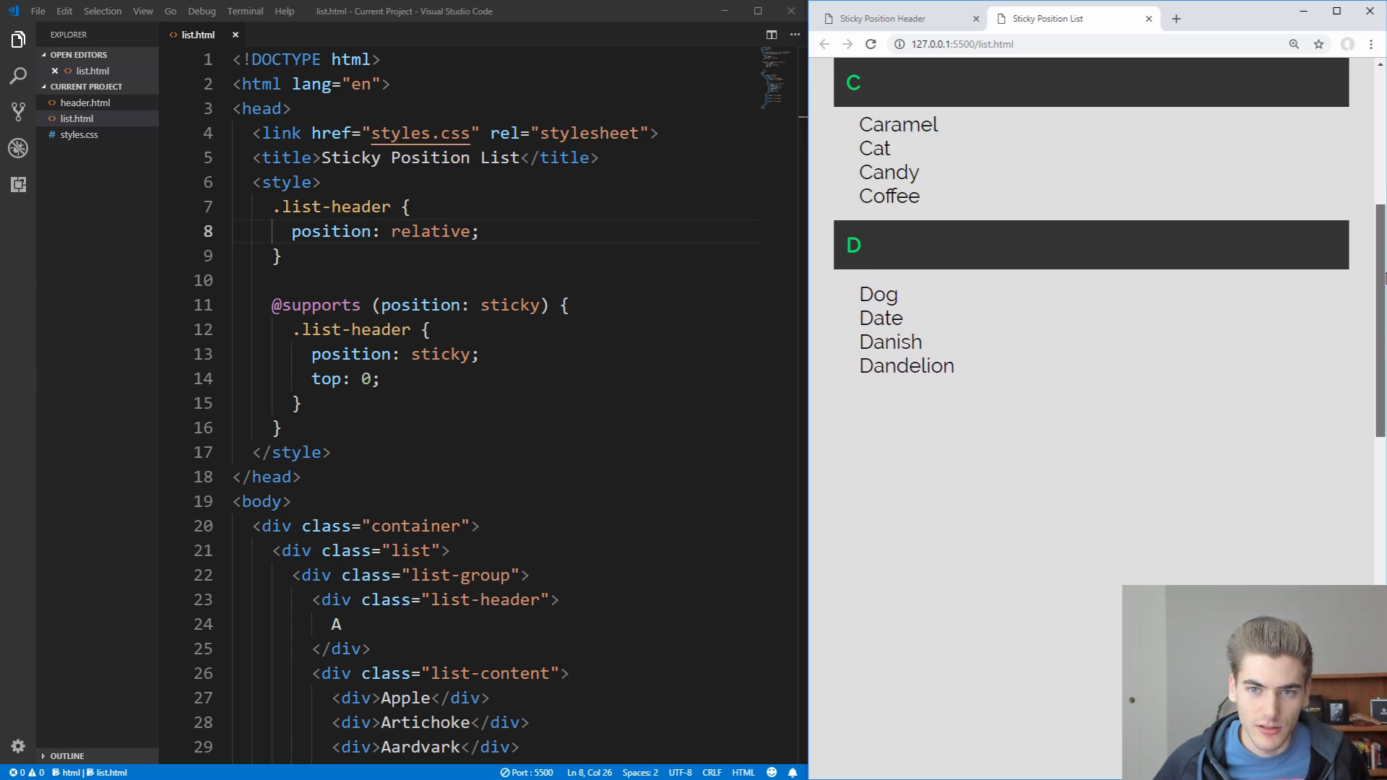
scroll("up", 3)
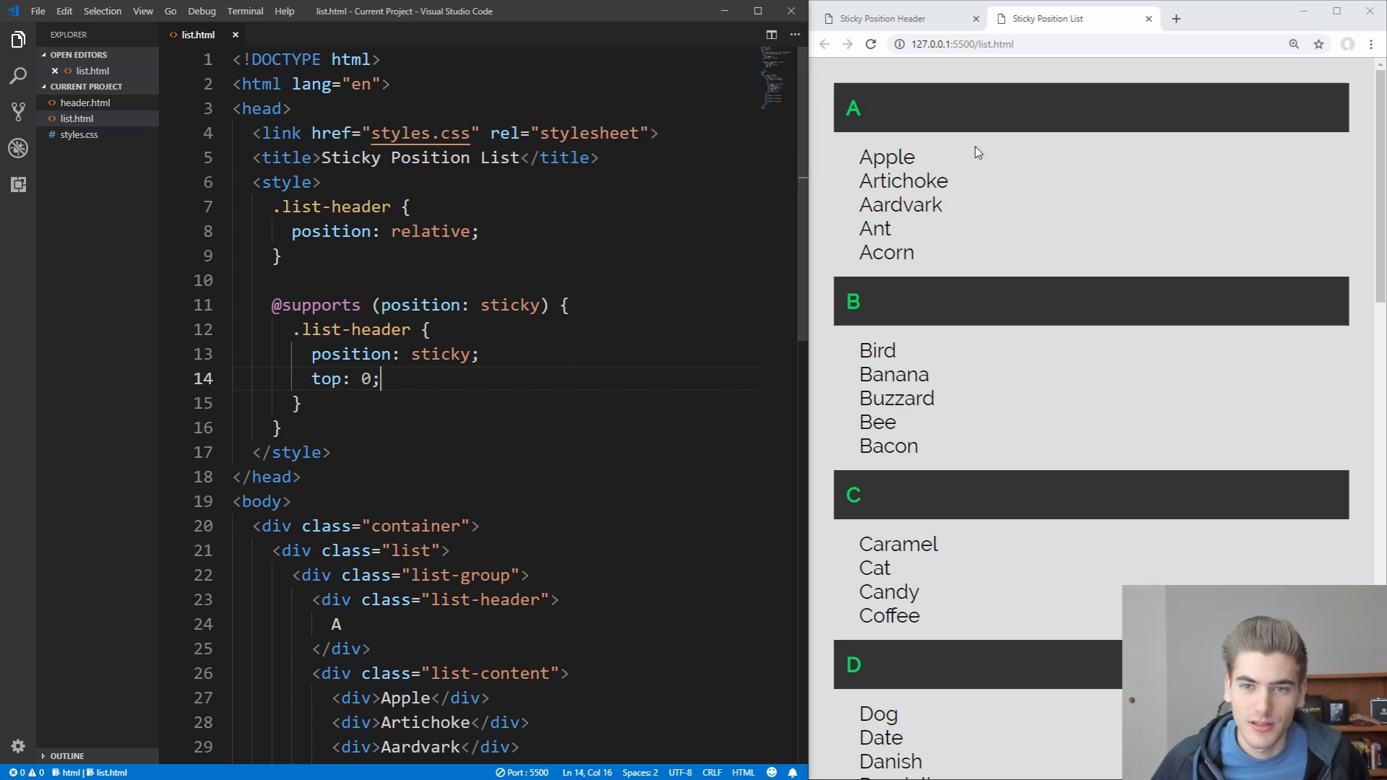
Switch the browser to the Sticky Position Header page and view its nav bar.
left_click(885, 17)
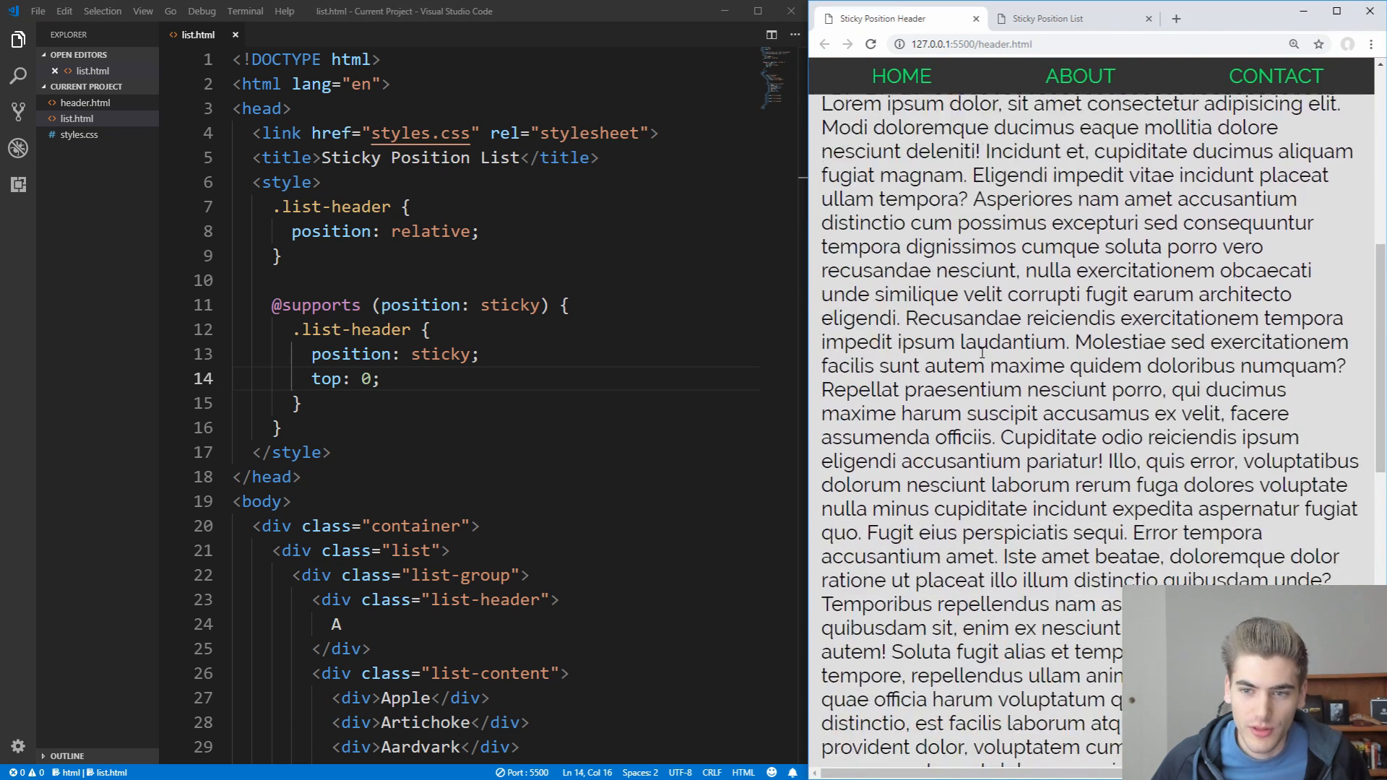
scroll("up", 3)
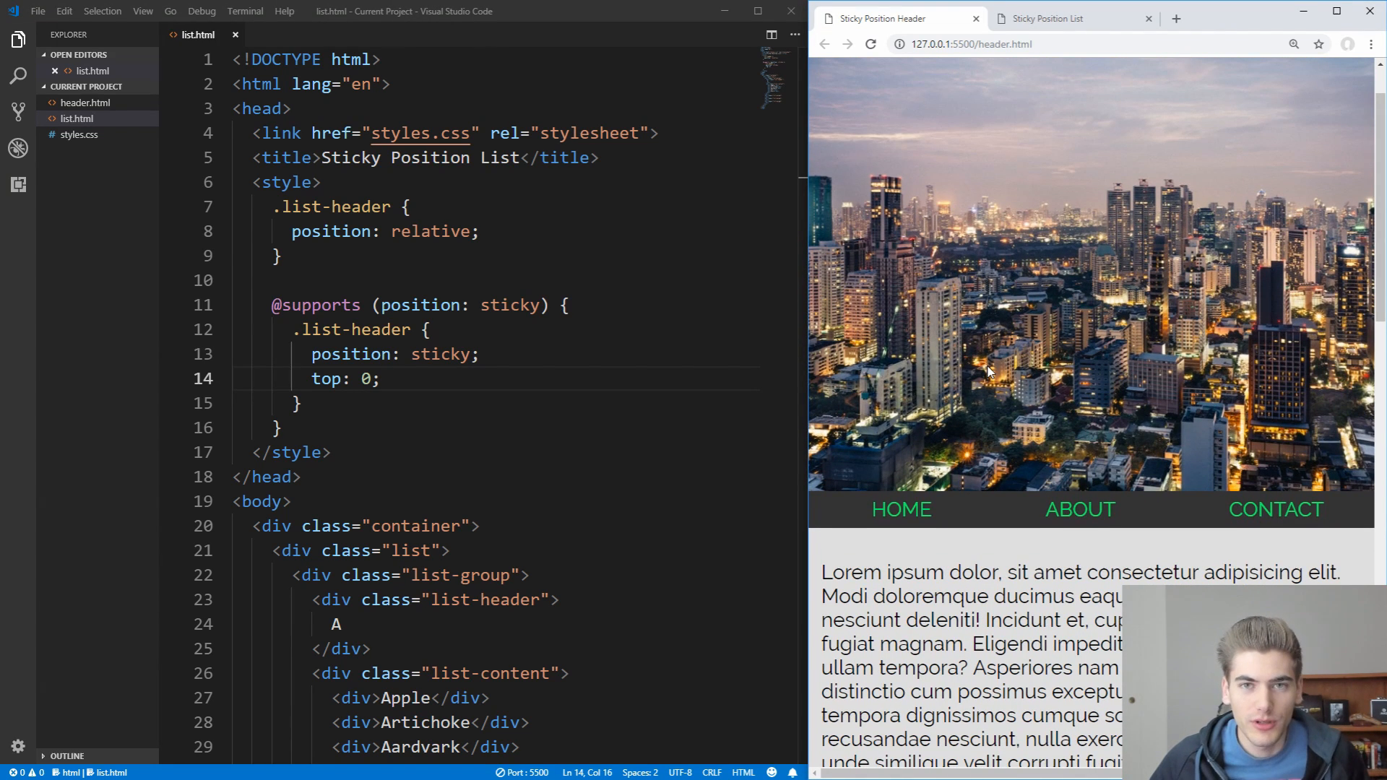